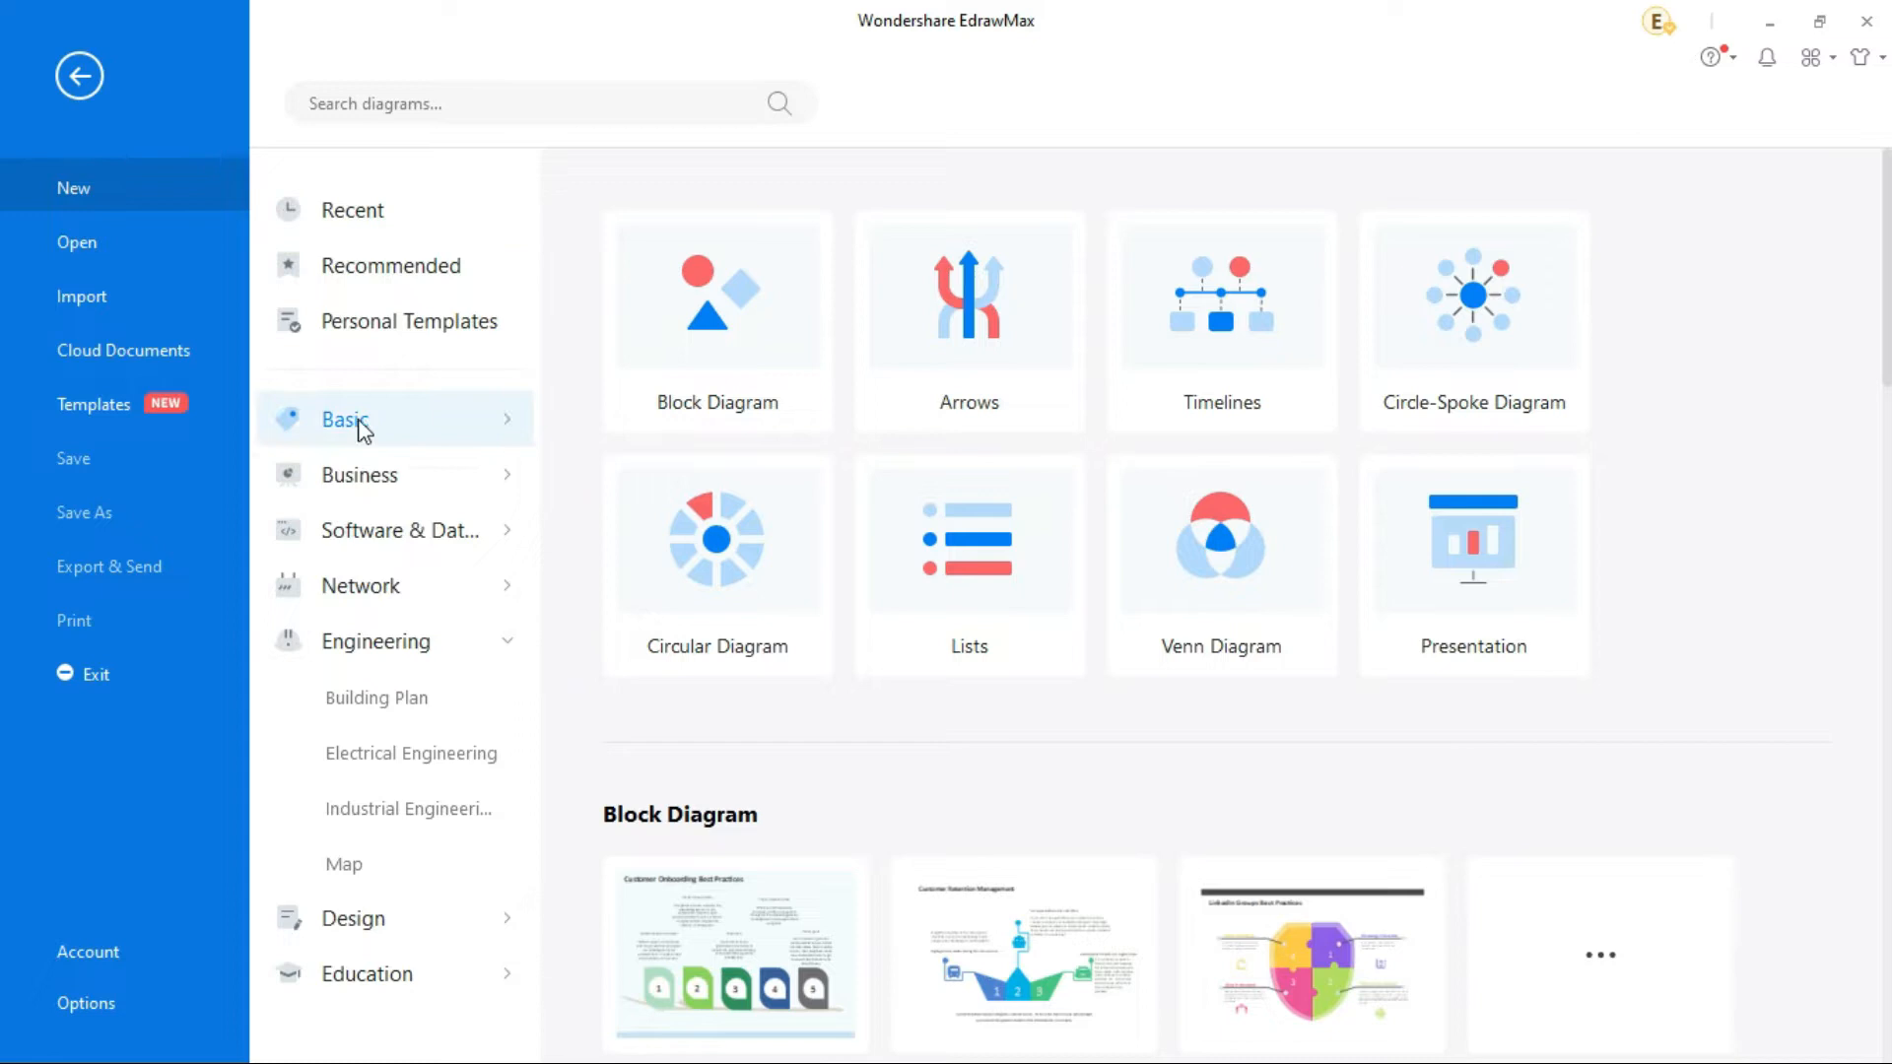
# Create a blank Process Flow Diagram from the Industrial Engineering templates.
pyautogui.click(418, 808)
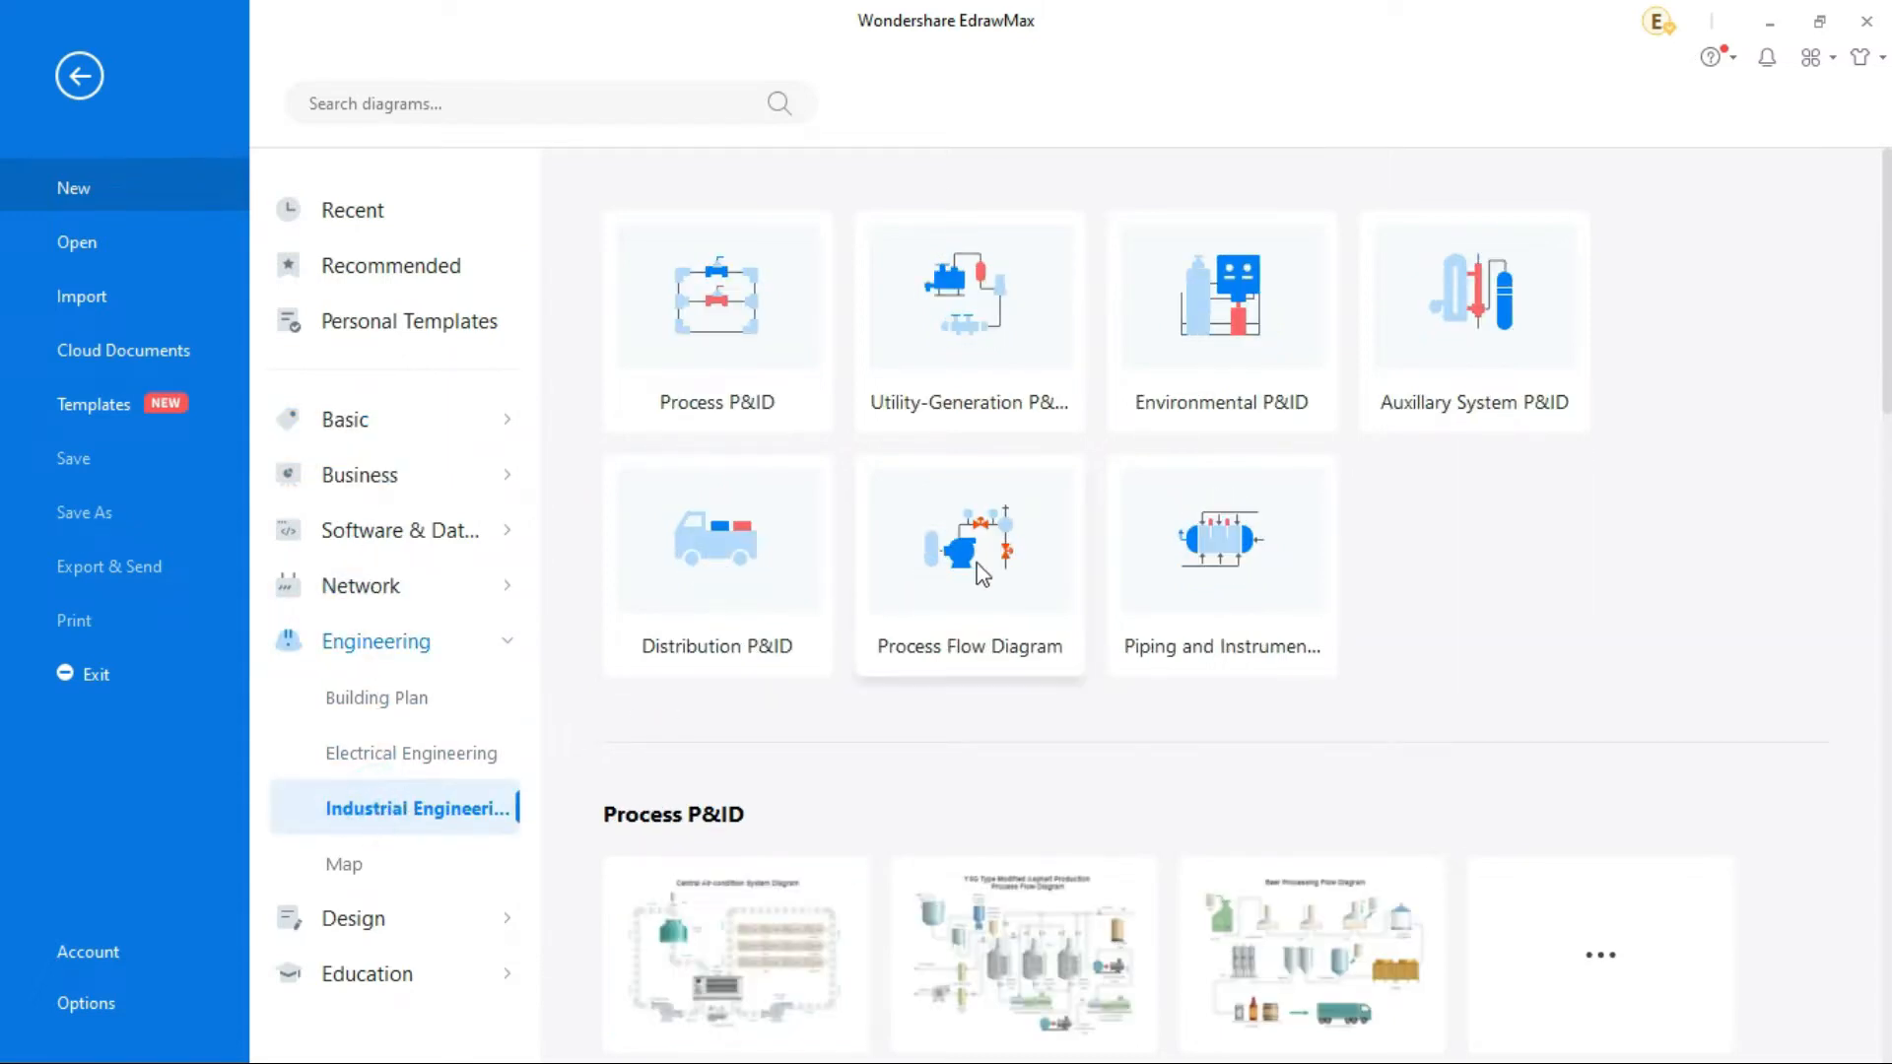
pyautogui.click(967, 539)
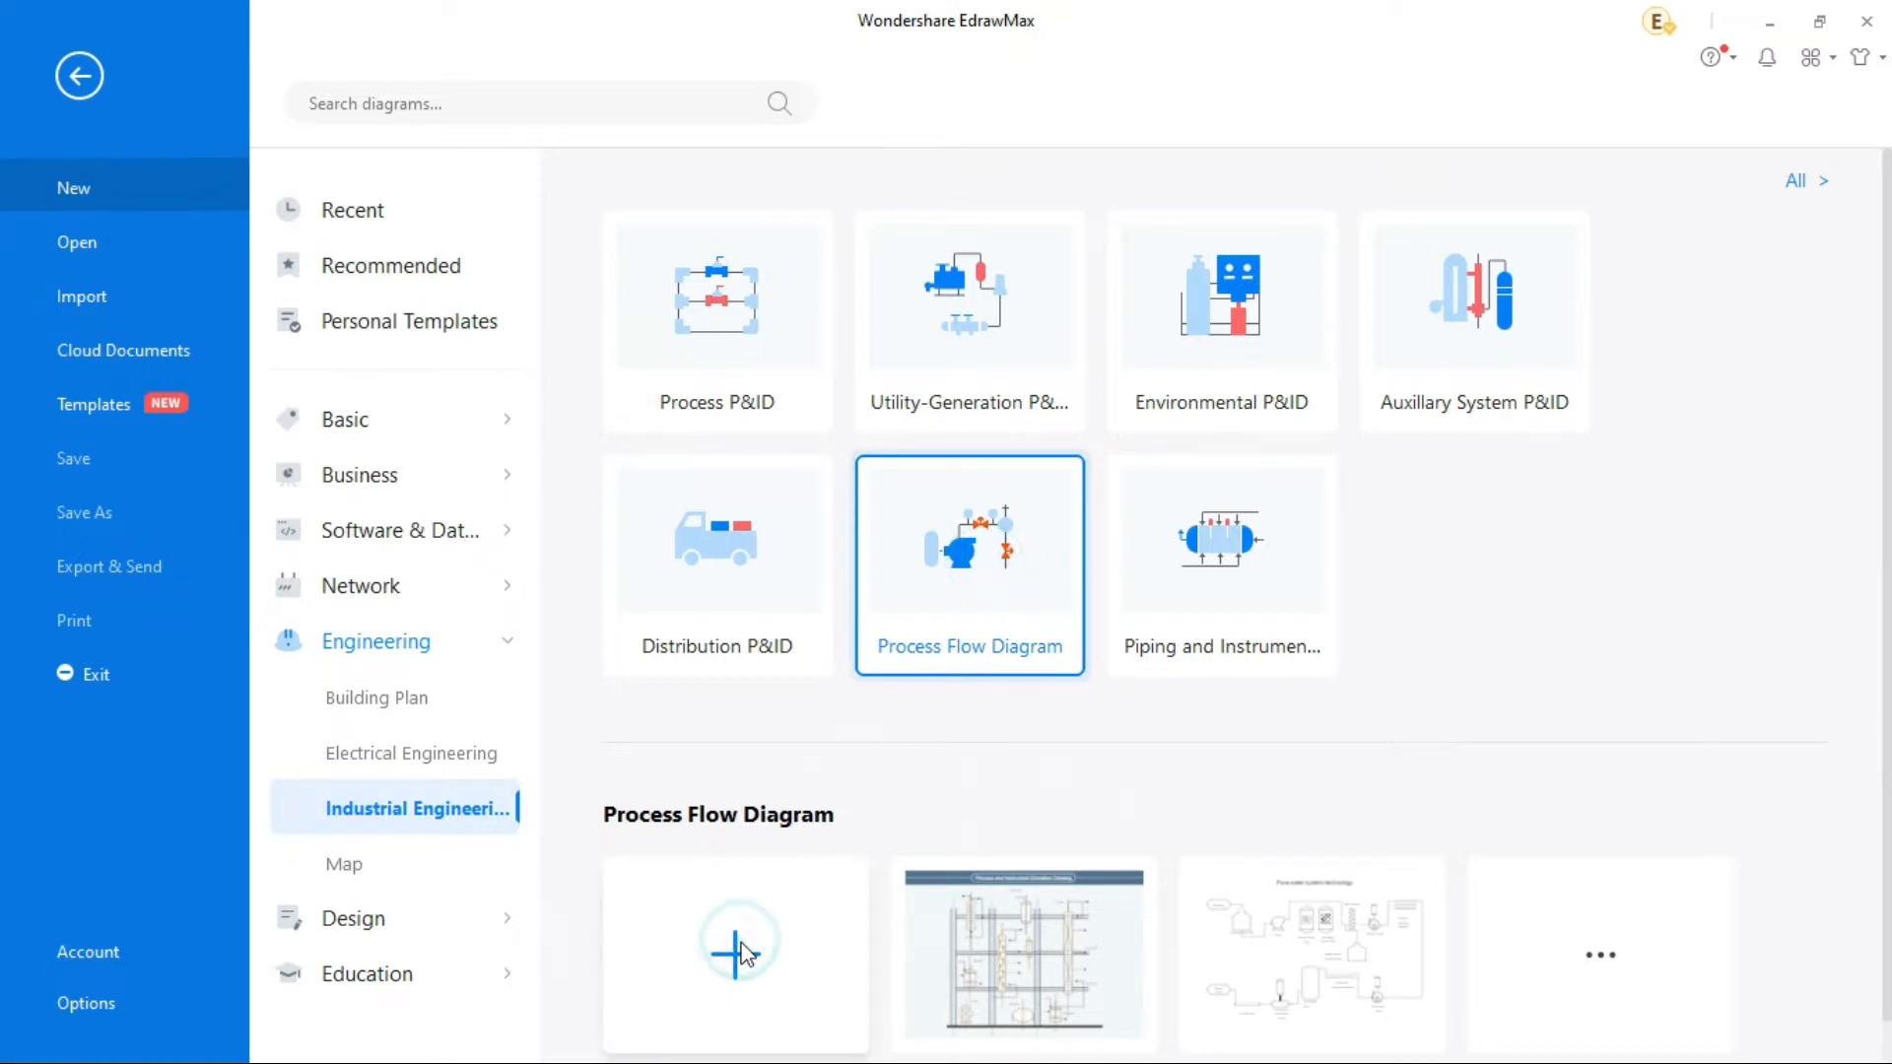
pyautogui.click(735, 953)
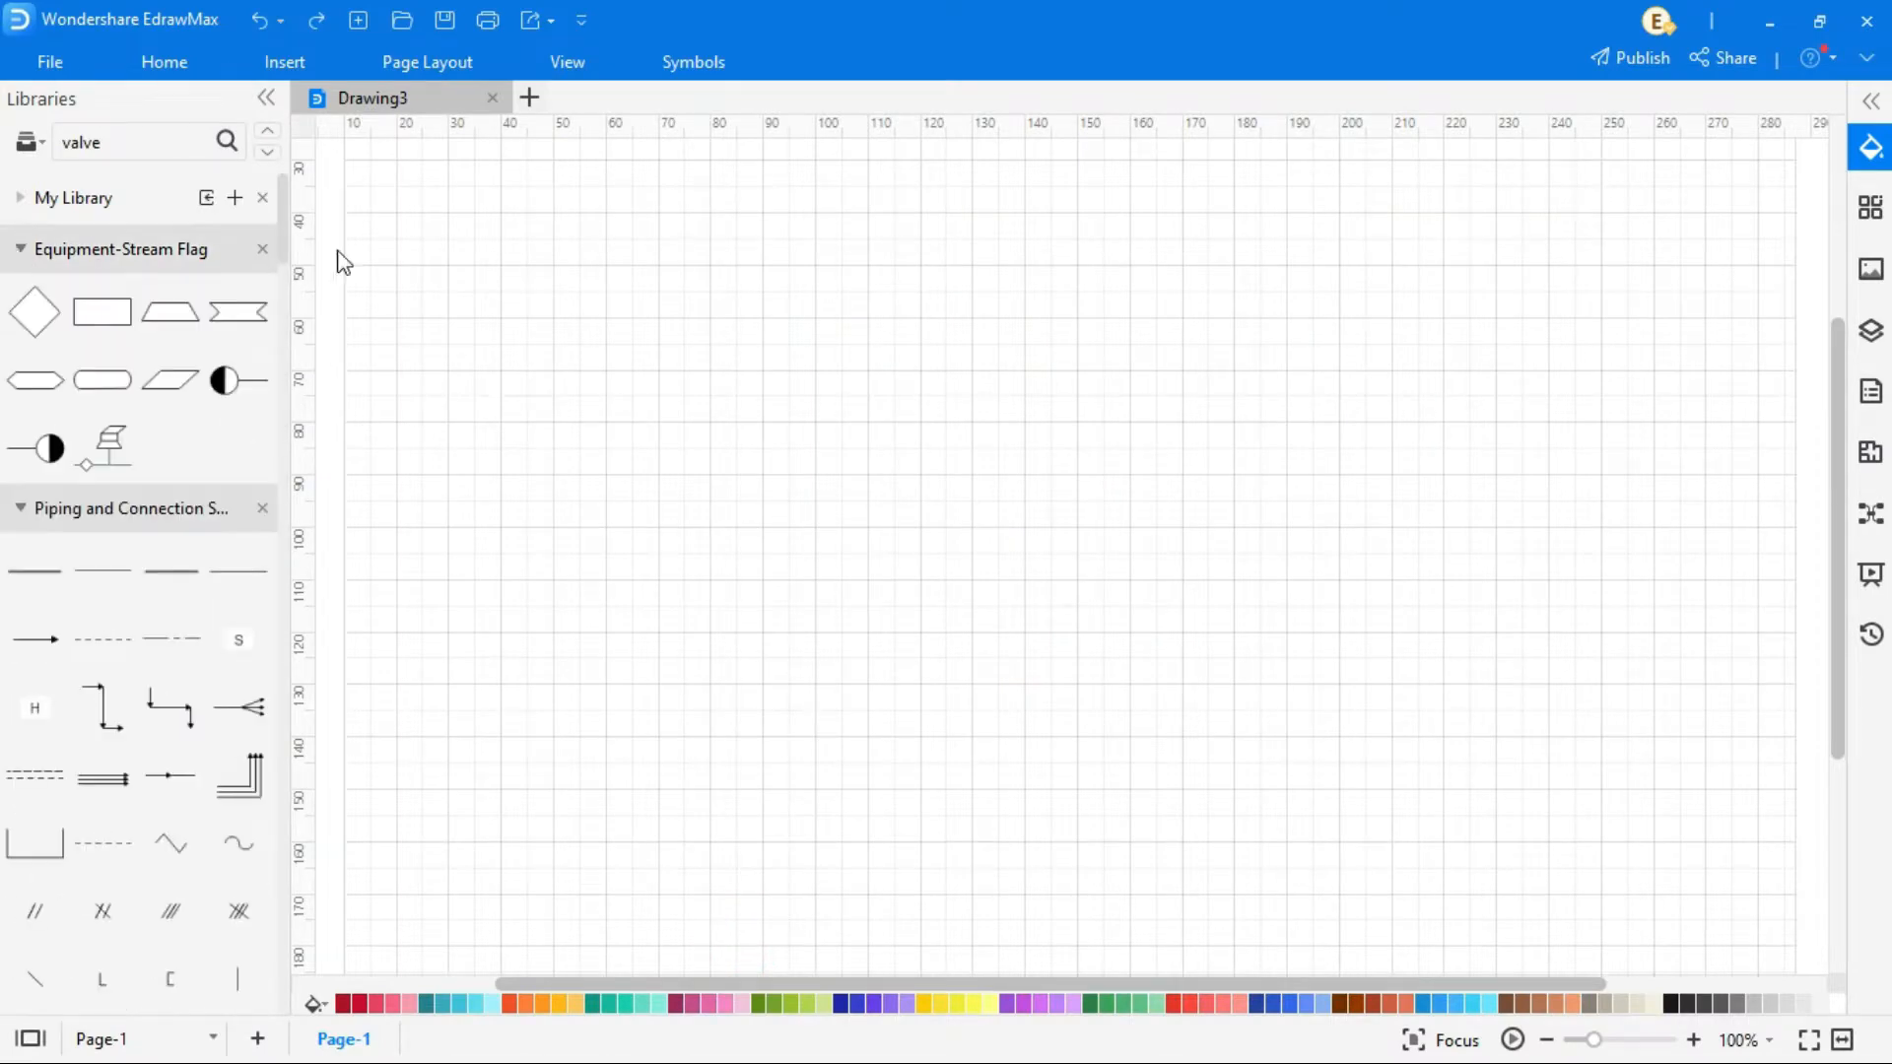
pyautogui.moveTo(70, 244)
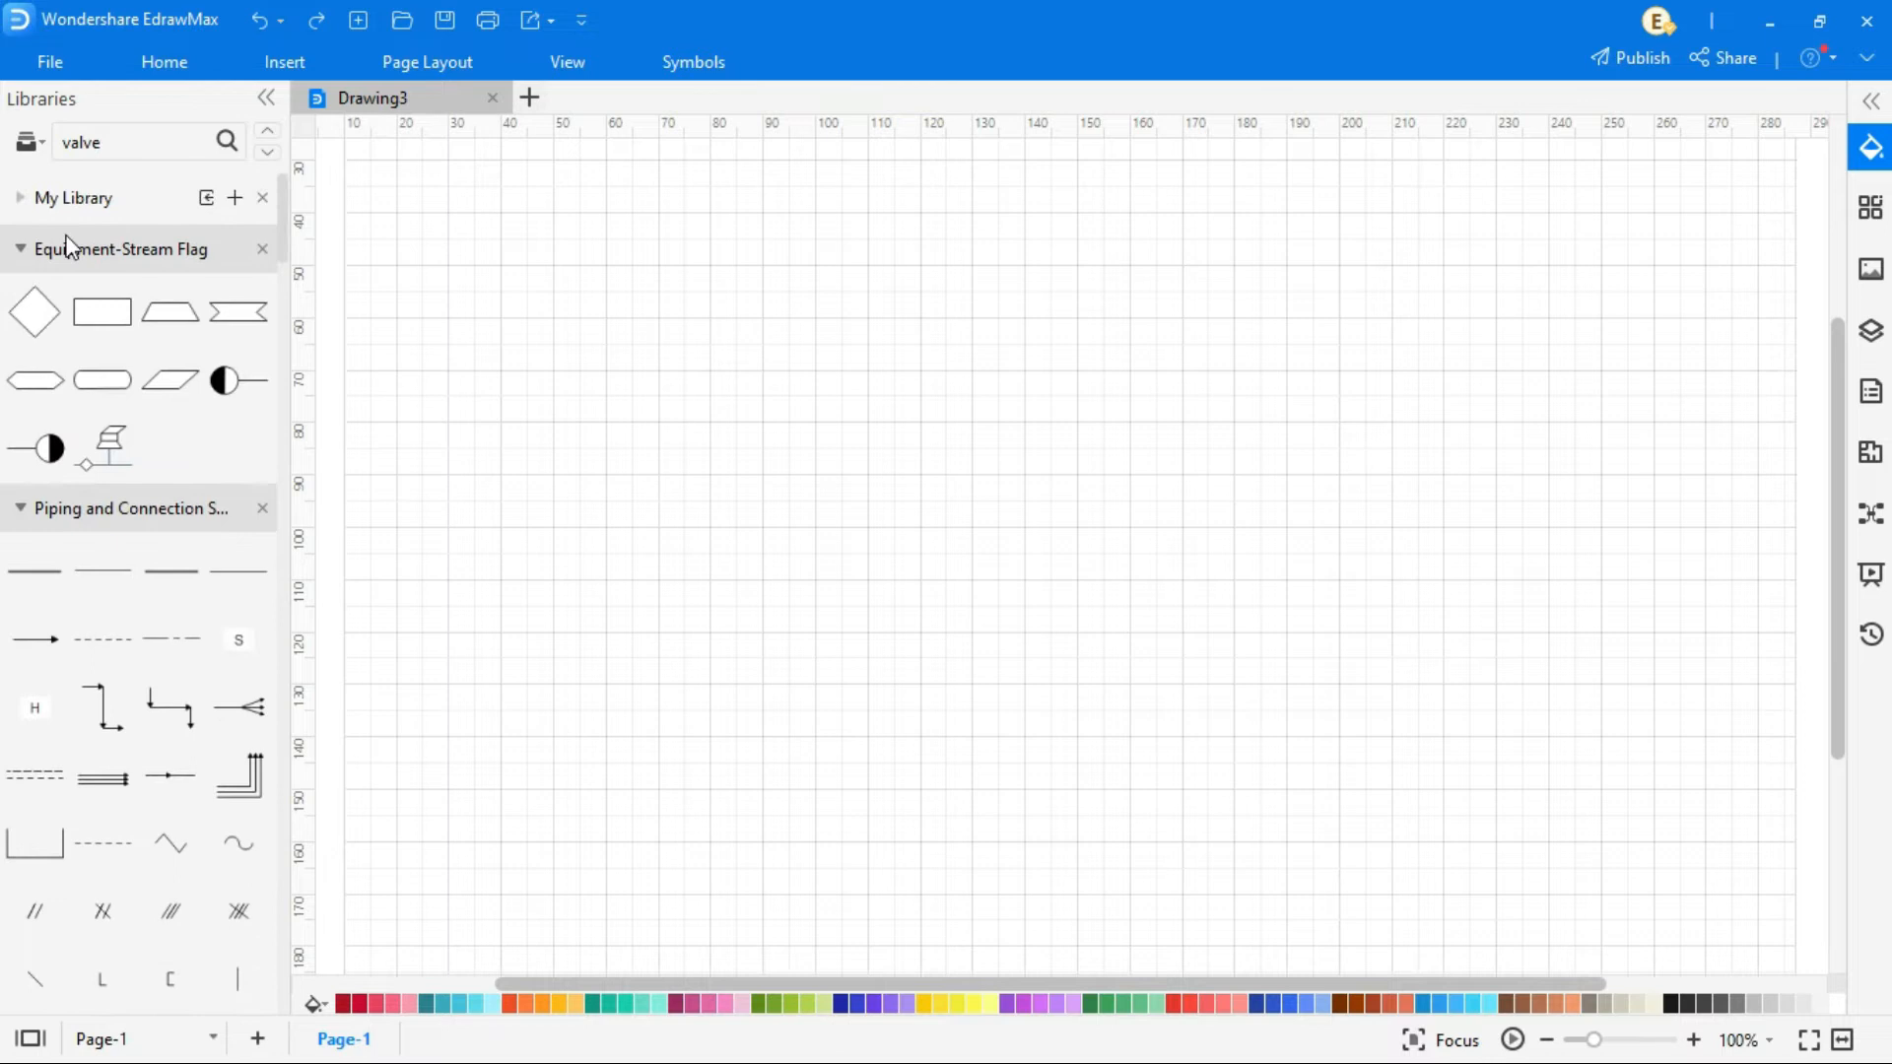
# Add valved pipe symbols from the library and give the vertical pipe a gradient fill.
pyautogui.click(73, 197)
pyautogui.write('deaerator')
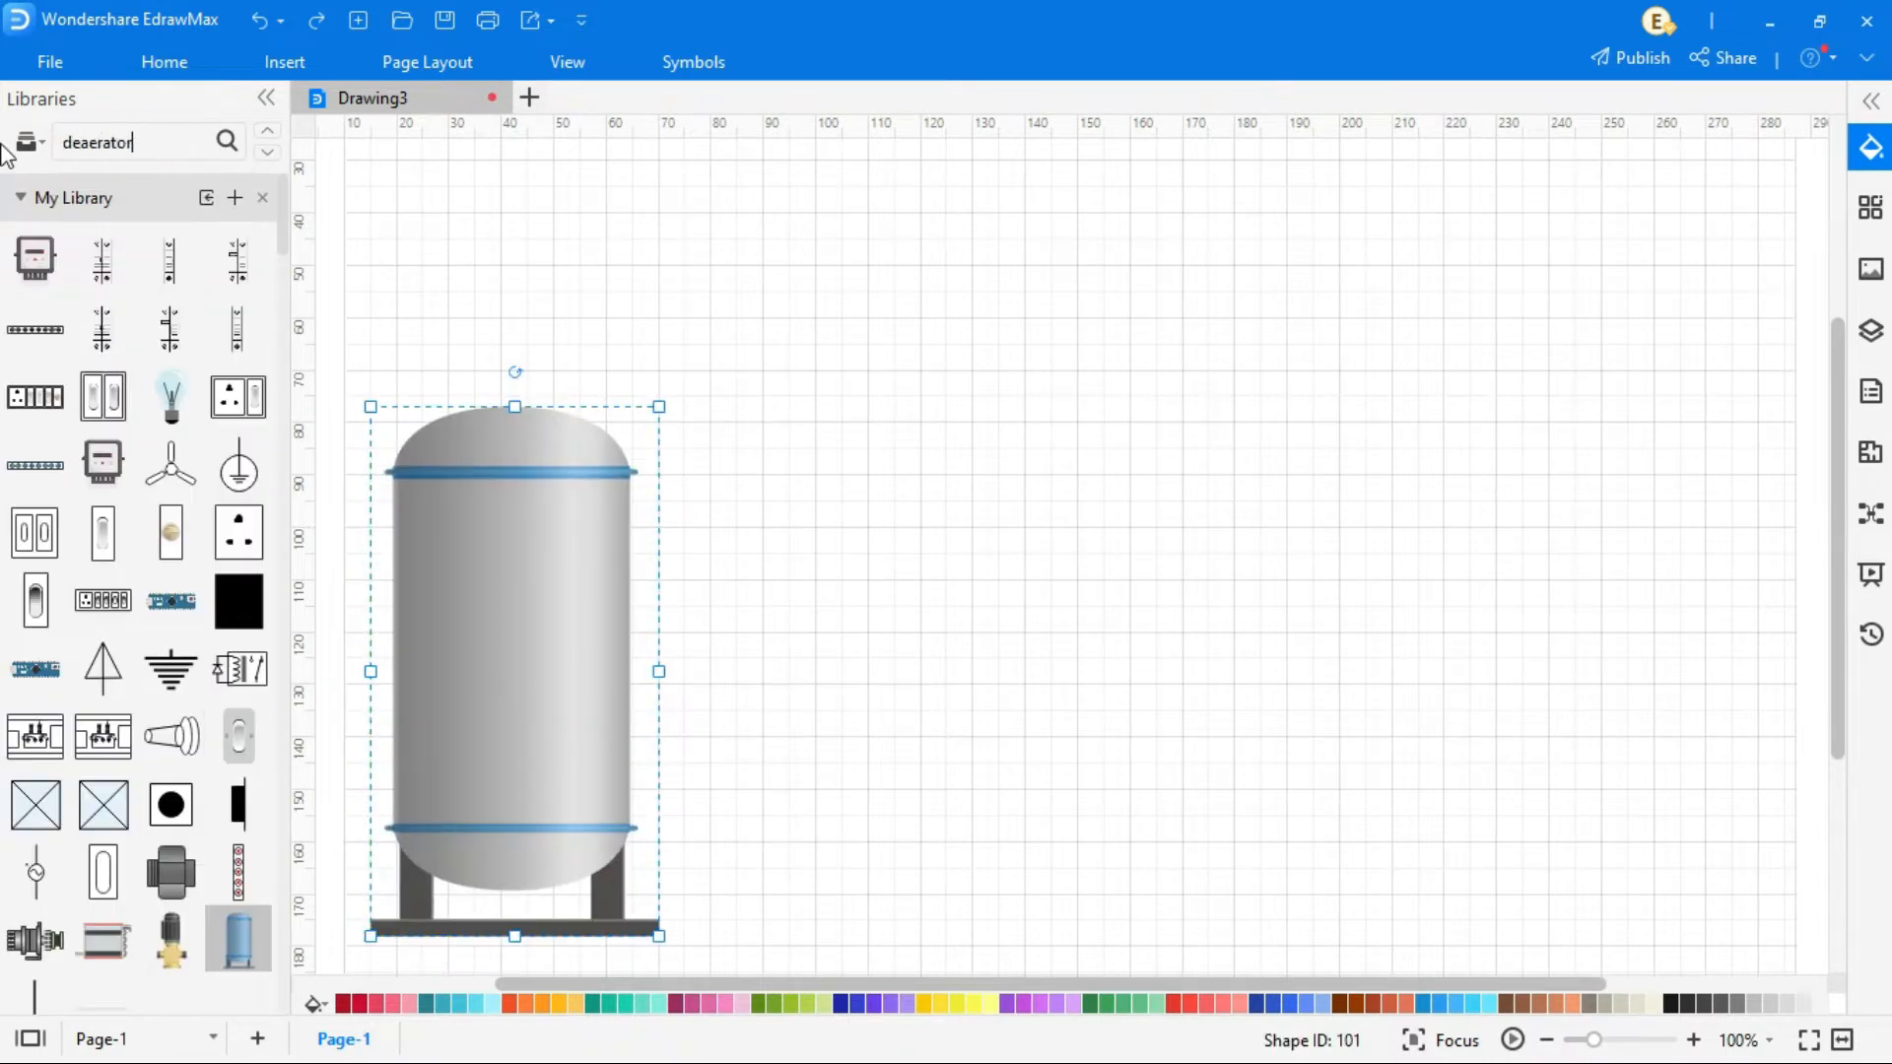
pyautogui.click(225, 141)
pyautogui.write('valve')
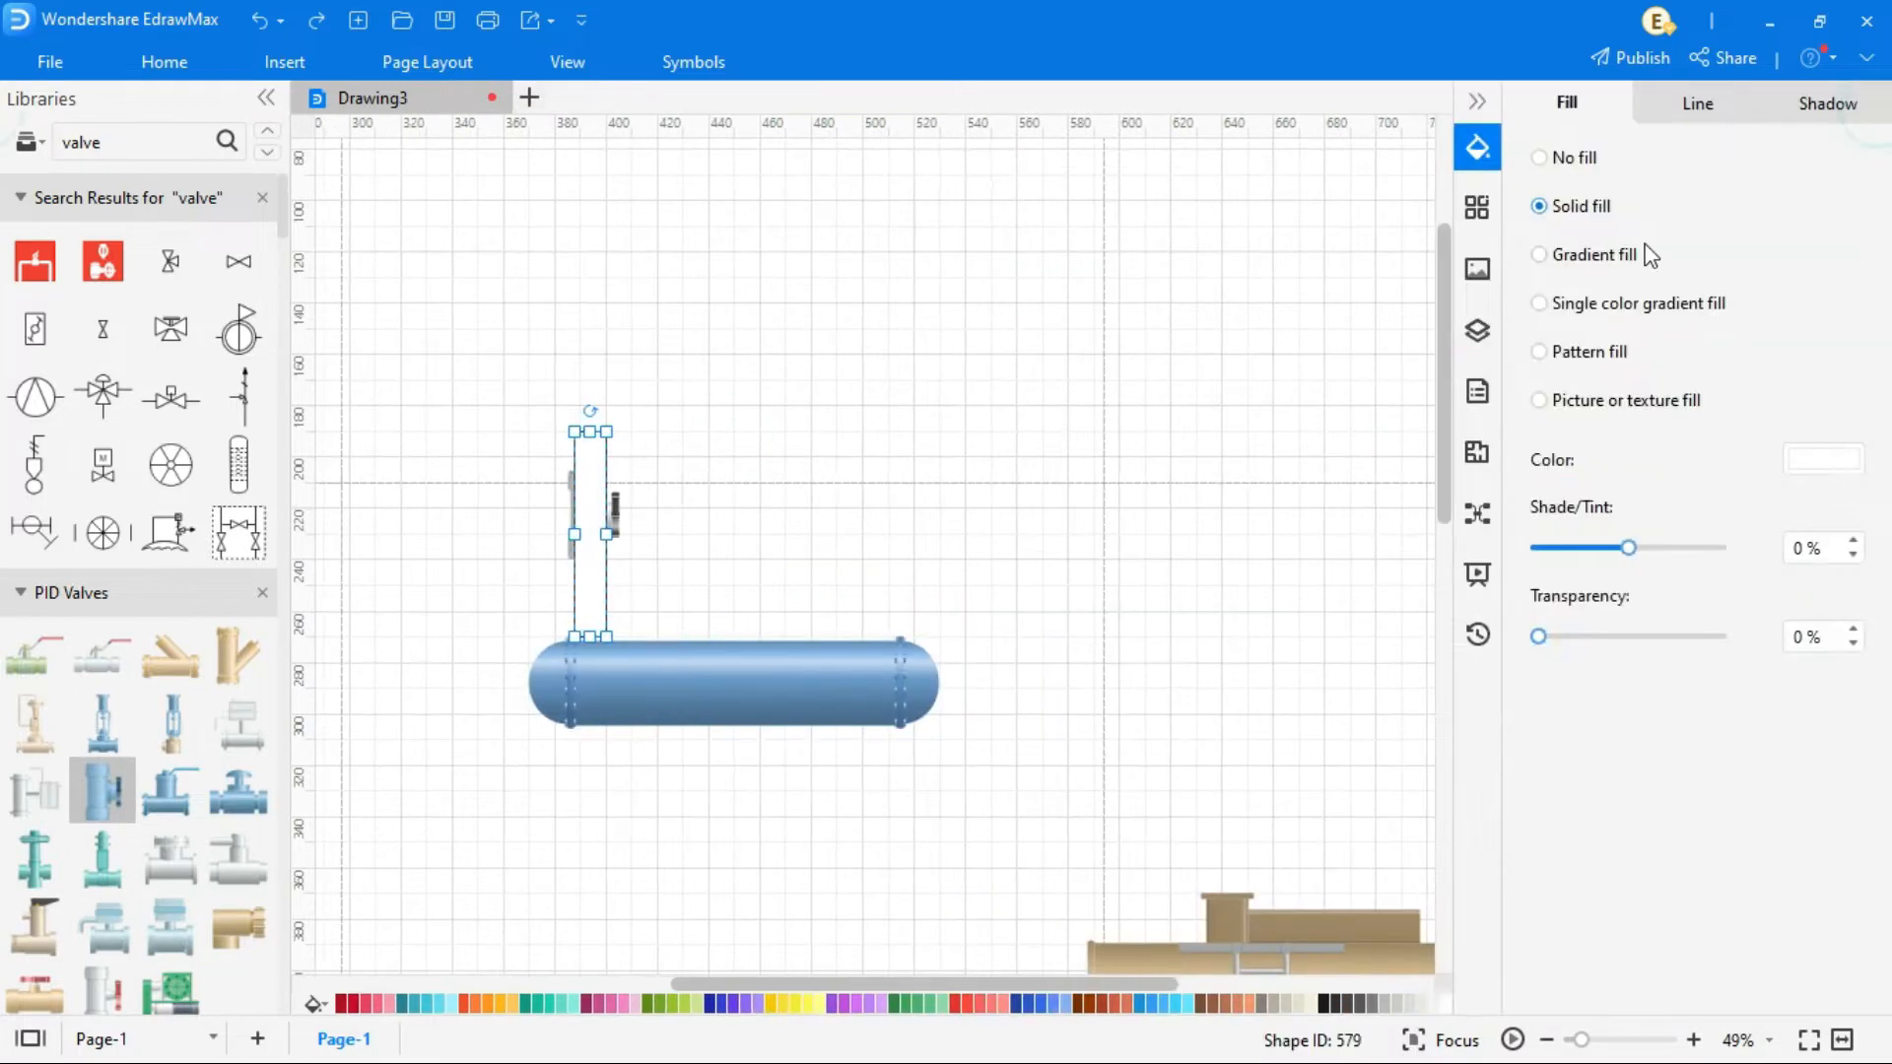
pyautogui.click(1541, 255)
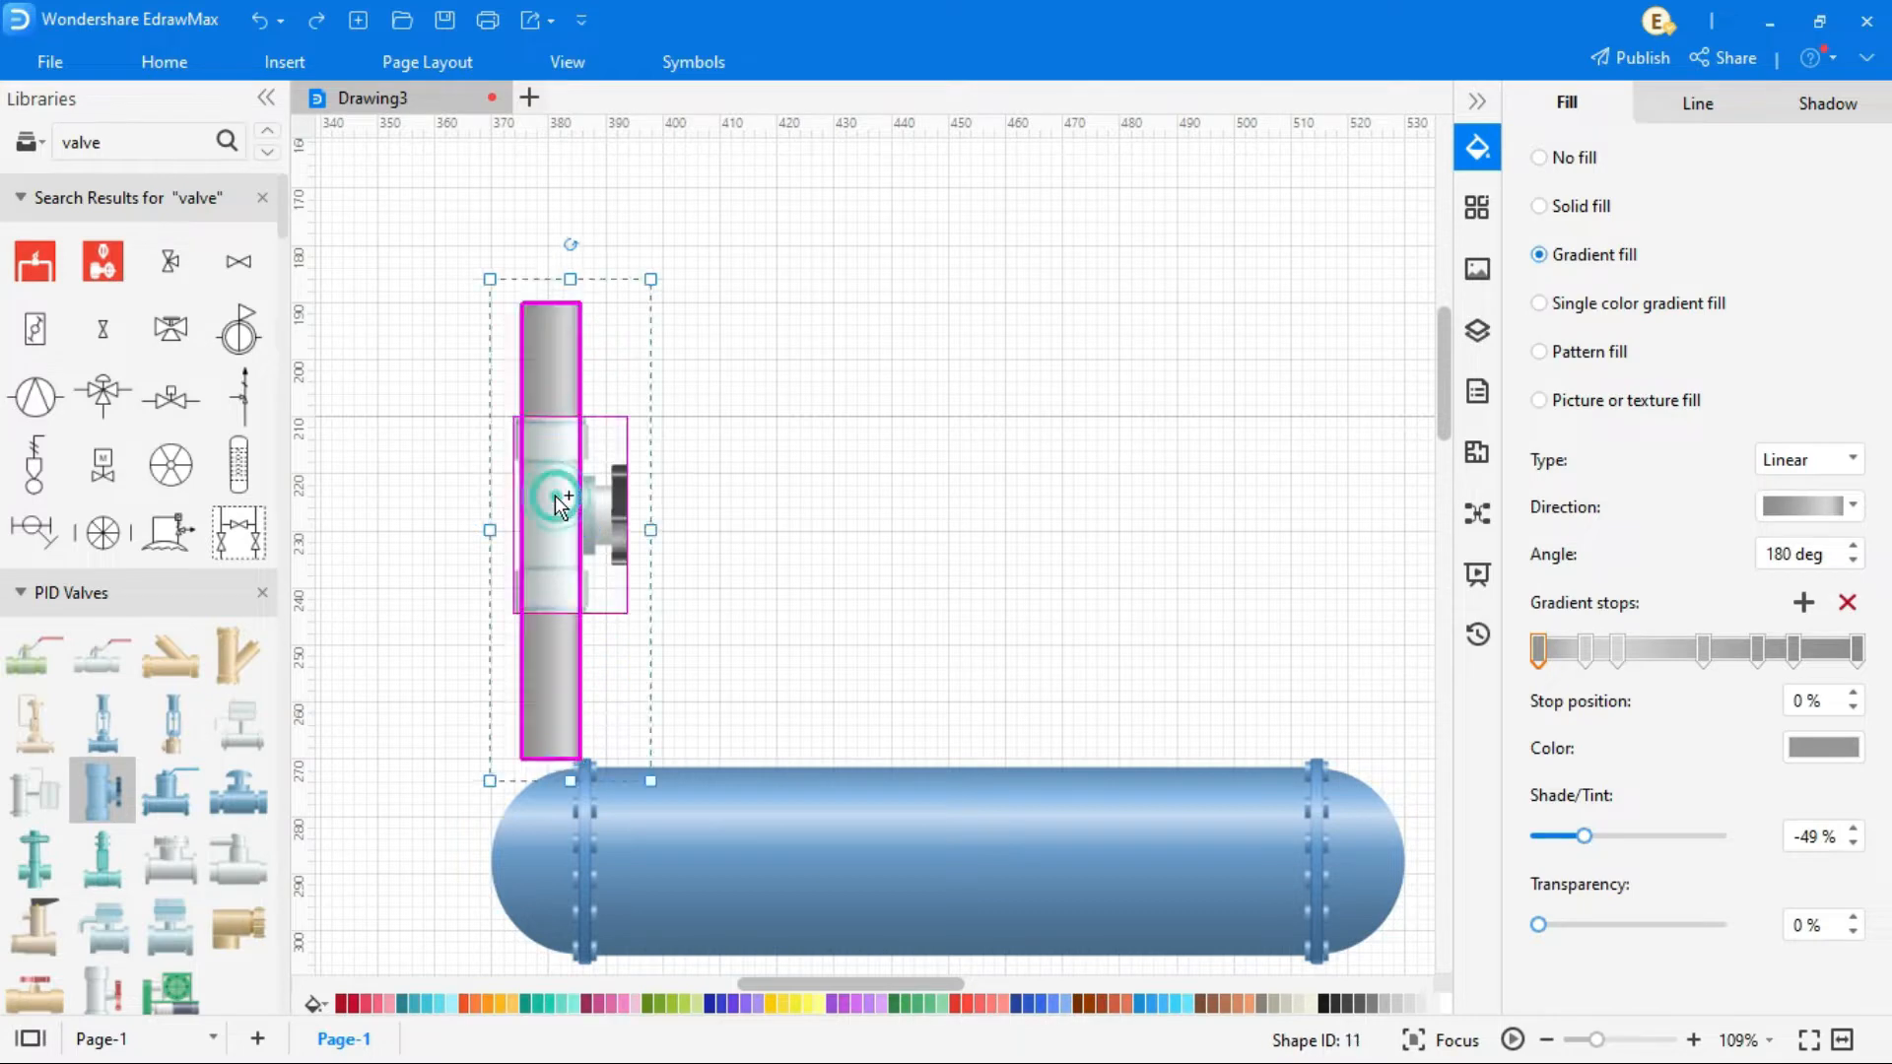
pyautogui.rightClick(557, 501)
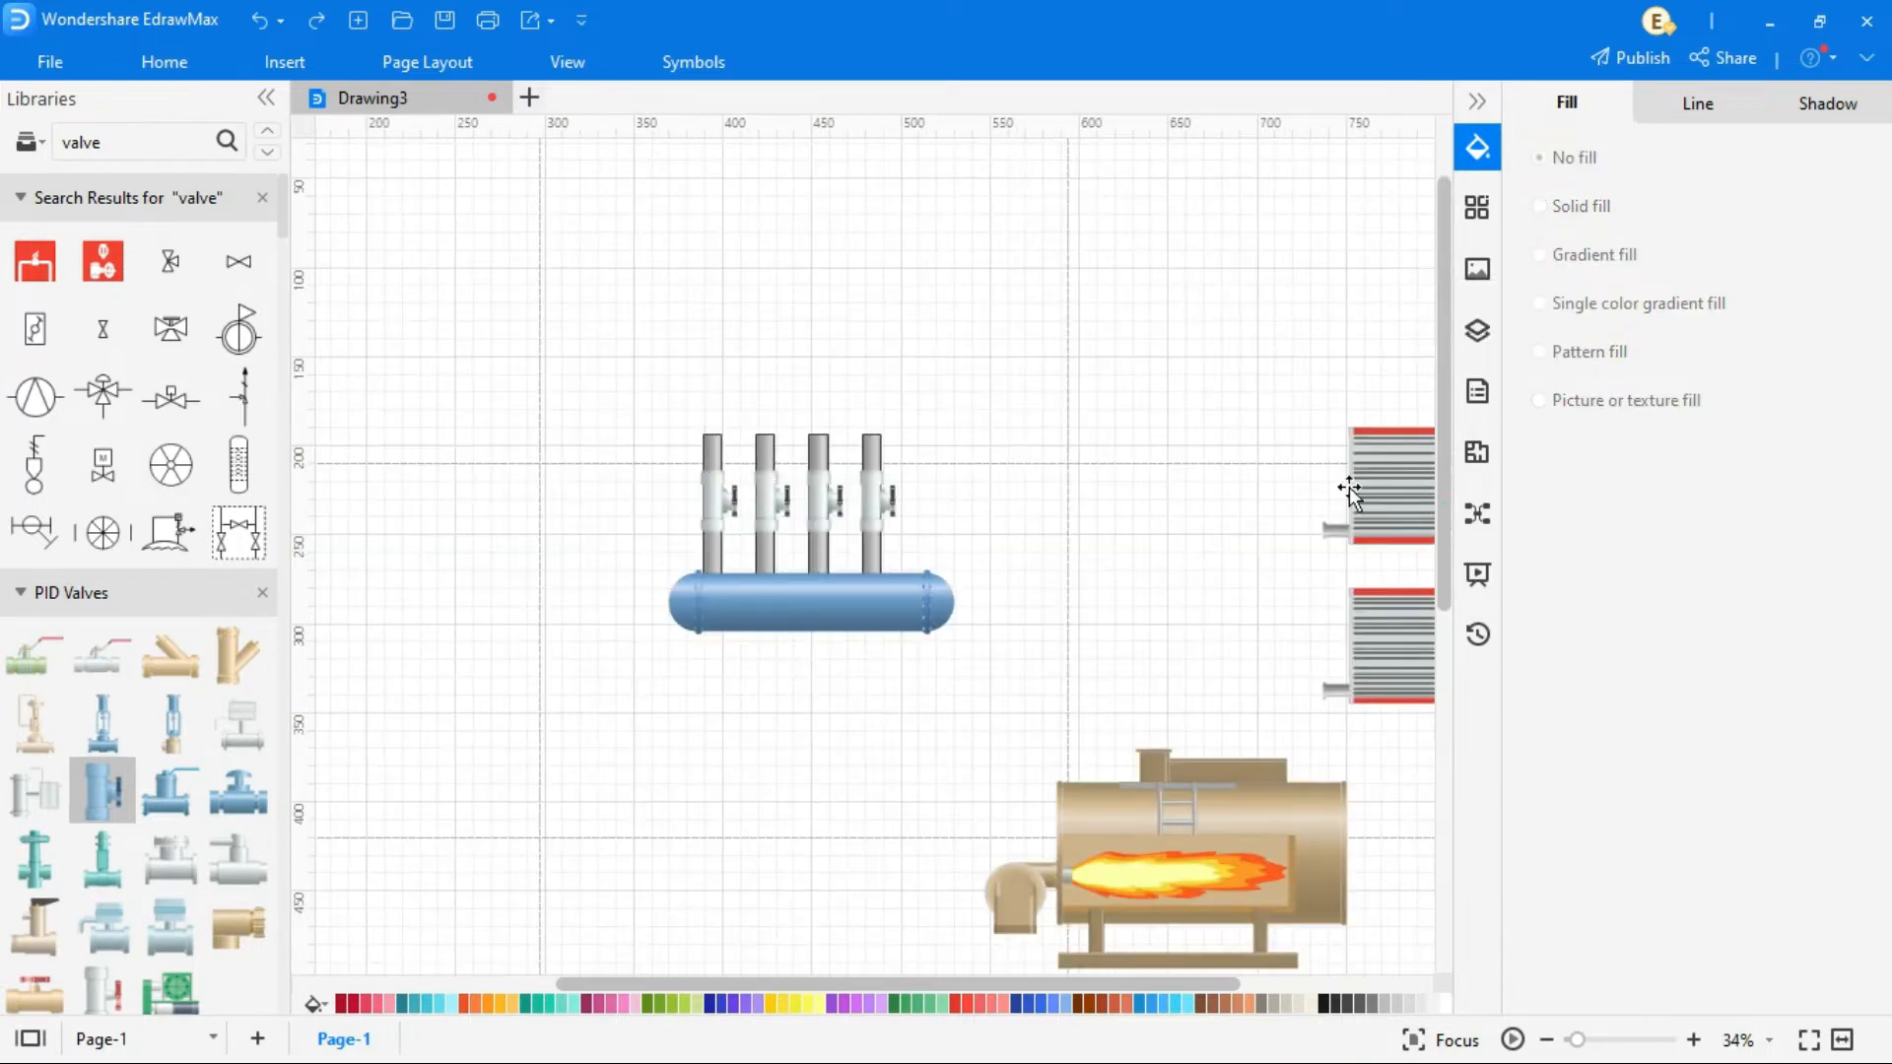
# Give the tall column a gradient fill, send it to back, and reposition the lower heat exchanger.
pyautogui.click(163, 61)
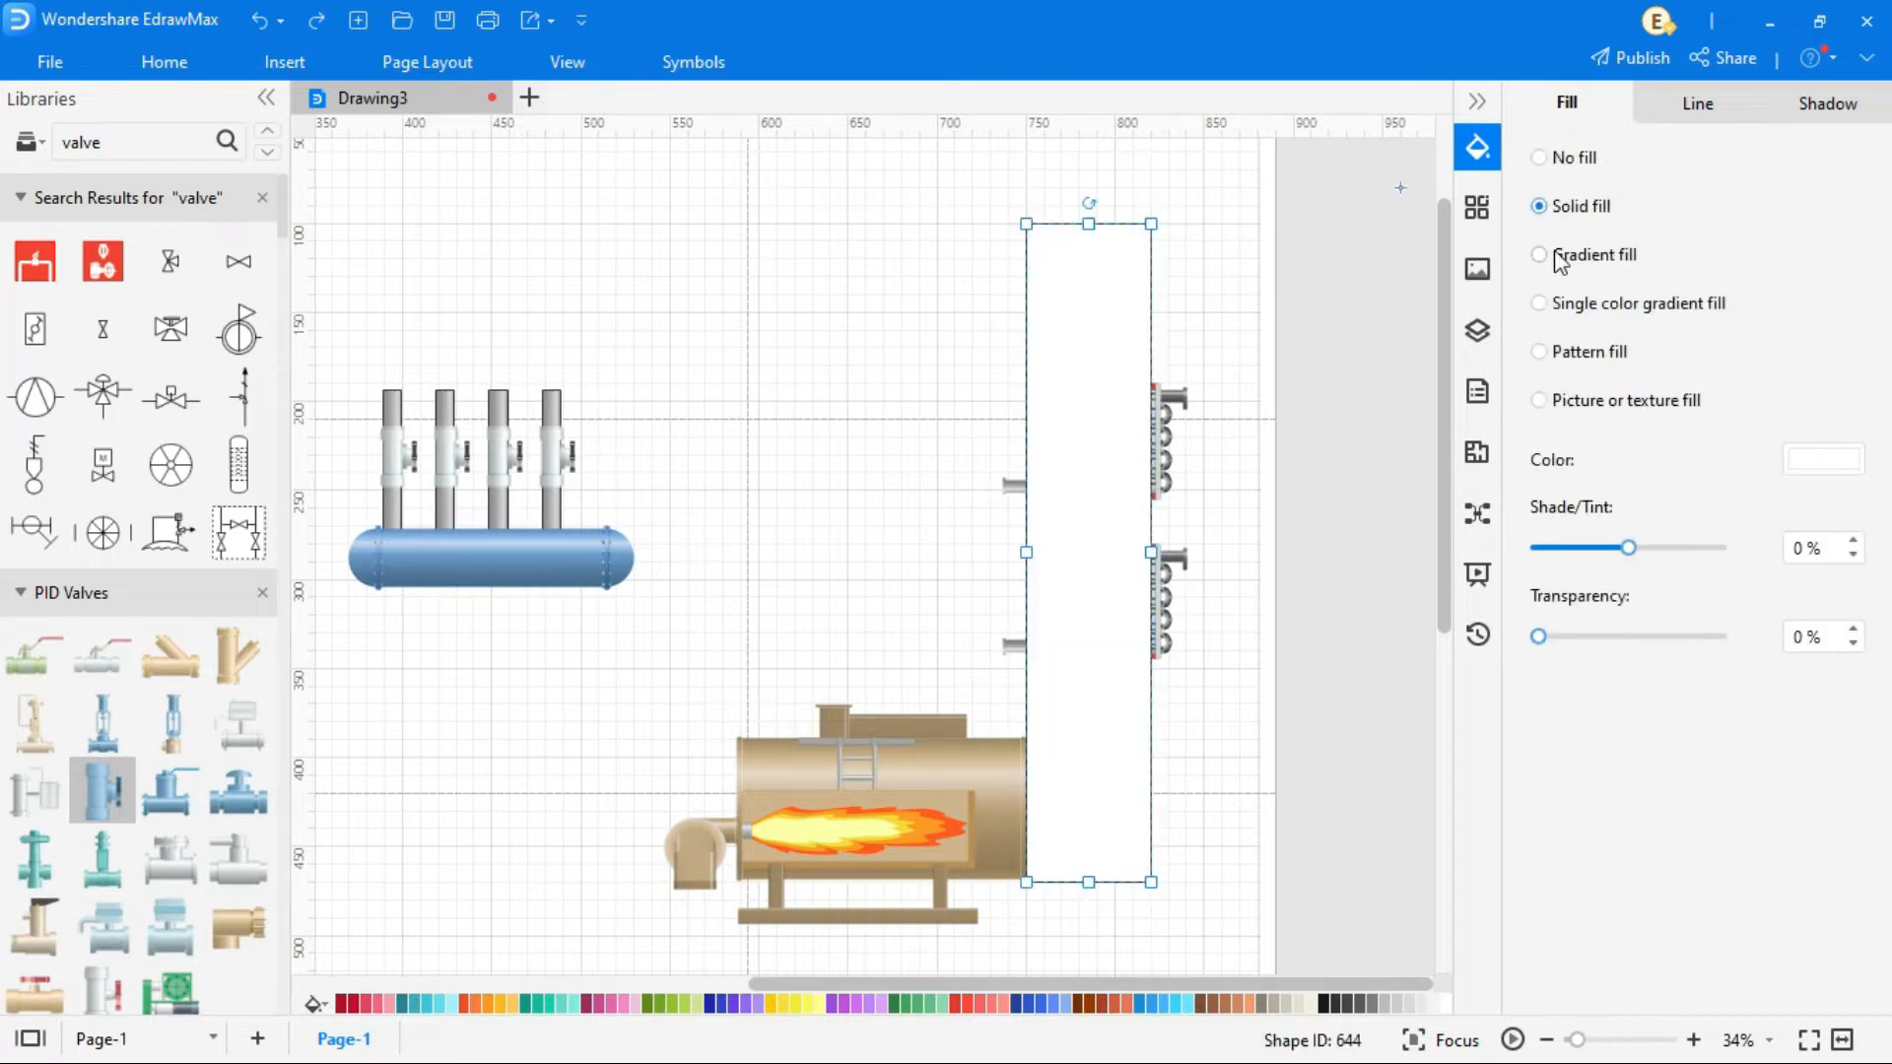
pyautogui.click(1539, 254)
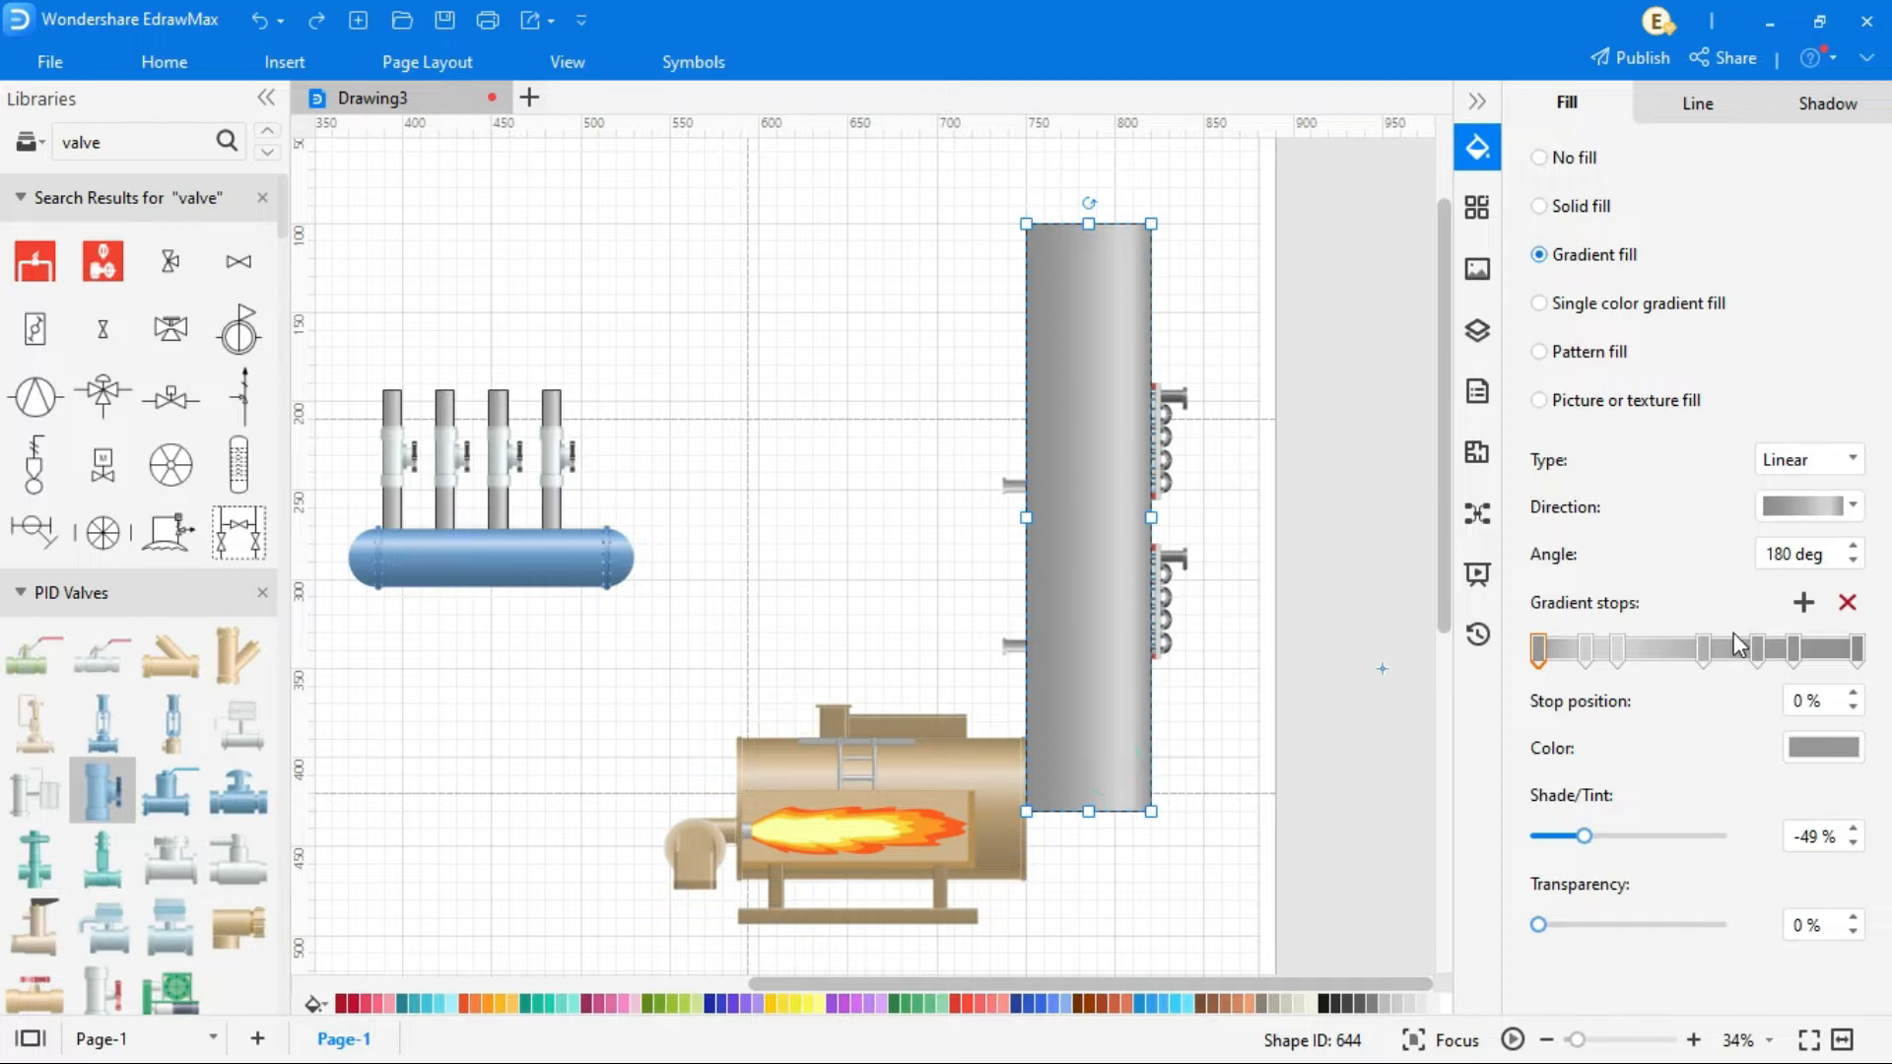
pyautogui.rightClick(1085, 513)
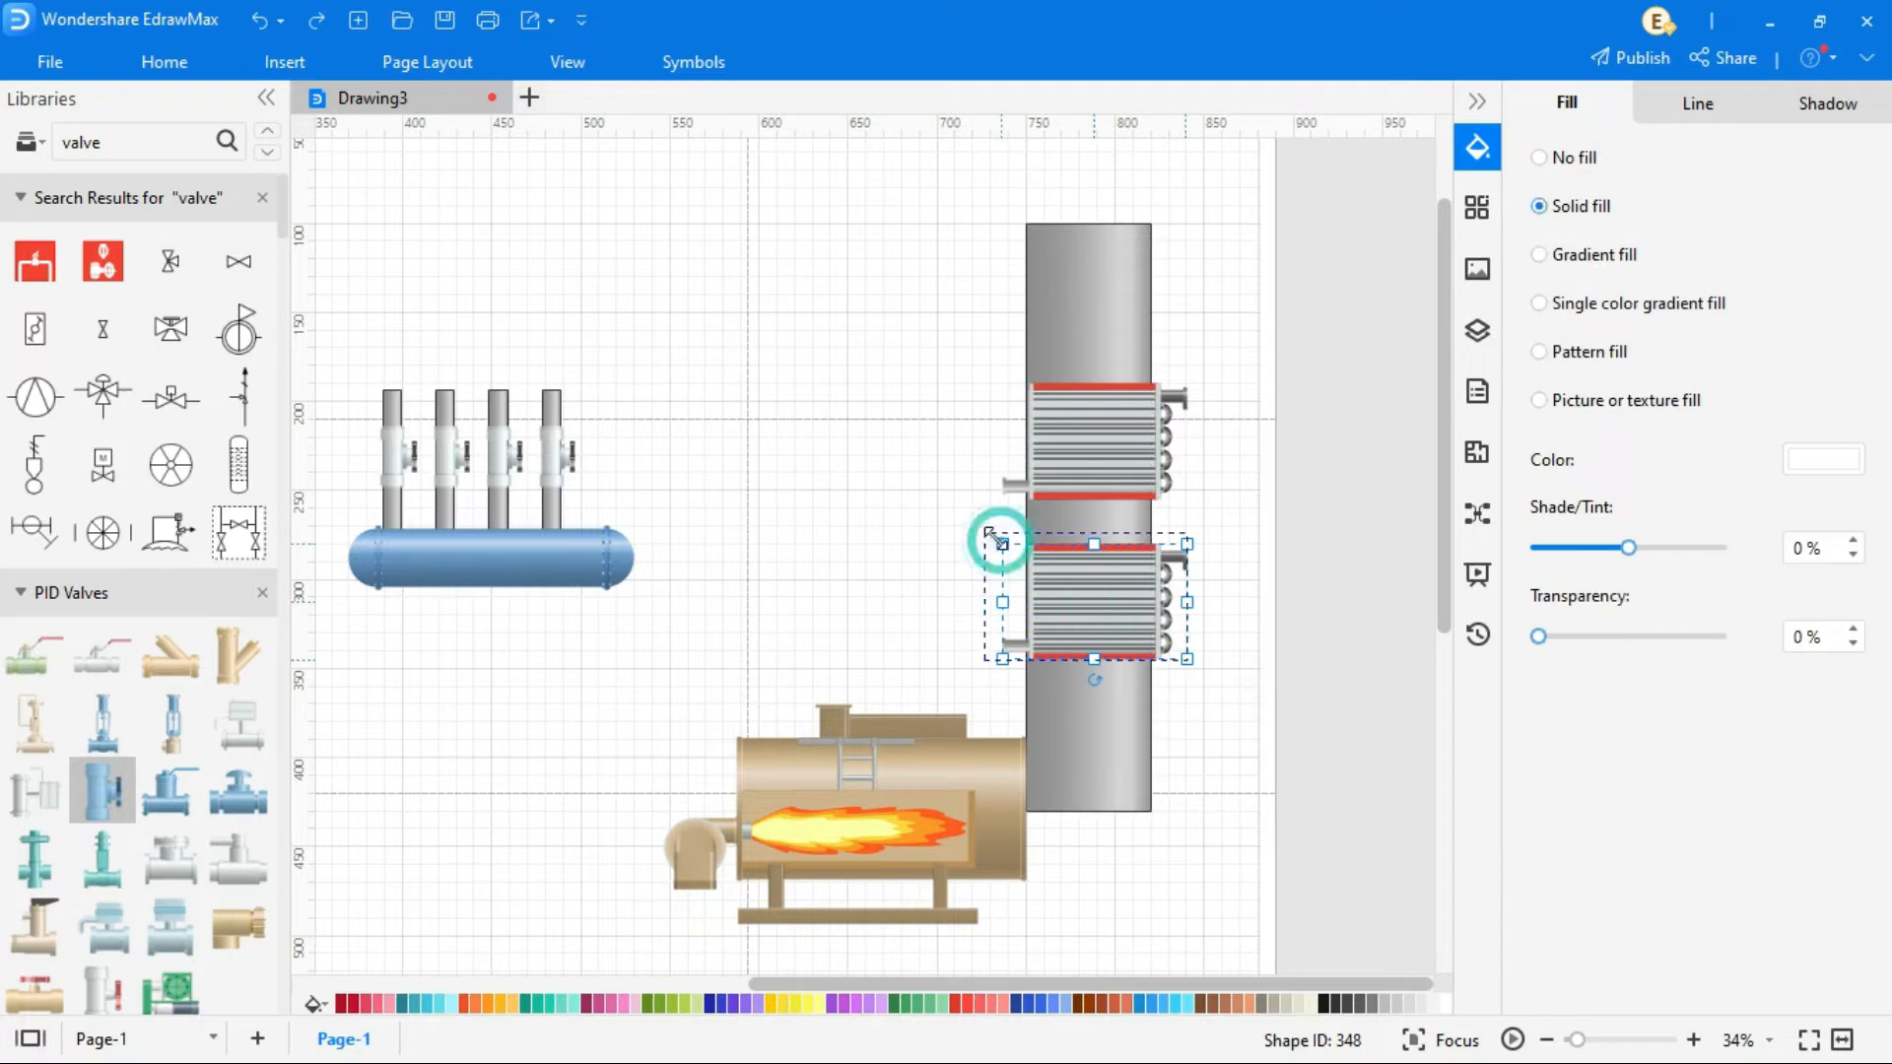
pyautogui.click(1540, 254)
pyautogui.write('pipe')
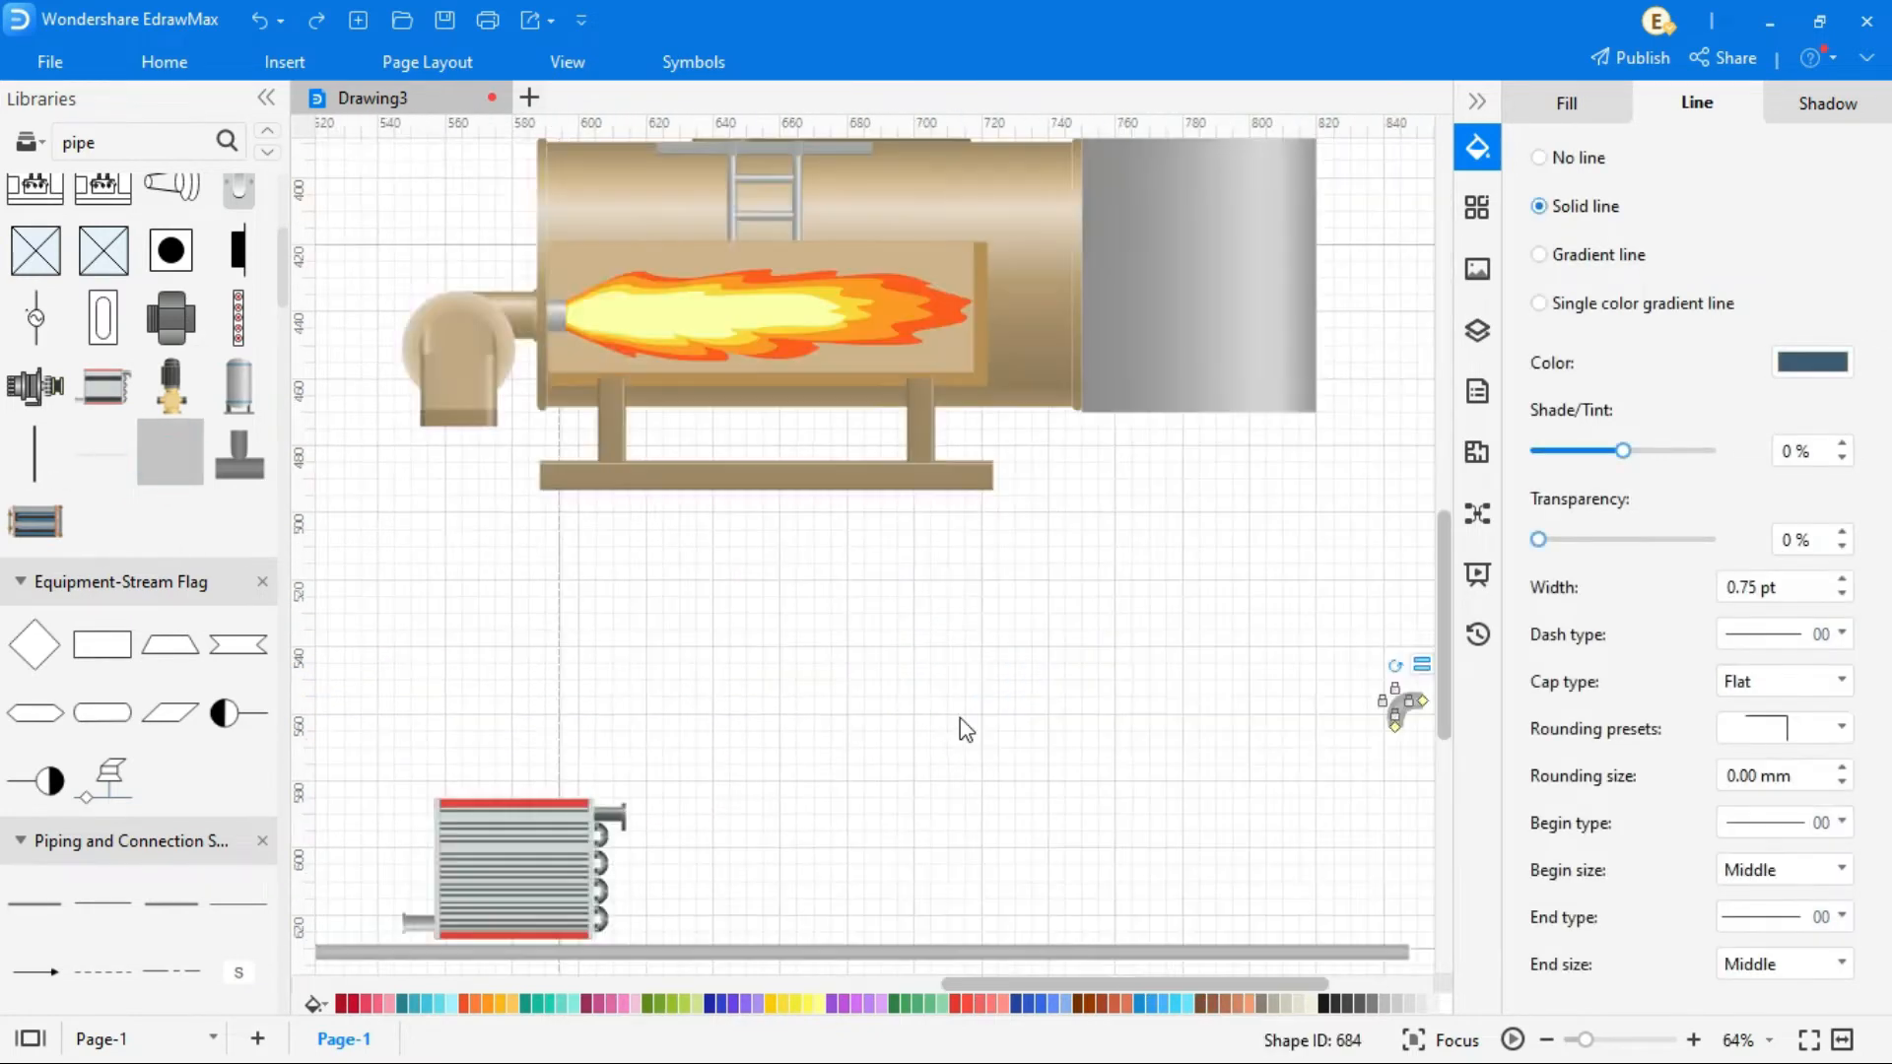
# Scroll the canvas and place the blue pipe linking the upright vessel to the beige tank.
pyautogui.hscroll(3)
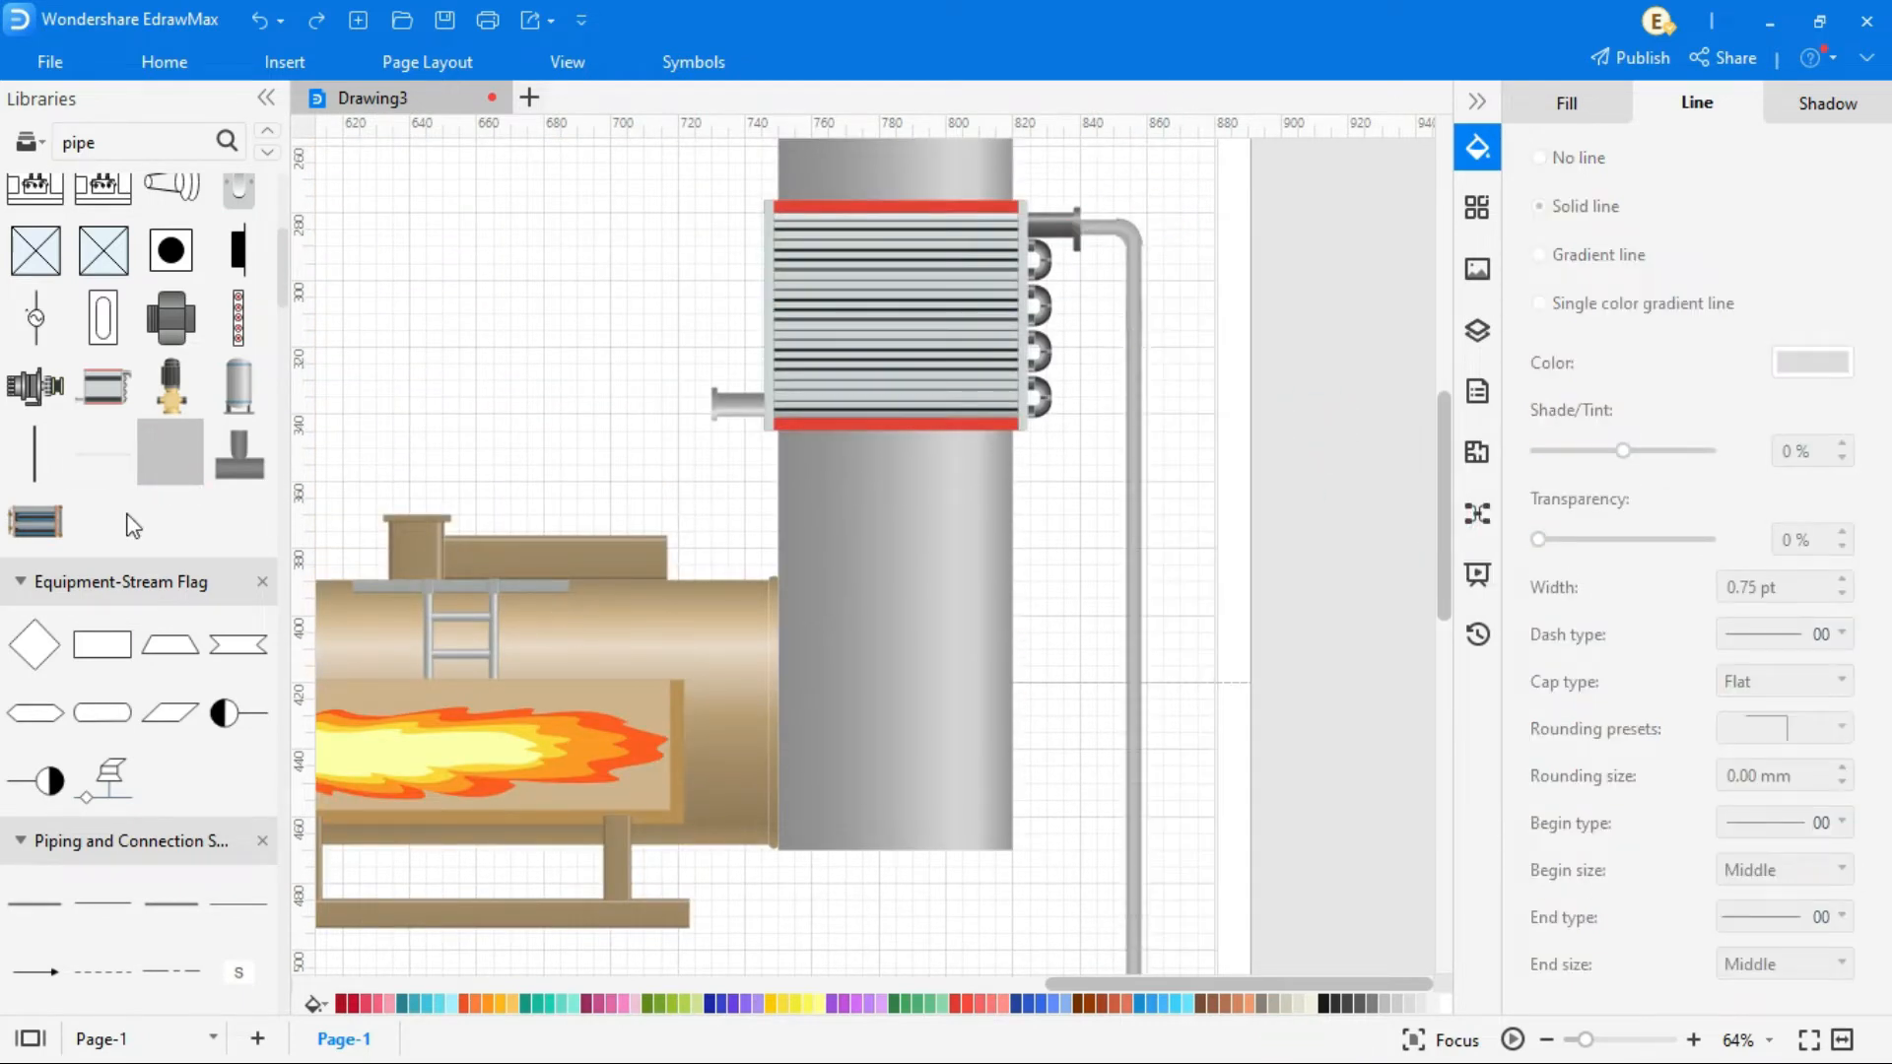
pyautogui.click(676, 404)
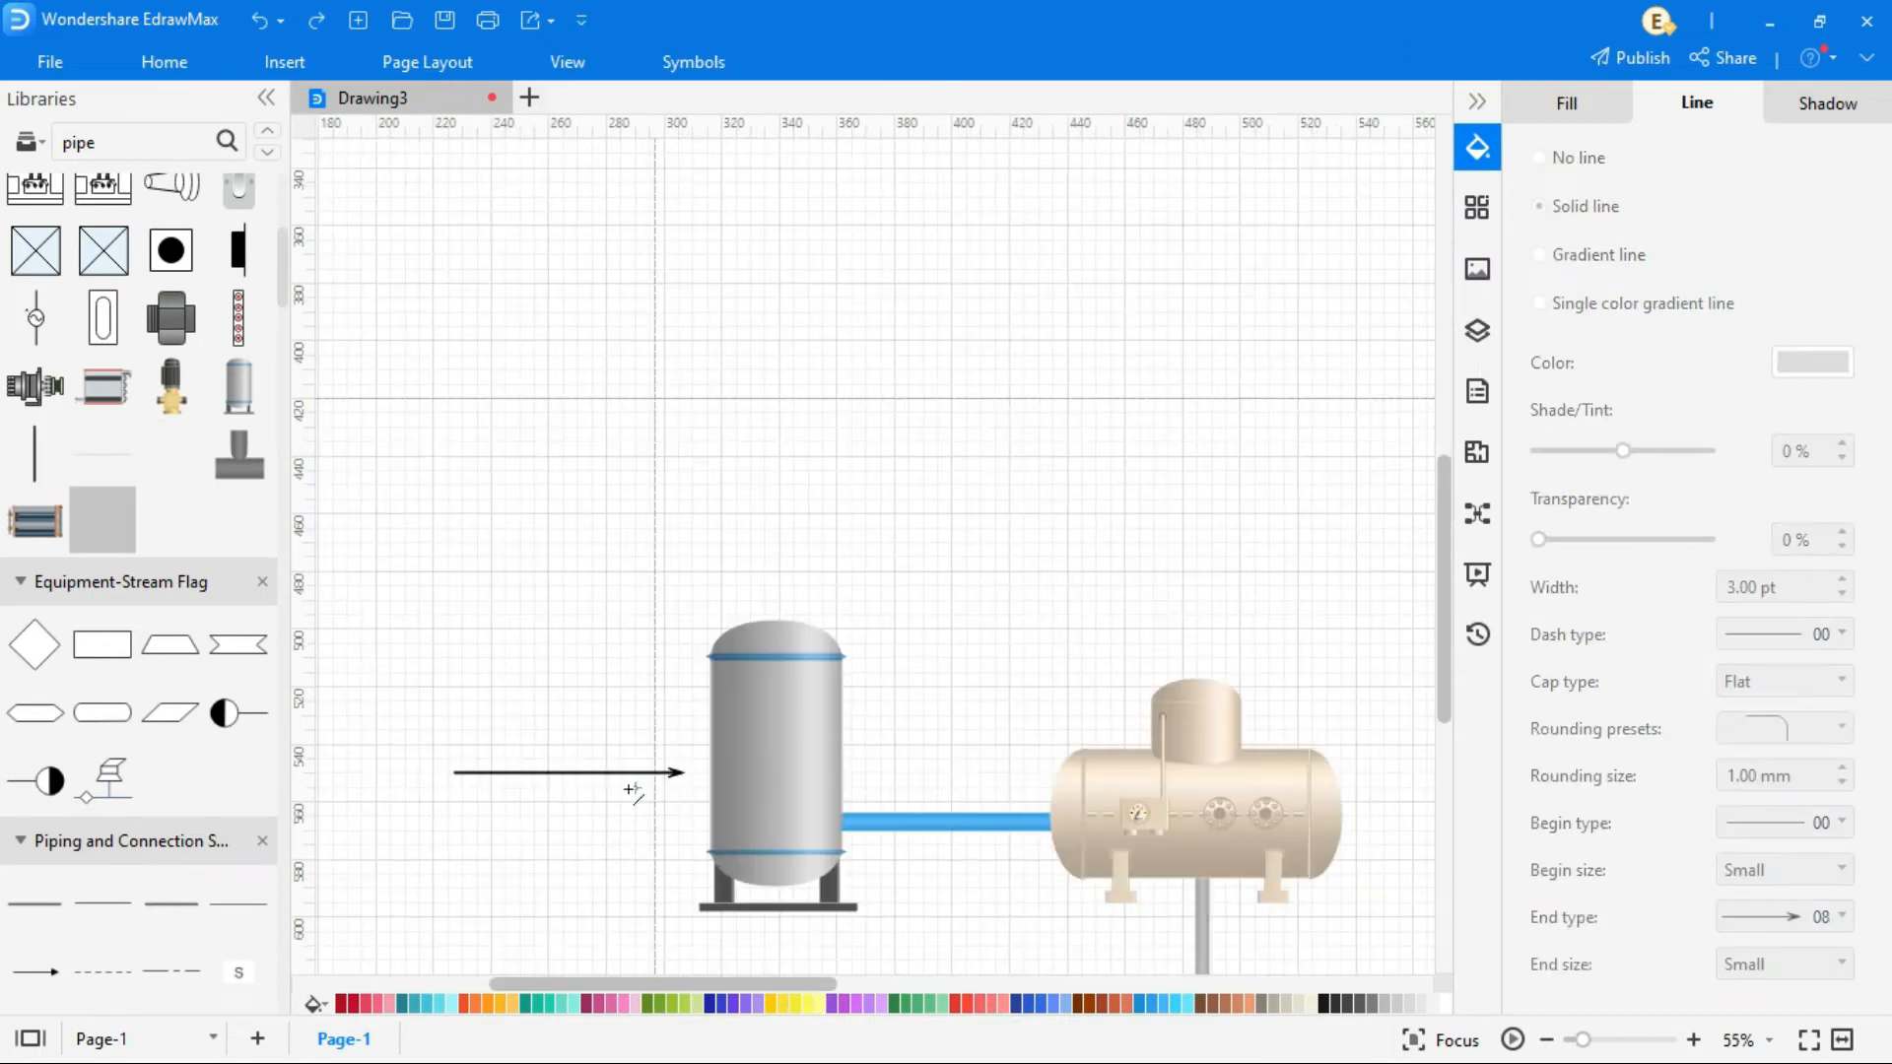
# Add a 'DM Water' label above the inlet arrow and enlarge its font to 27.
pyautogui.click(164, 61)
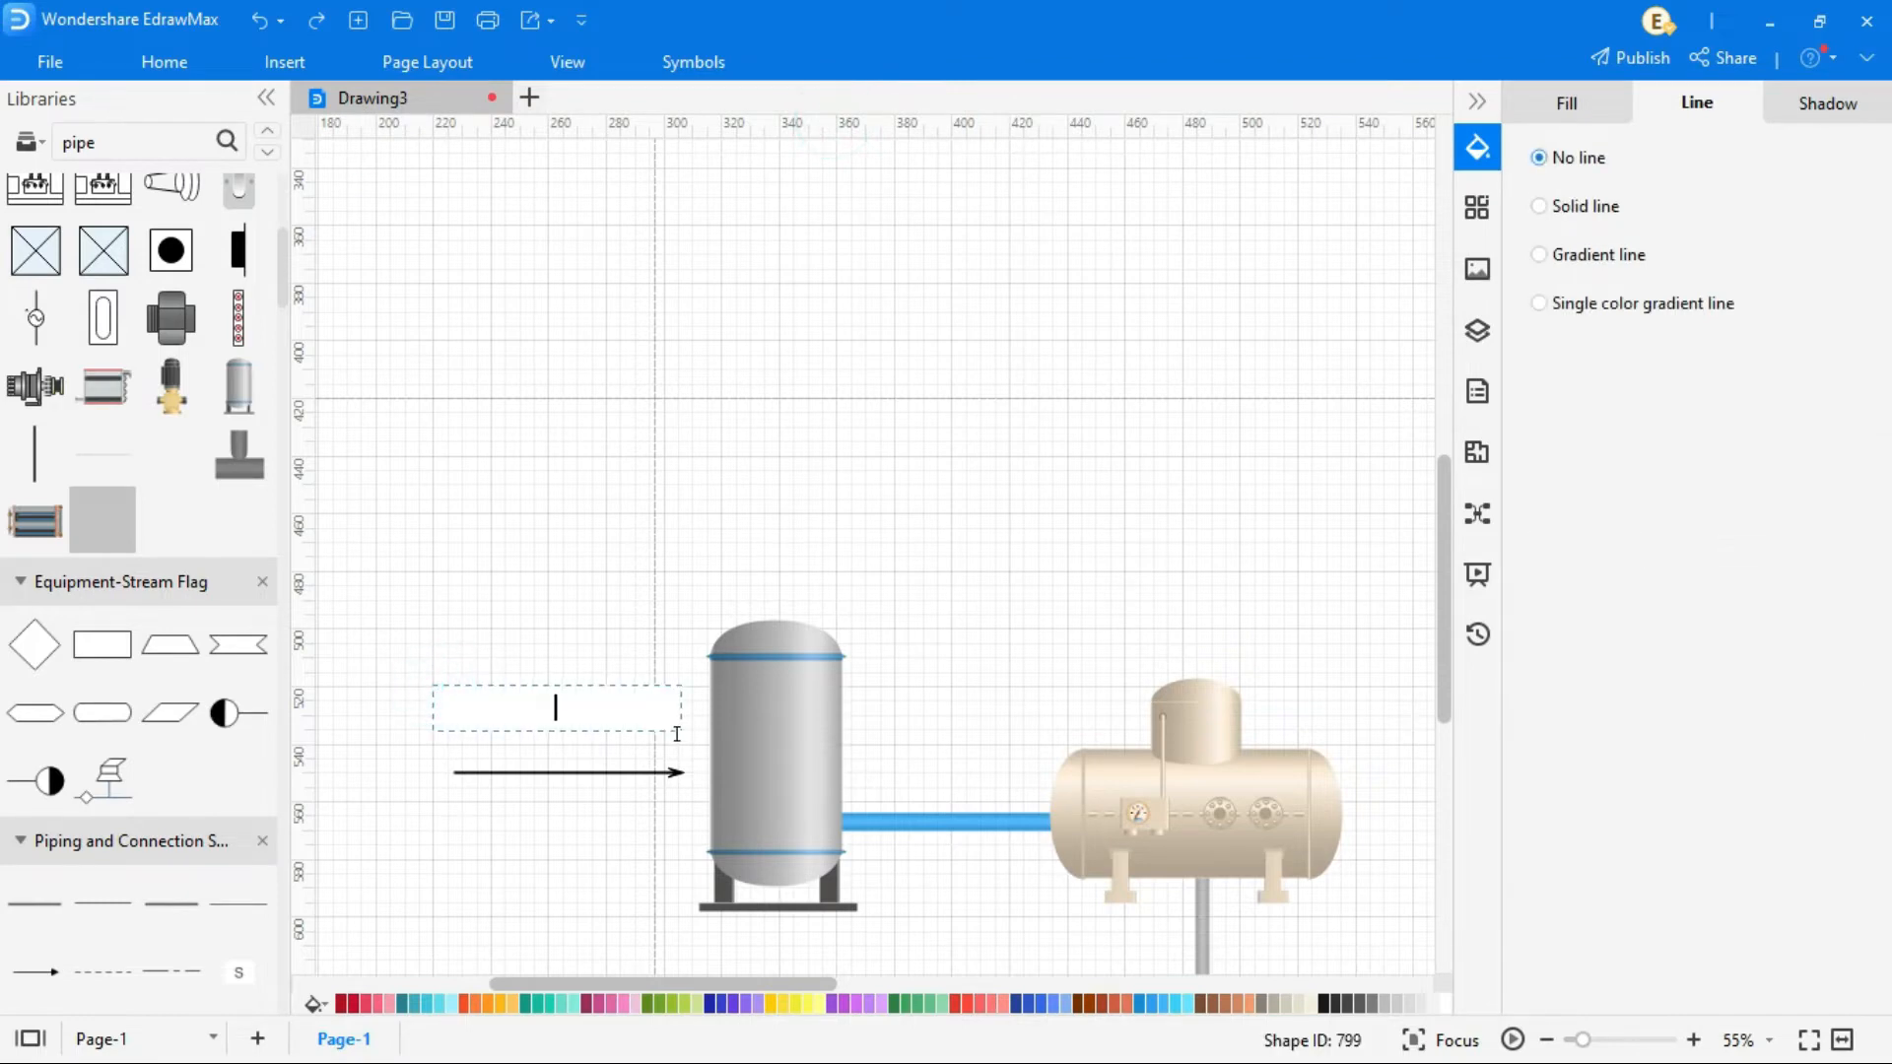
pyautogui.write('DM Water')
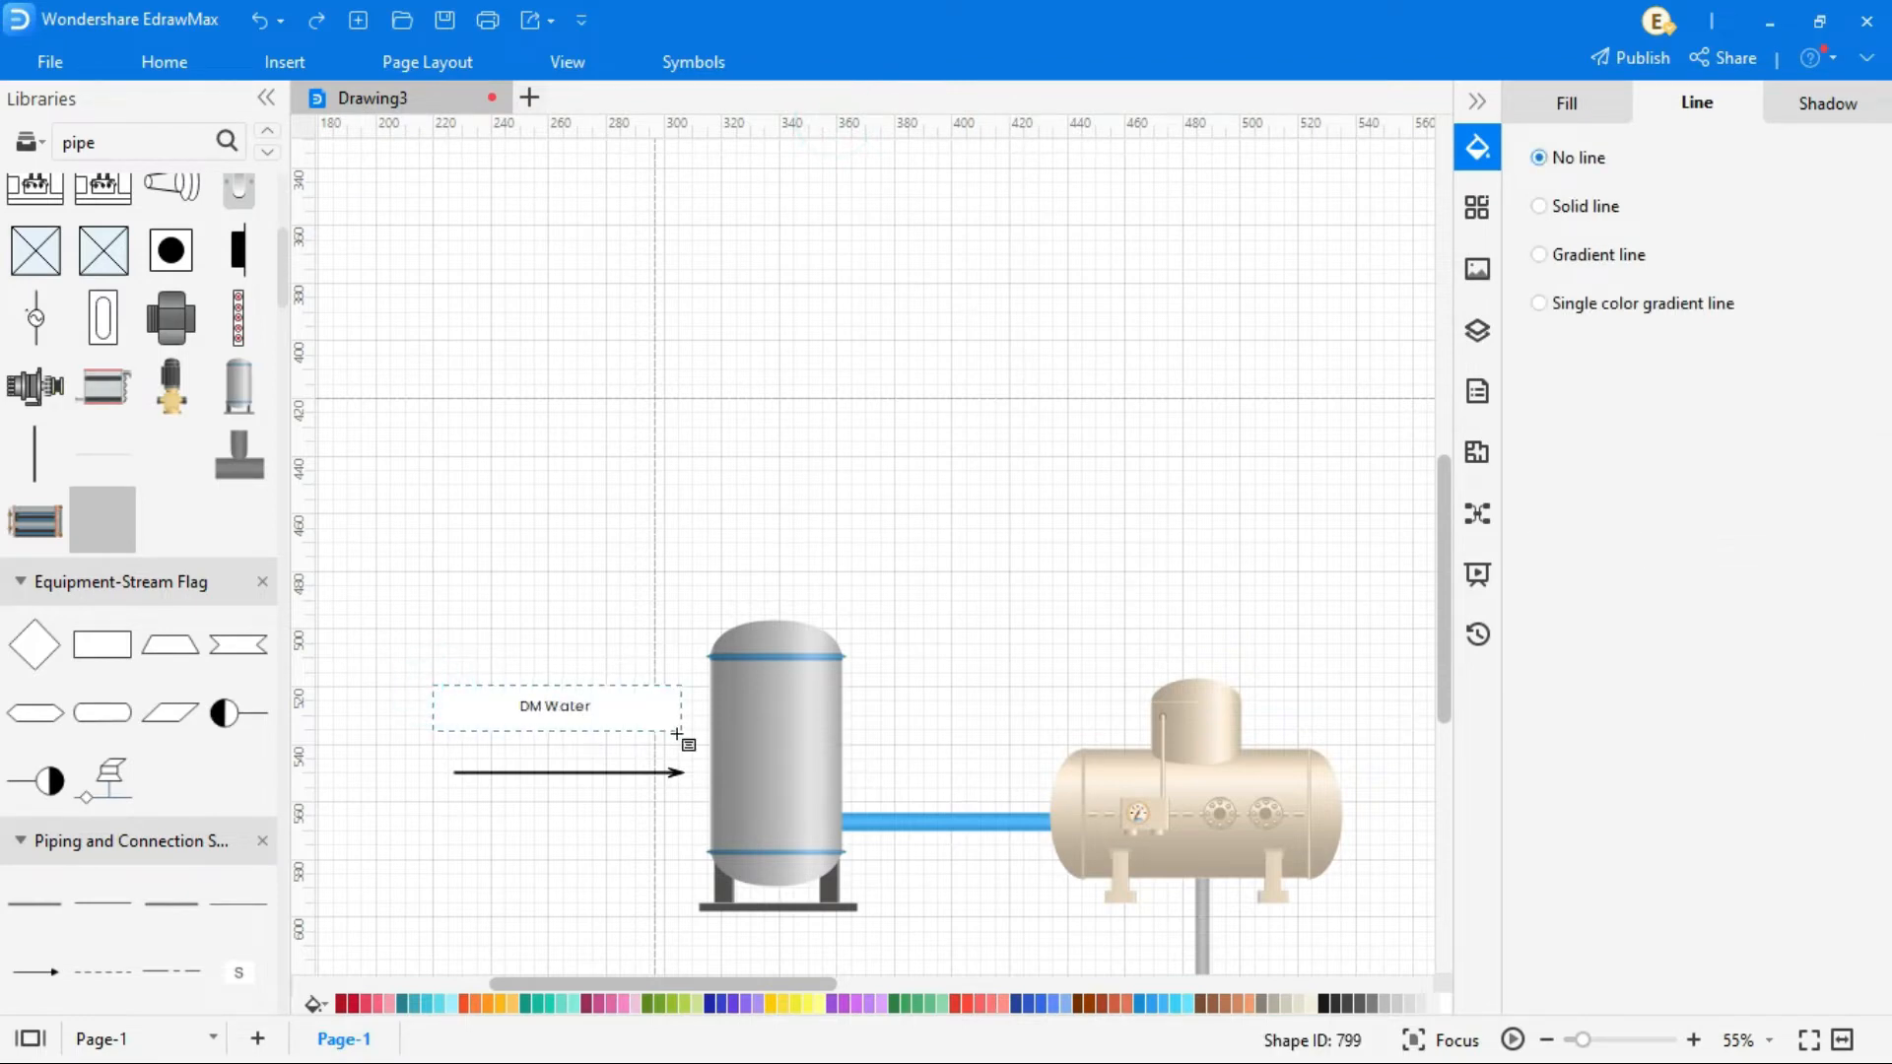
pyautogui.moveTo(404, 284)
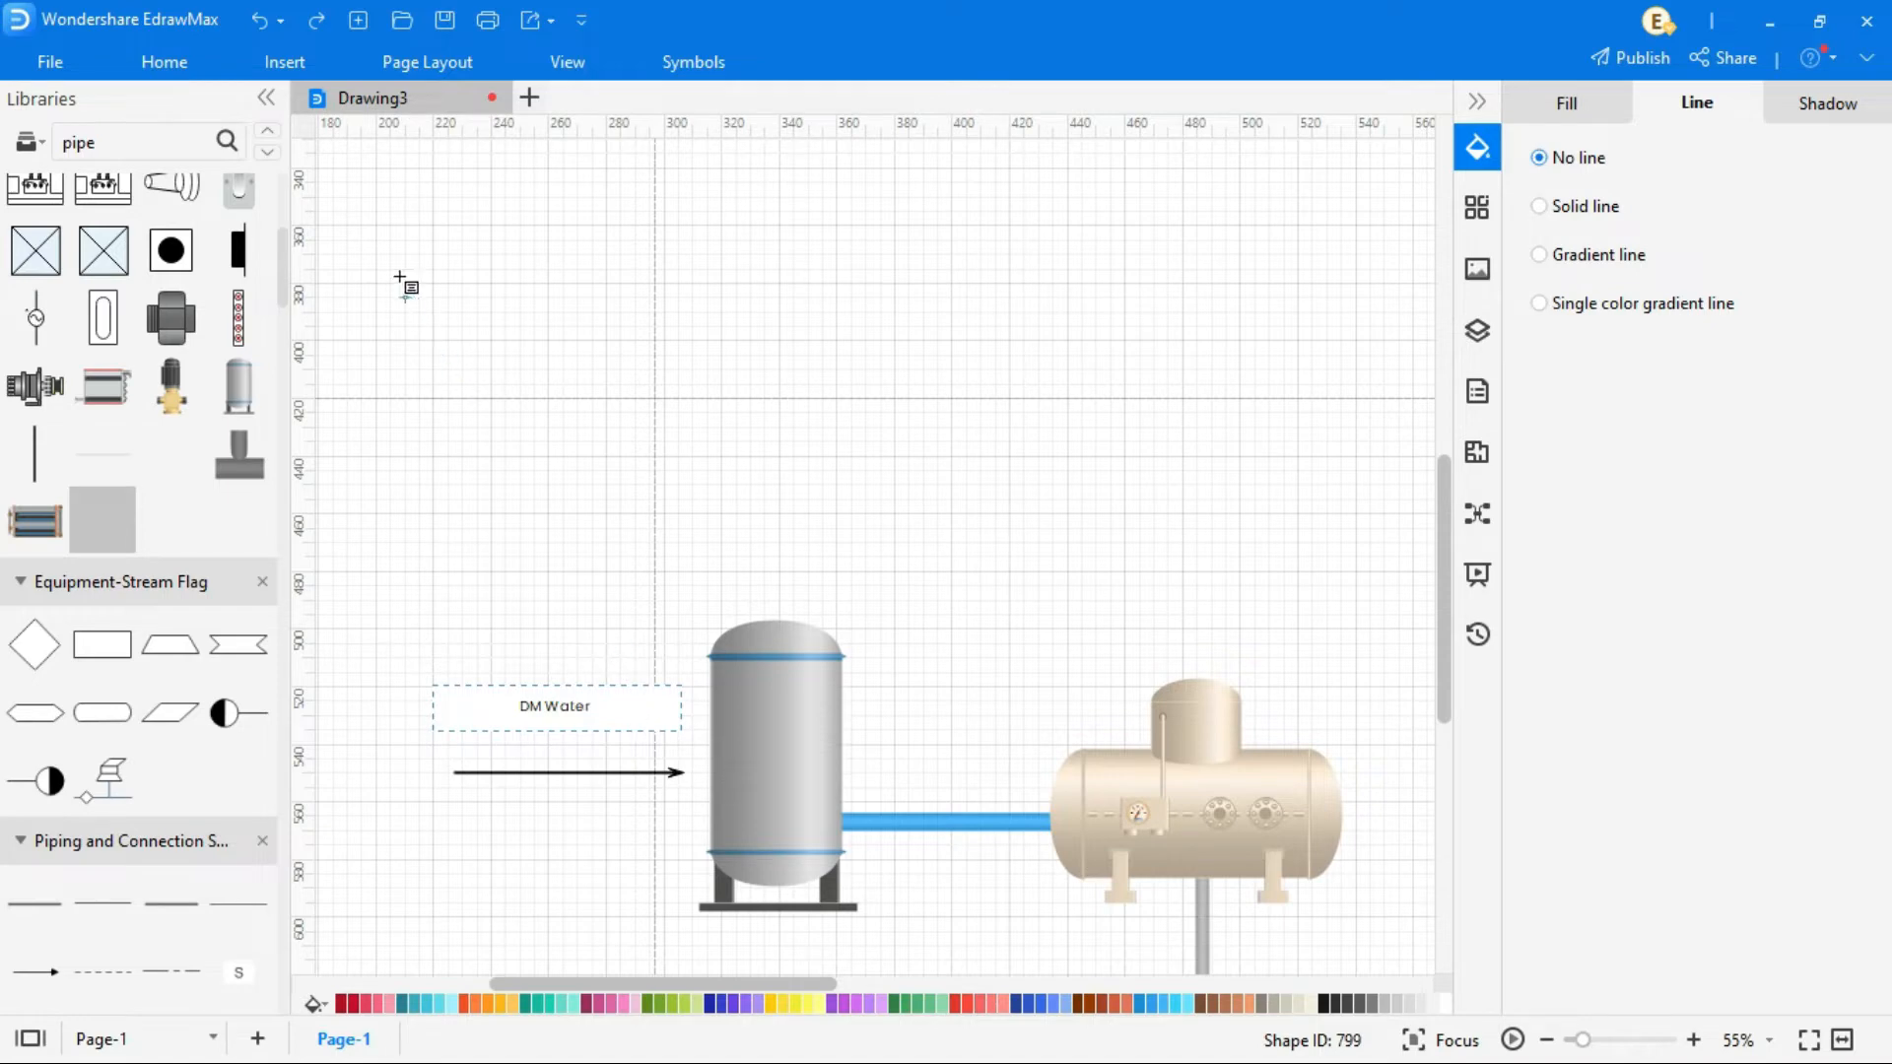
pyautogui.click(163, 61)
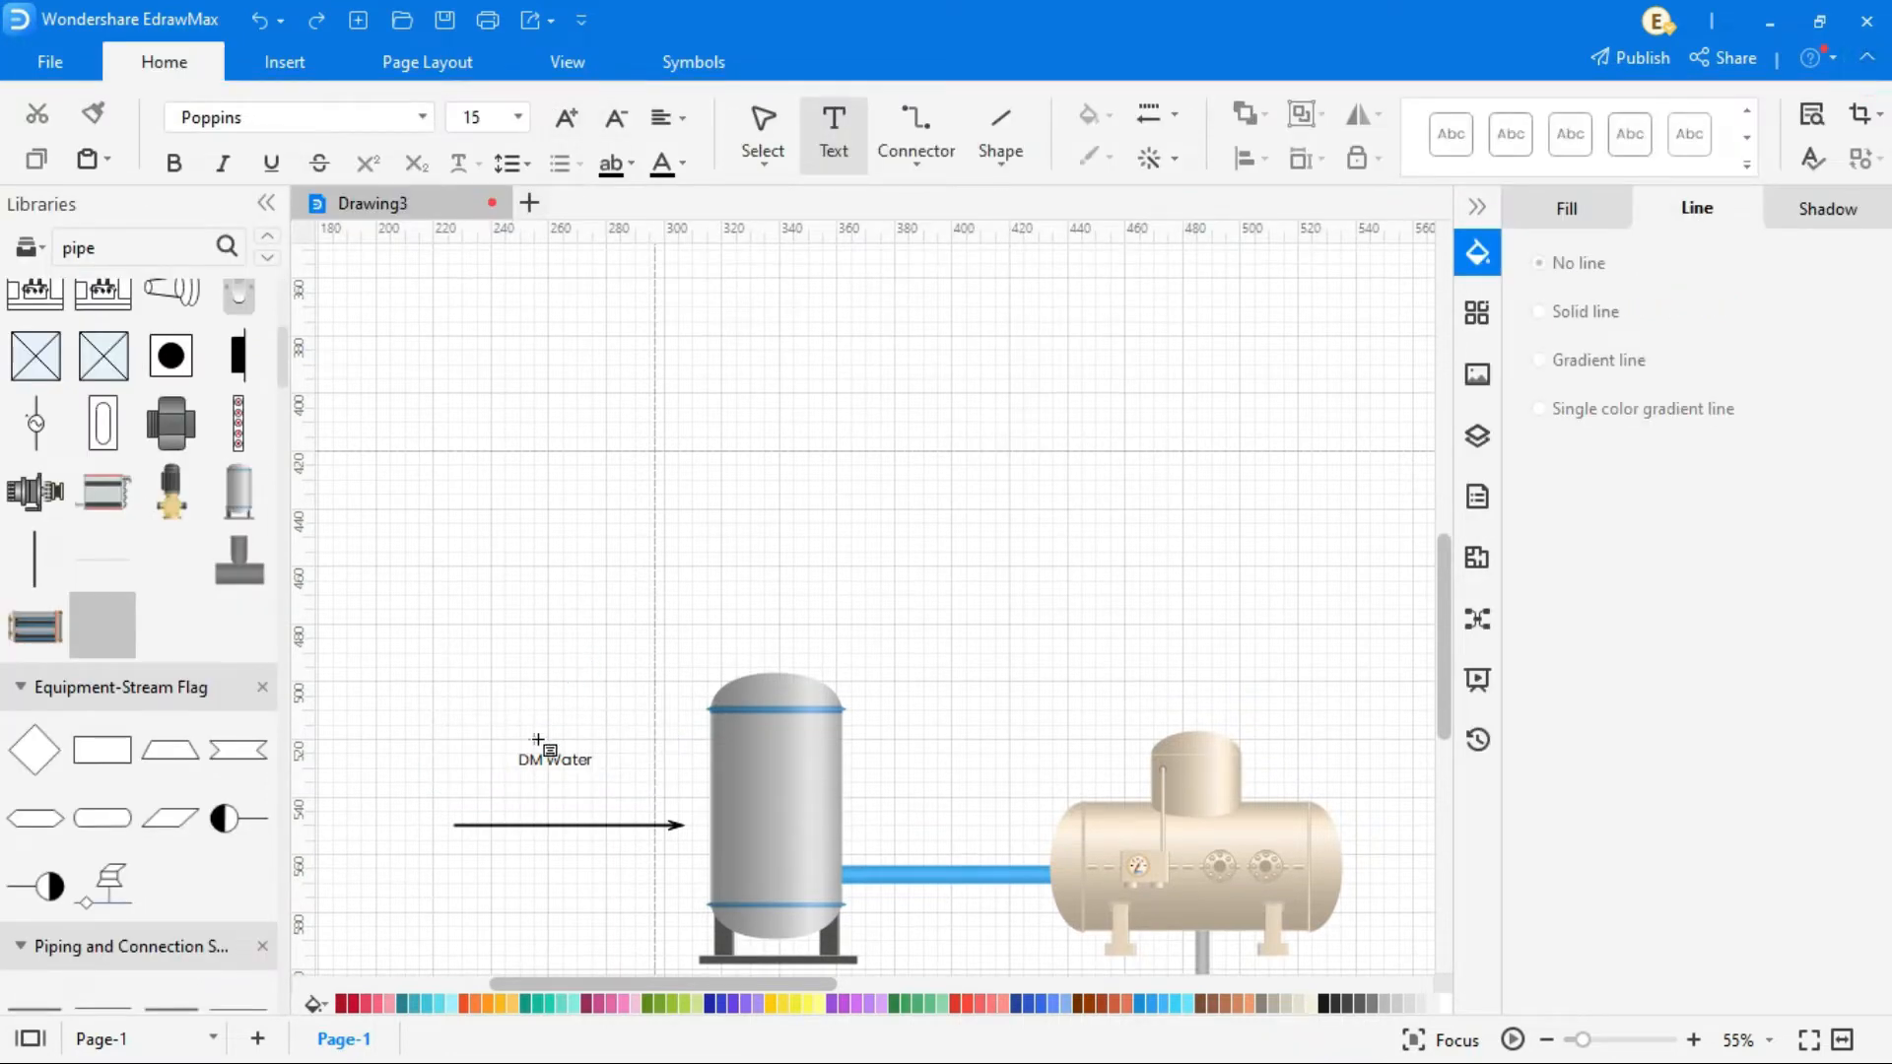
pyautogui.click(565, 117)
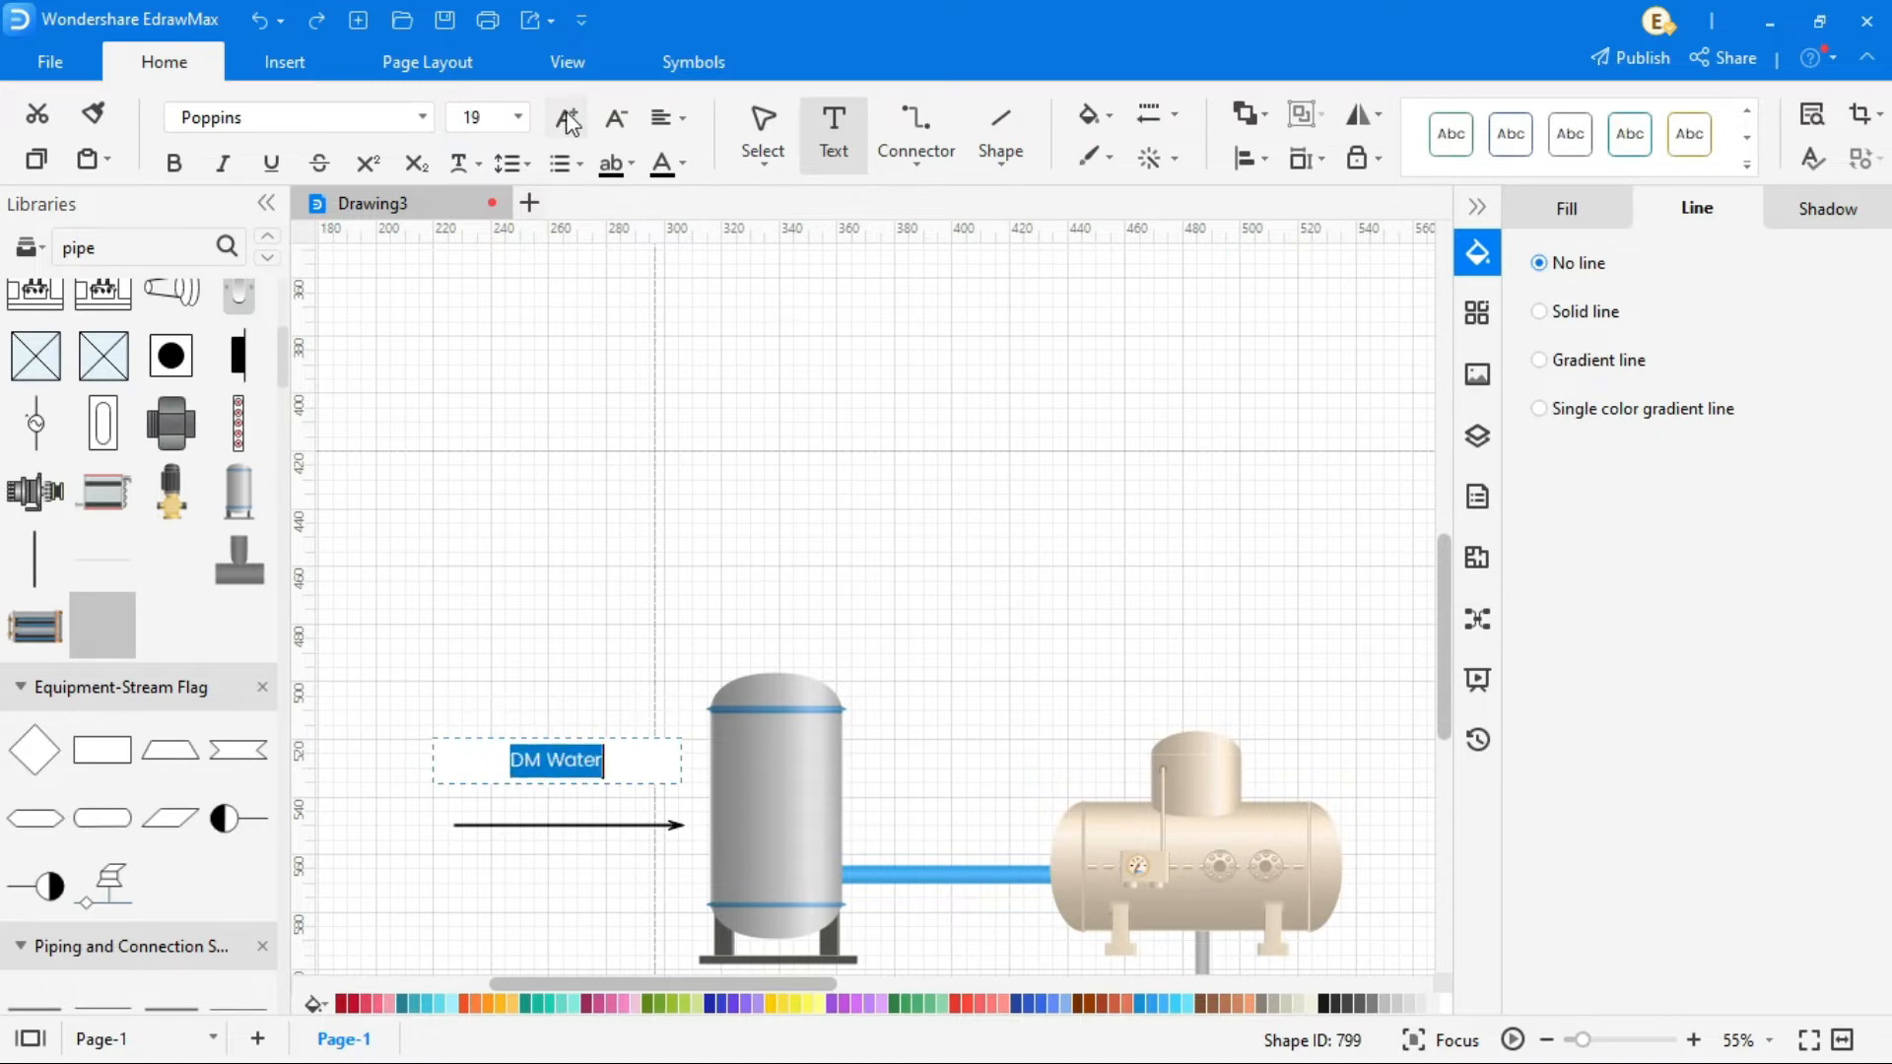
pyautogui.click(615, 118)
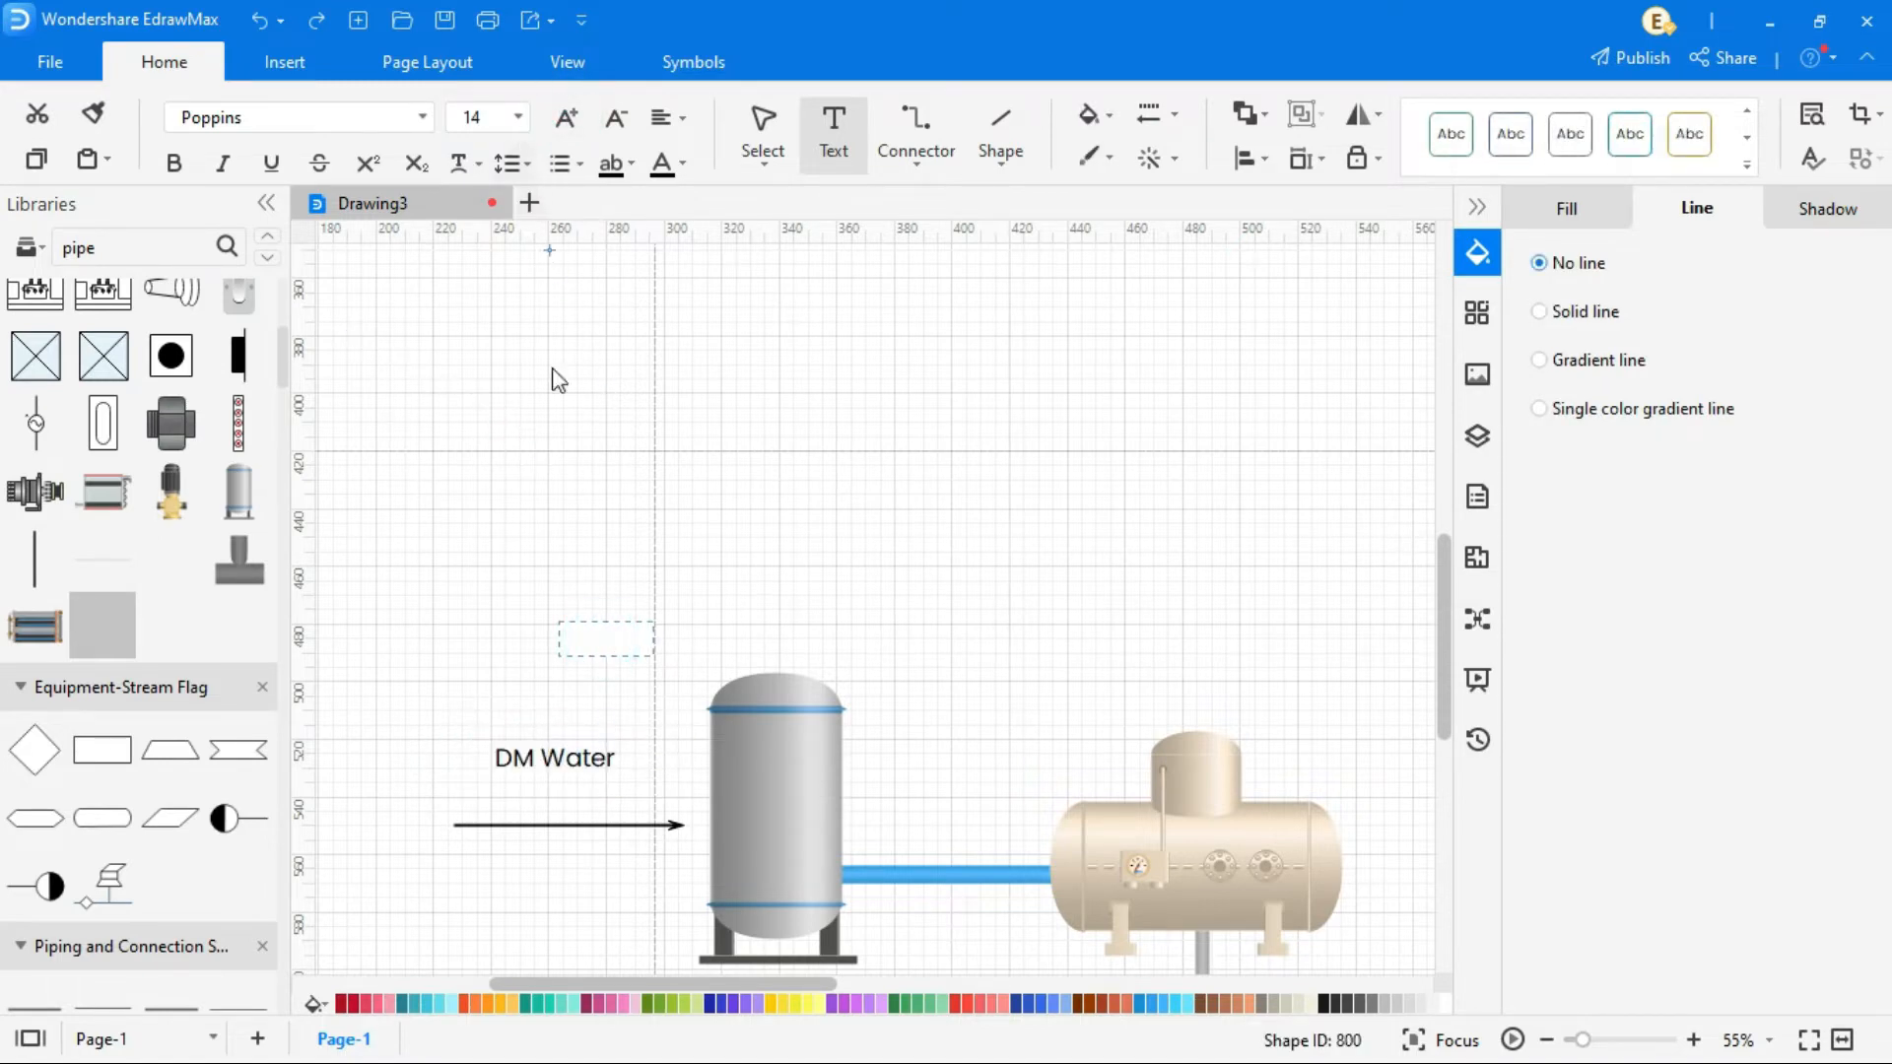
pyautogui.click(567, 785)
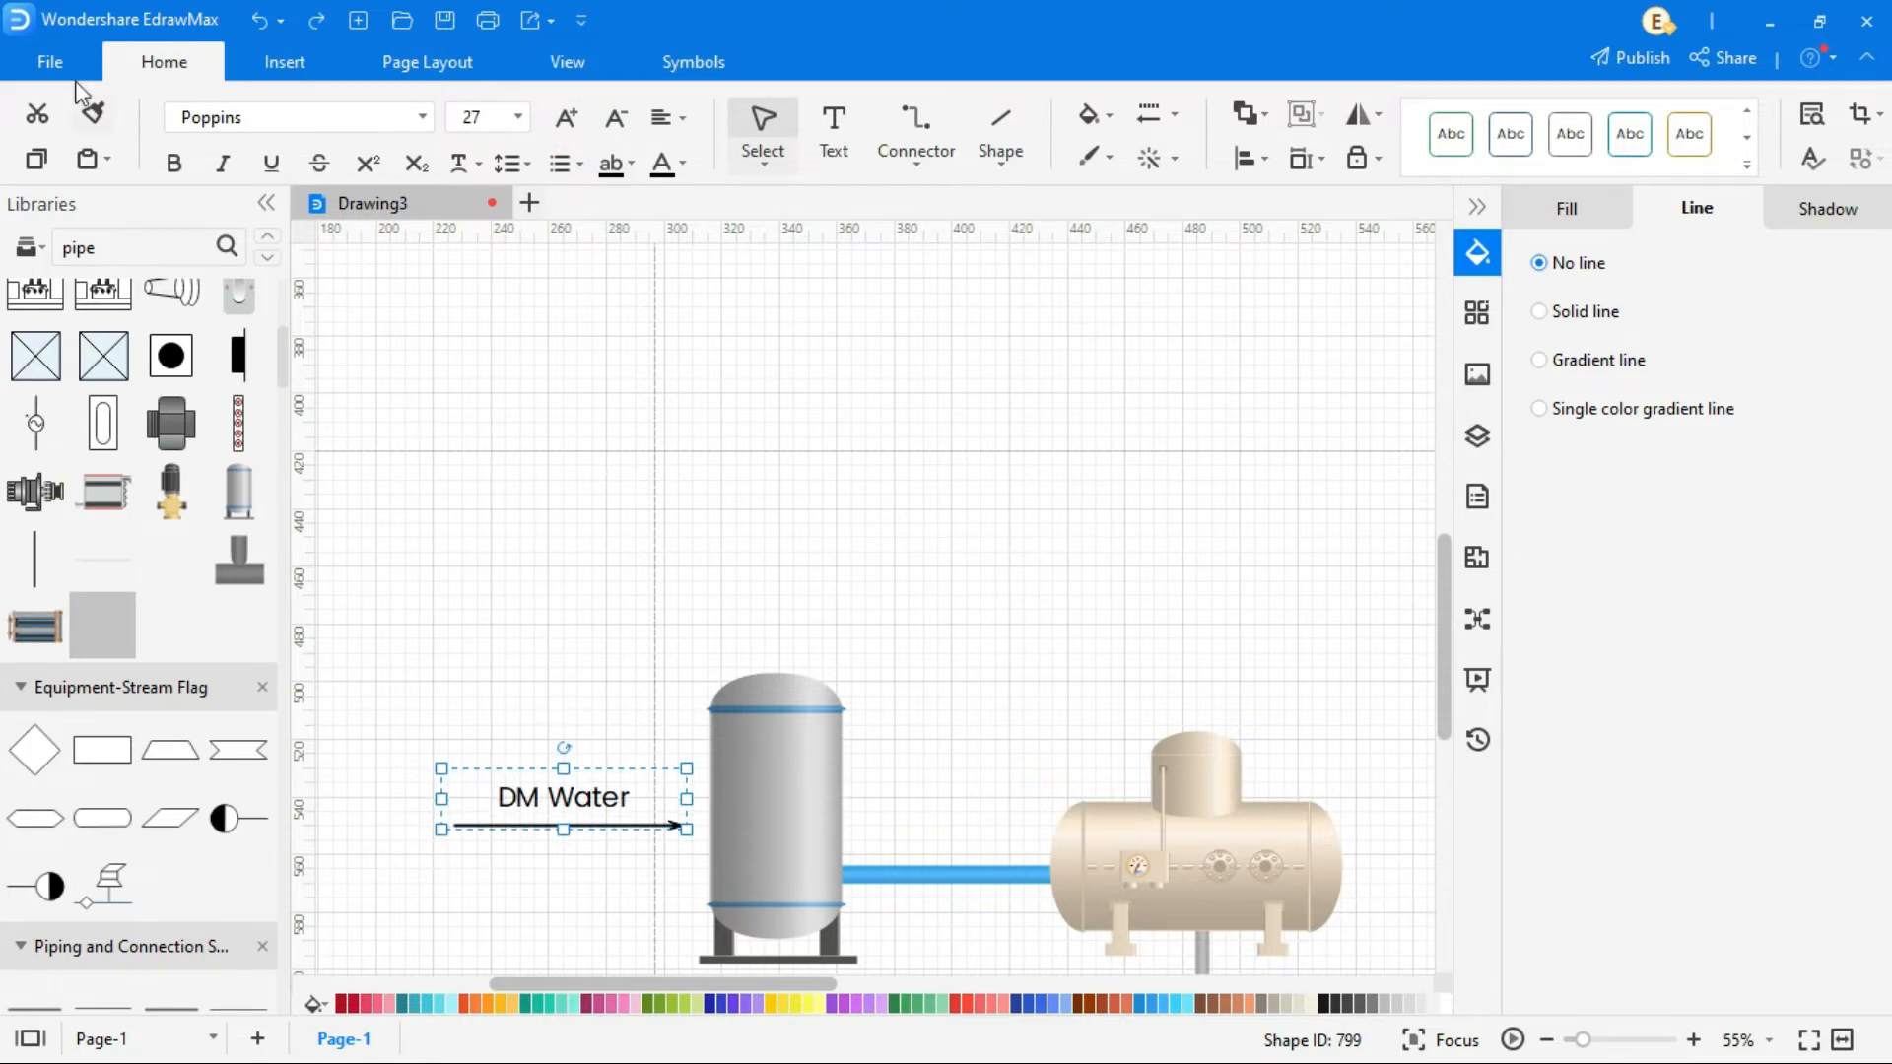
pyautogui.click(49, 61)
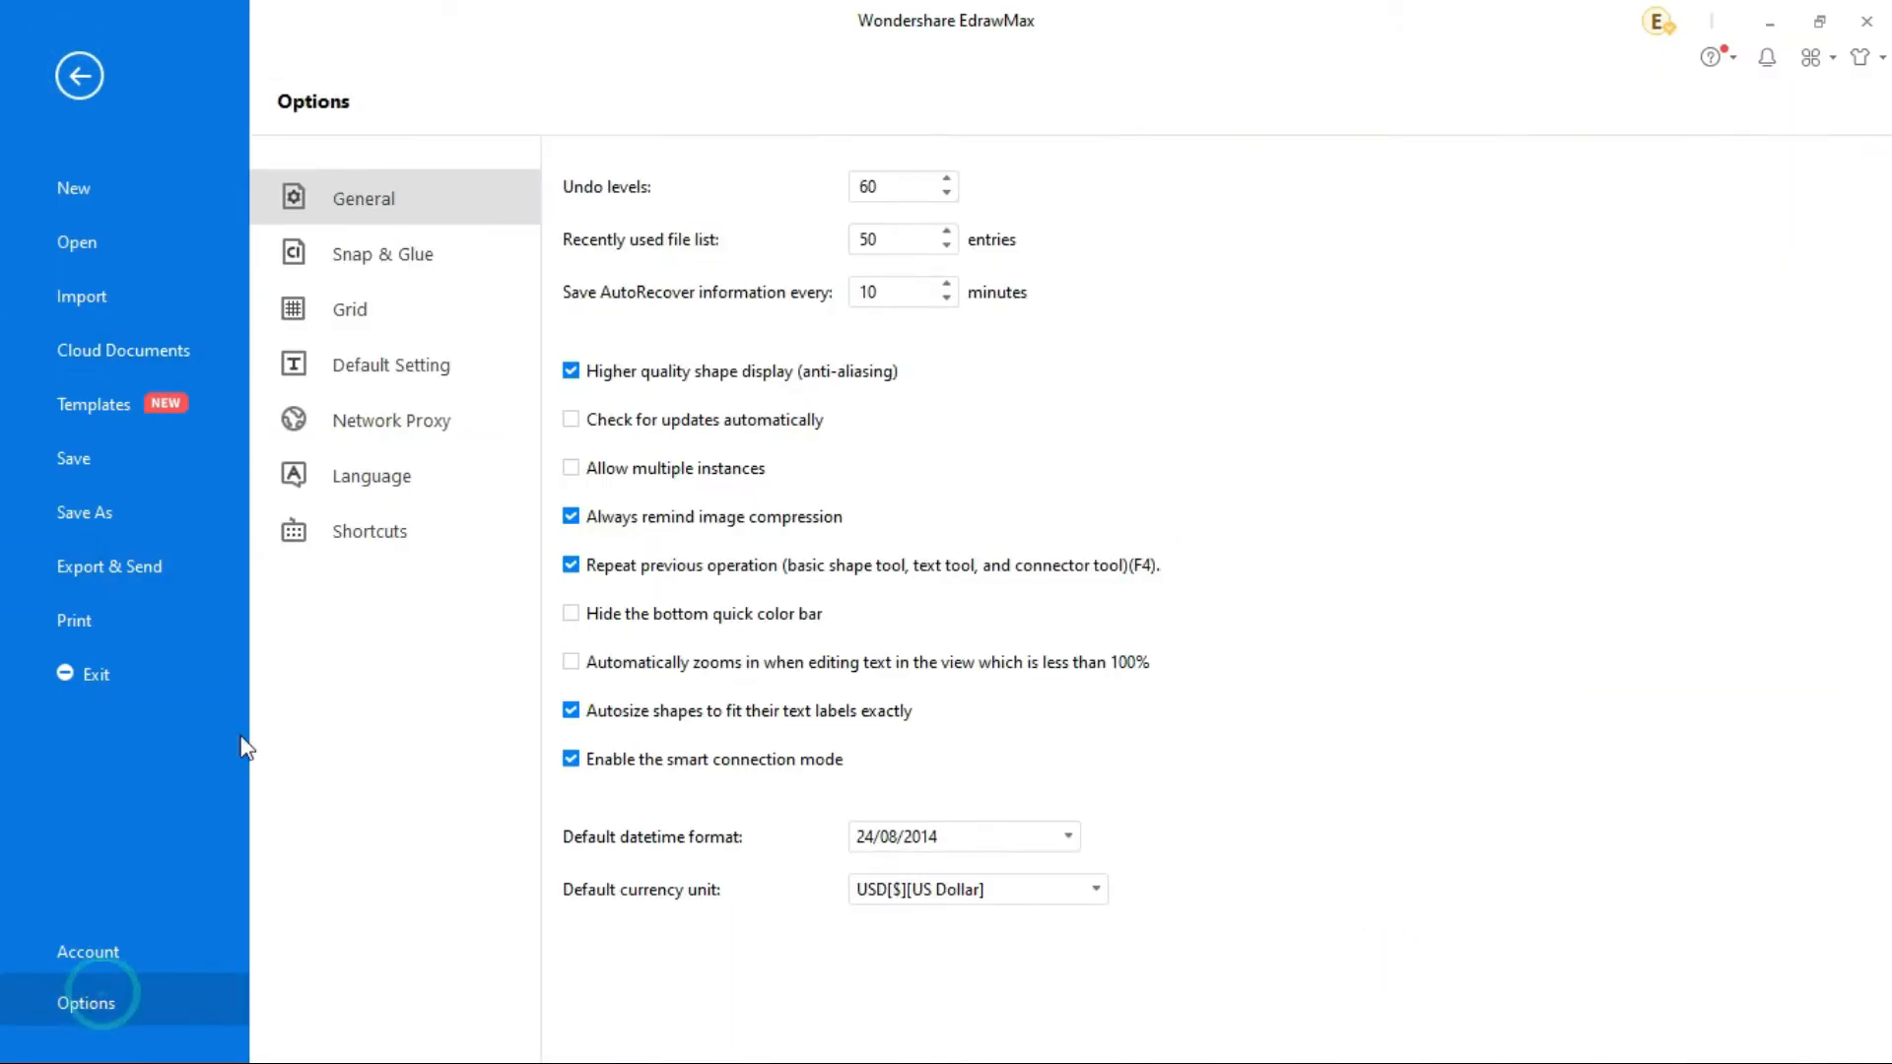
pyautogui.click(889, 249)
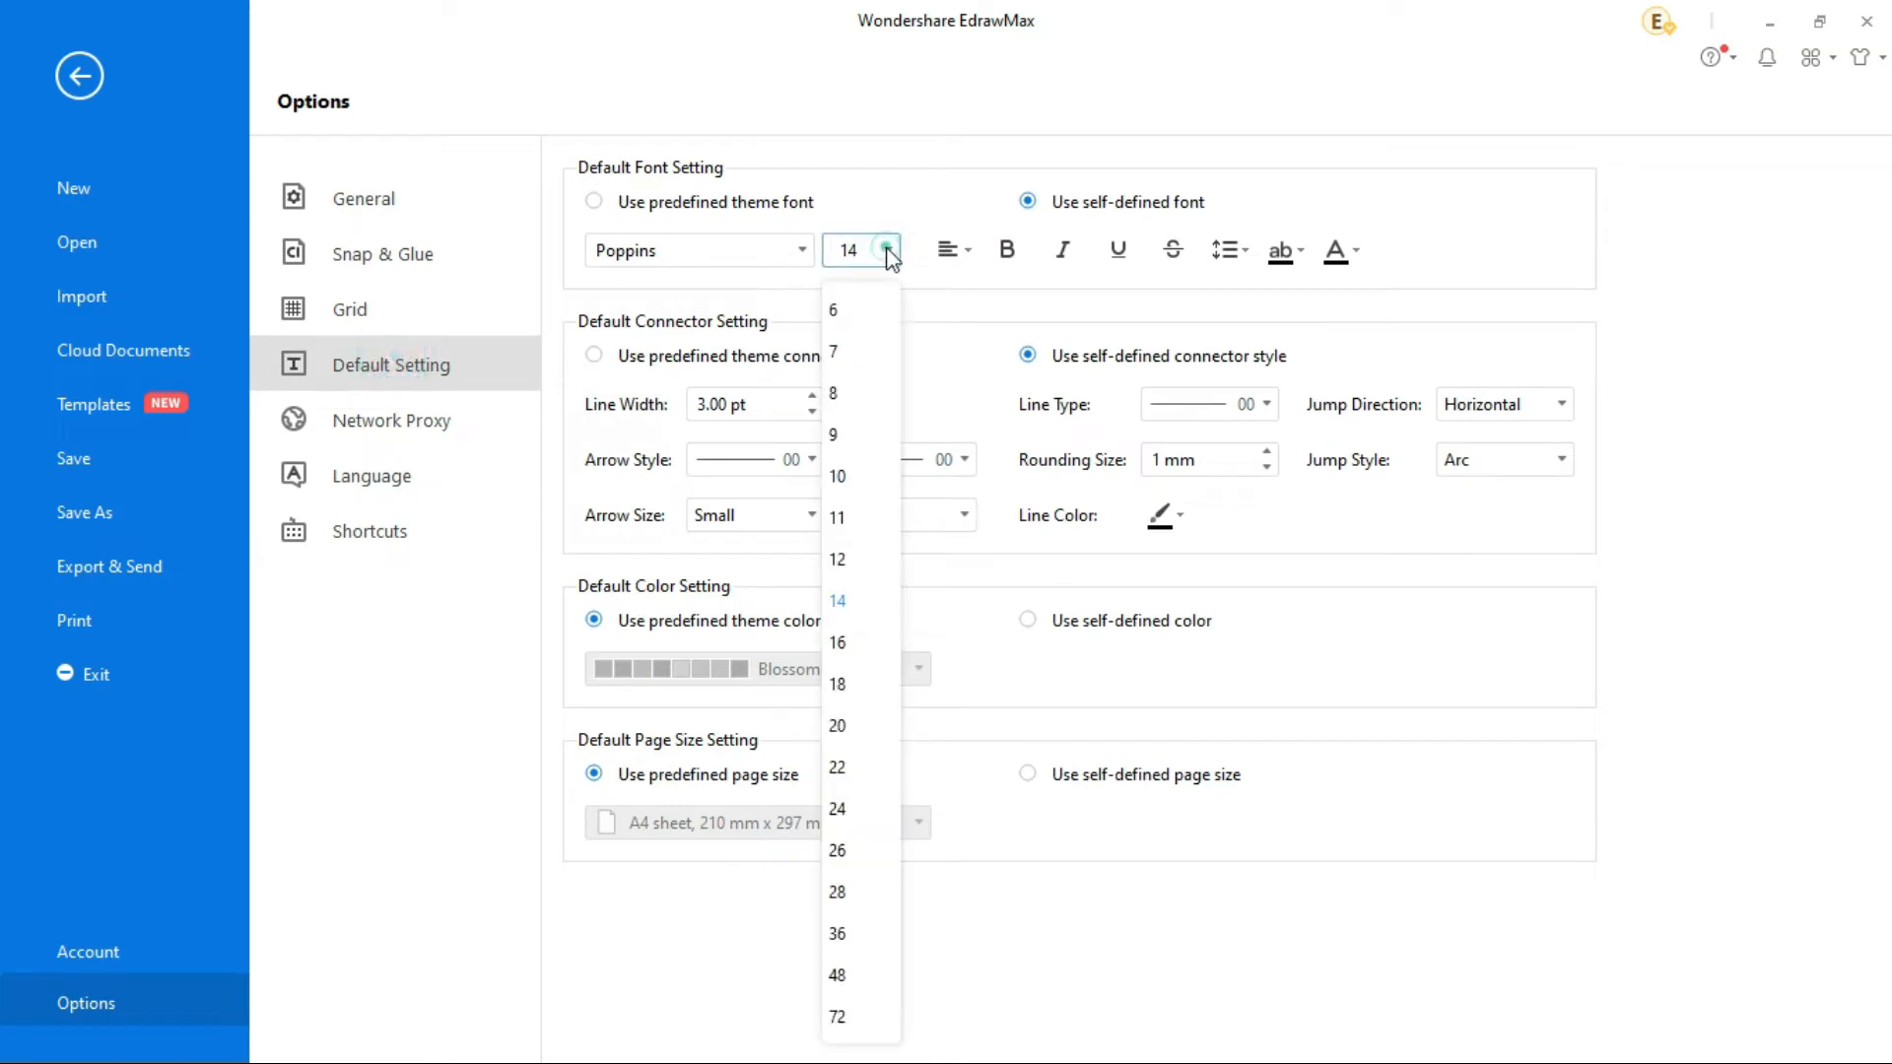
pyautogui.click(836, 601)
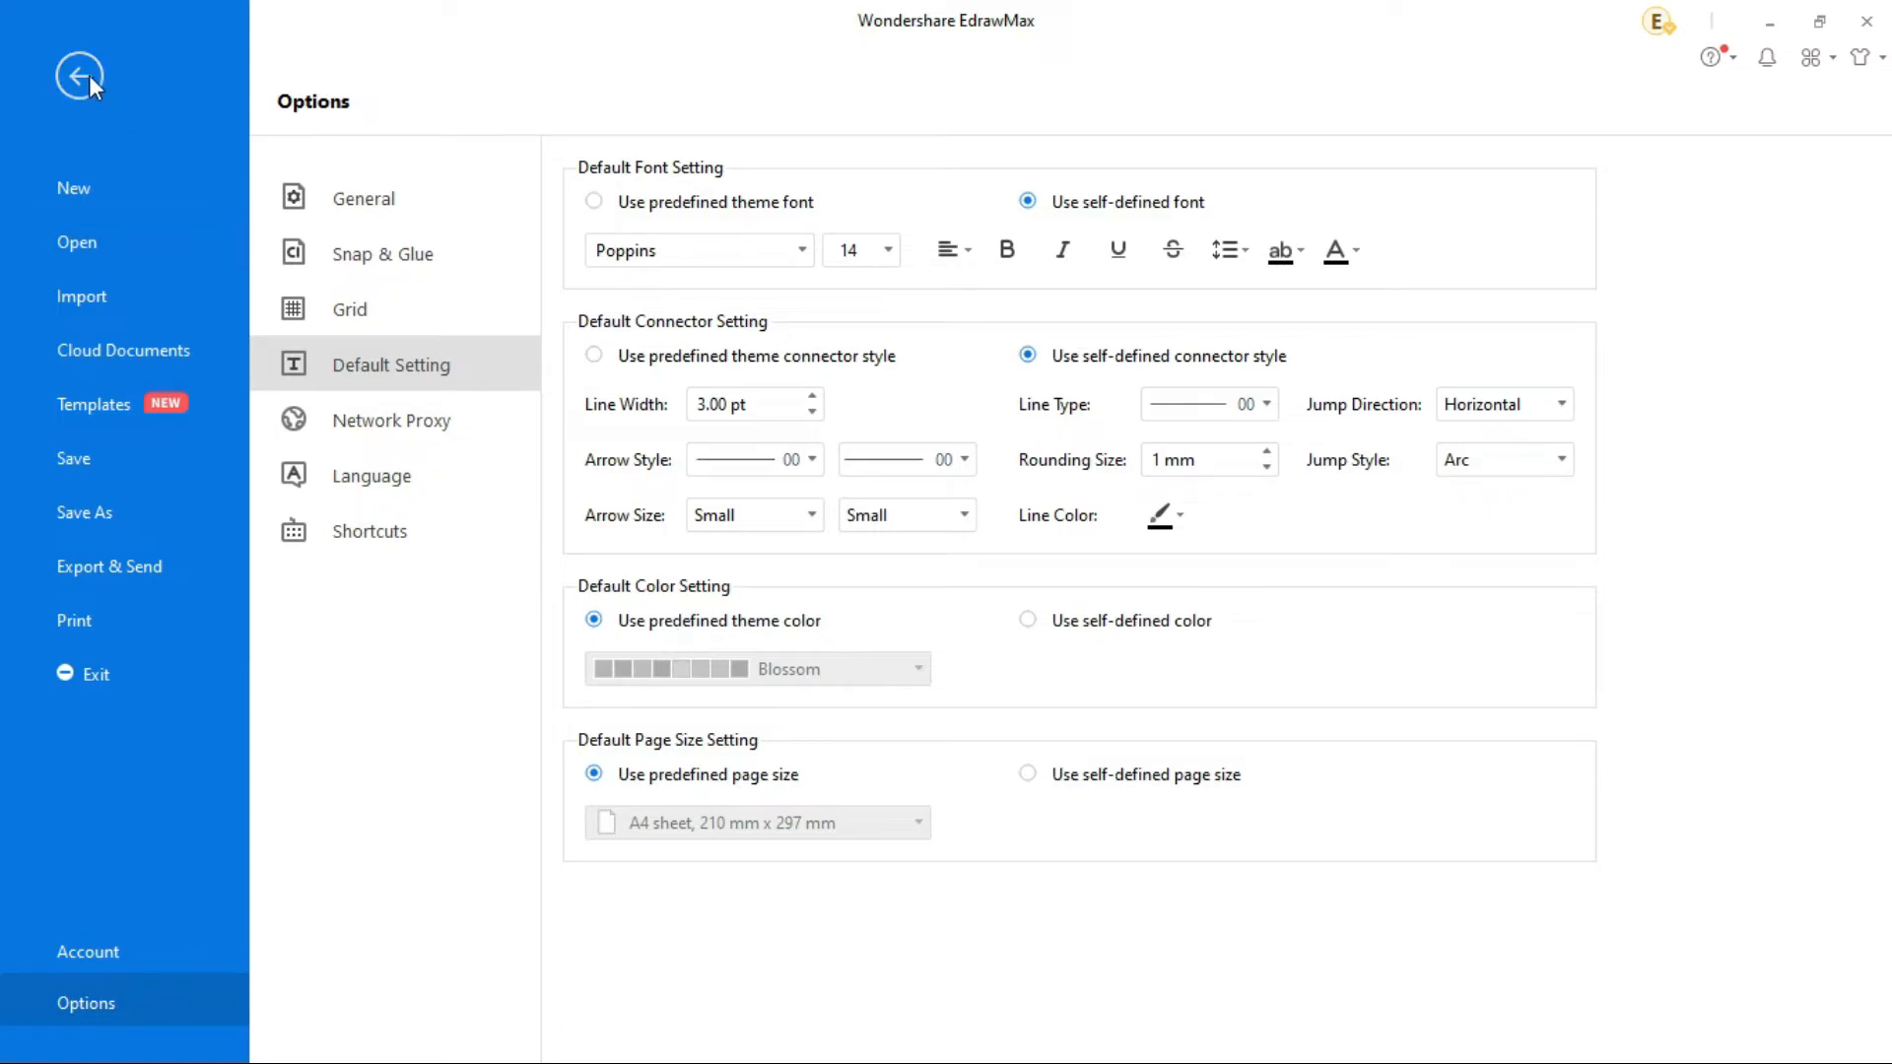
pyautogui.click(80, 74)
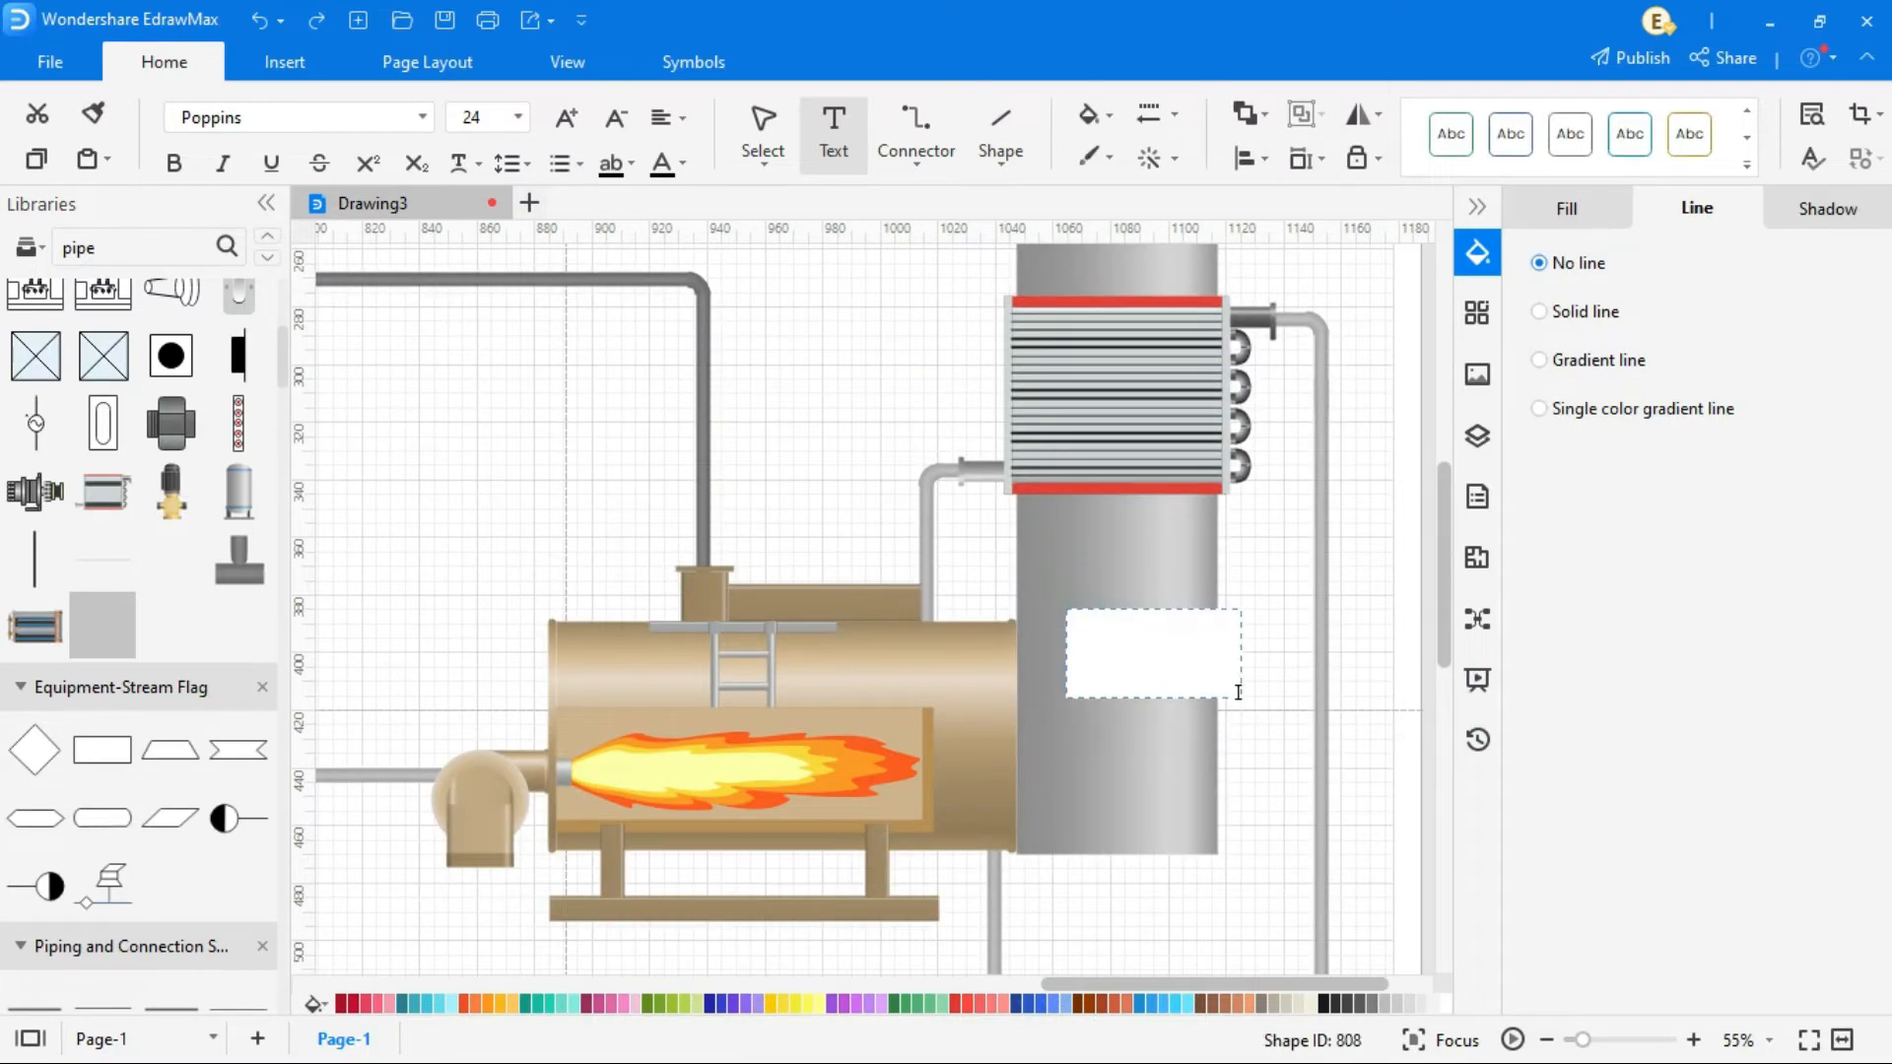
# Type 'Economizer' as the label on the stack beside the boiler.
pyautogui.write('Economizer')
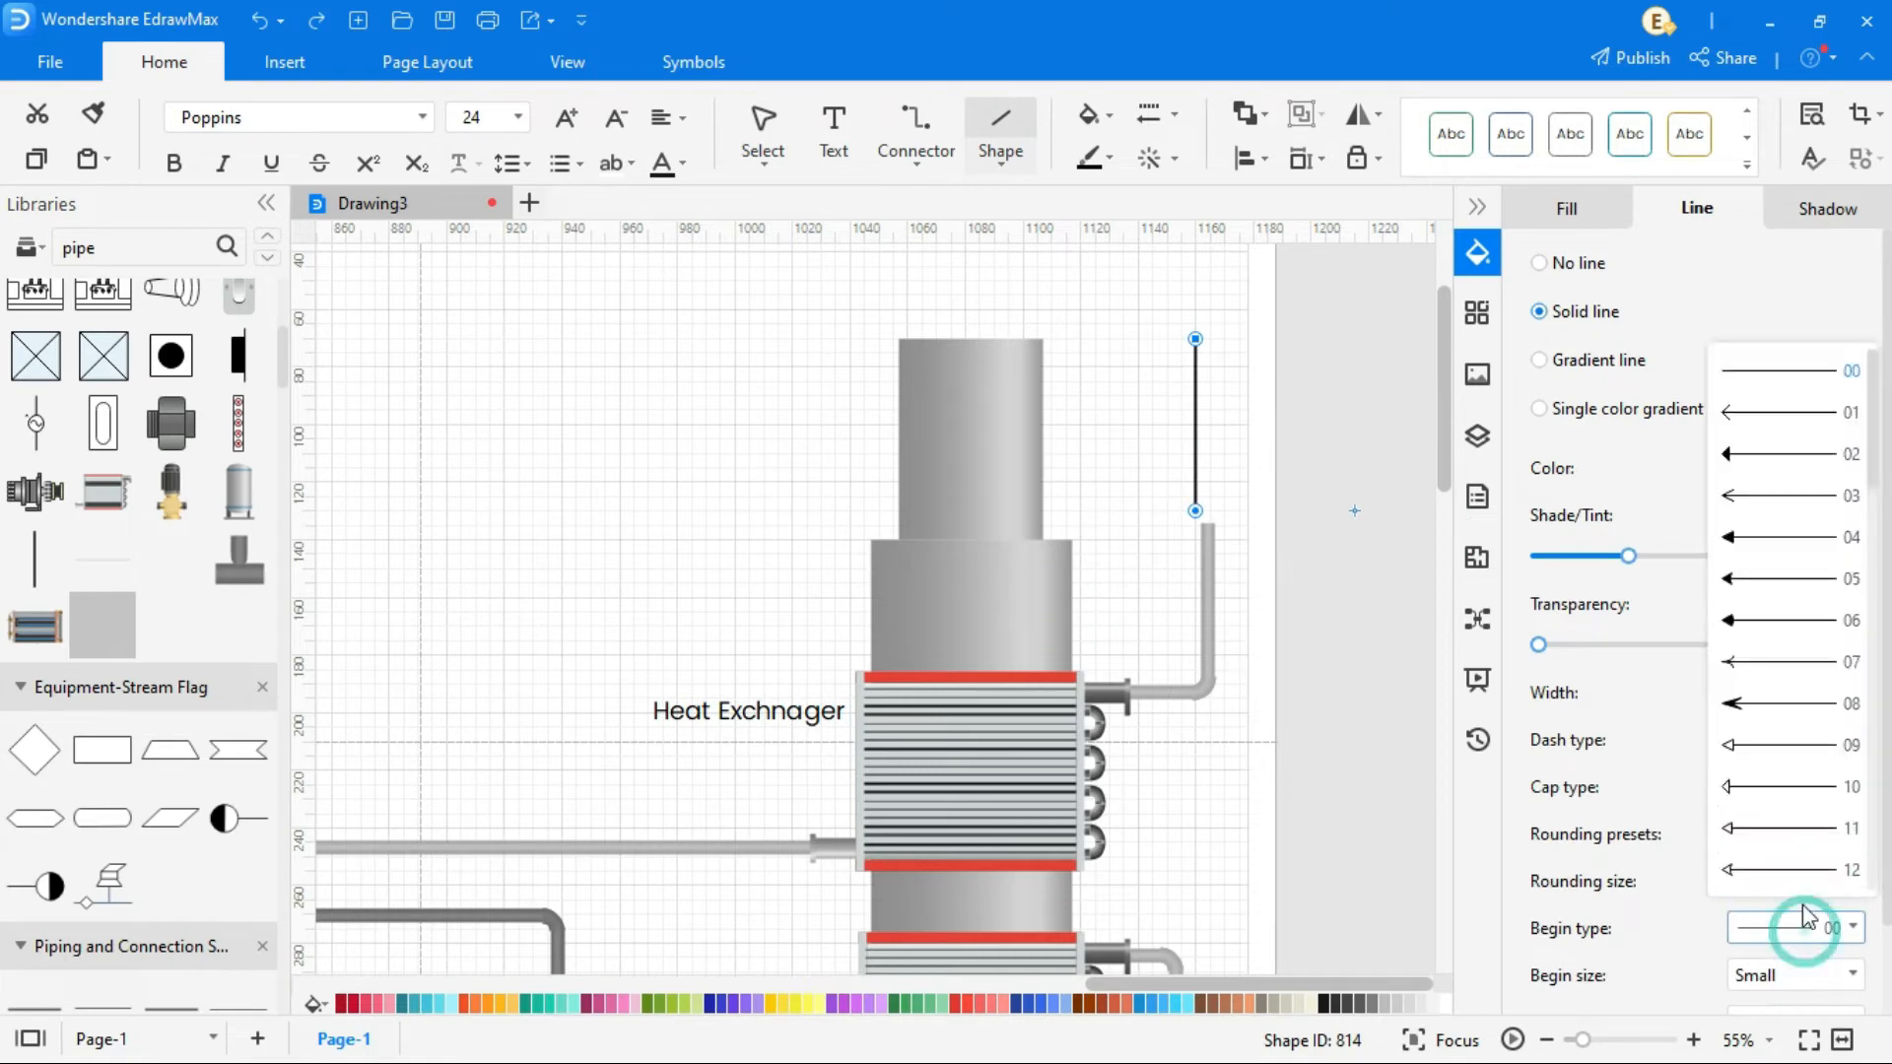
# Set an arrowhead on the line's start and add the 'Manual Valves' label.
pyautogui.click(1798, 926)
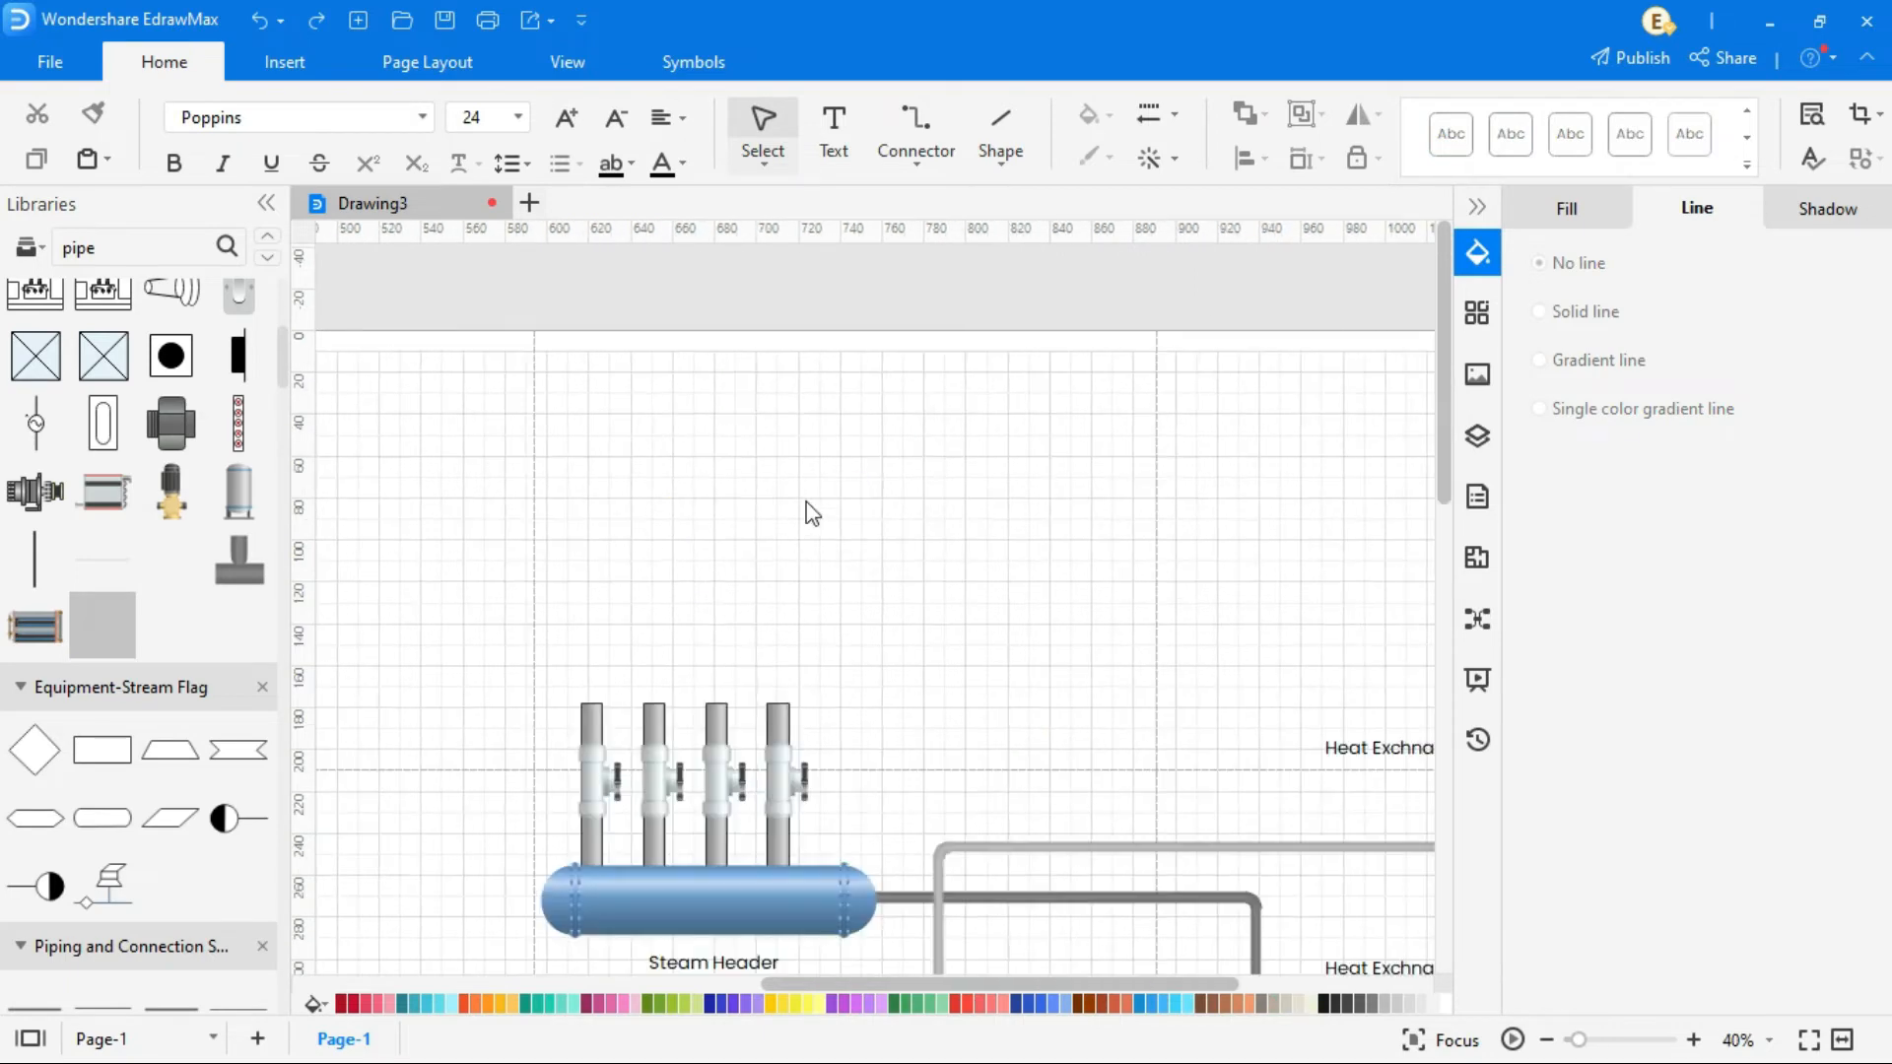
pyautogui.write('Manual Valves')
pyautogui.write('Boilder')
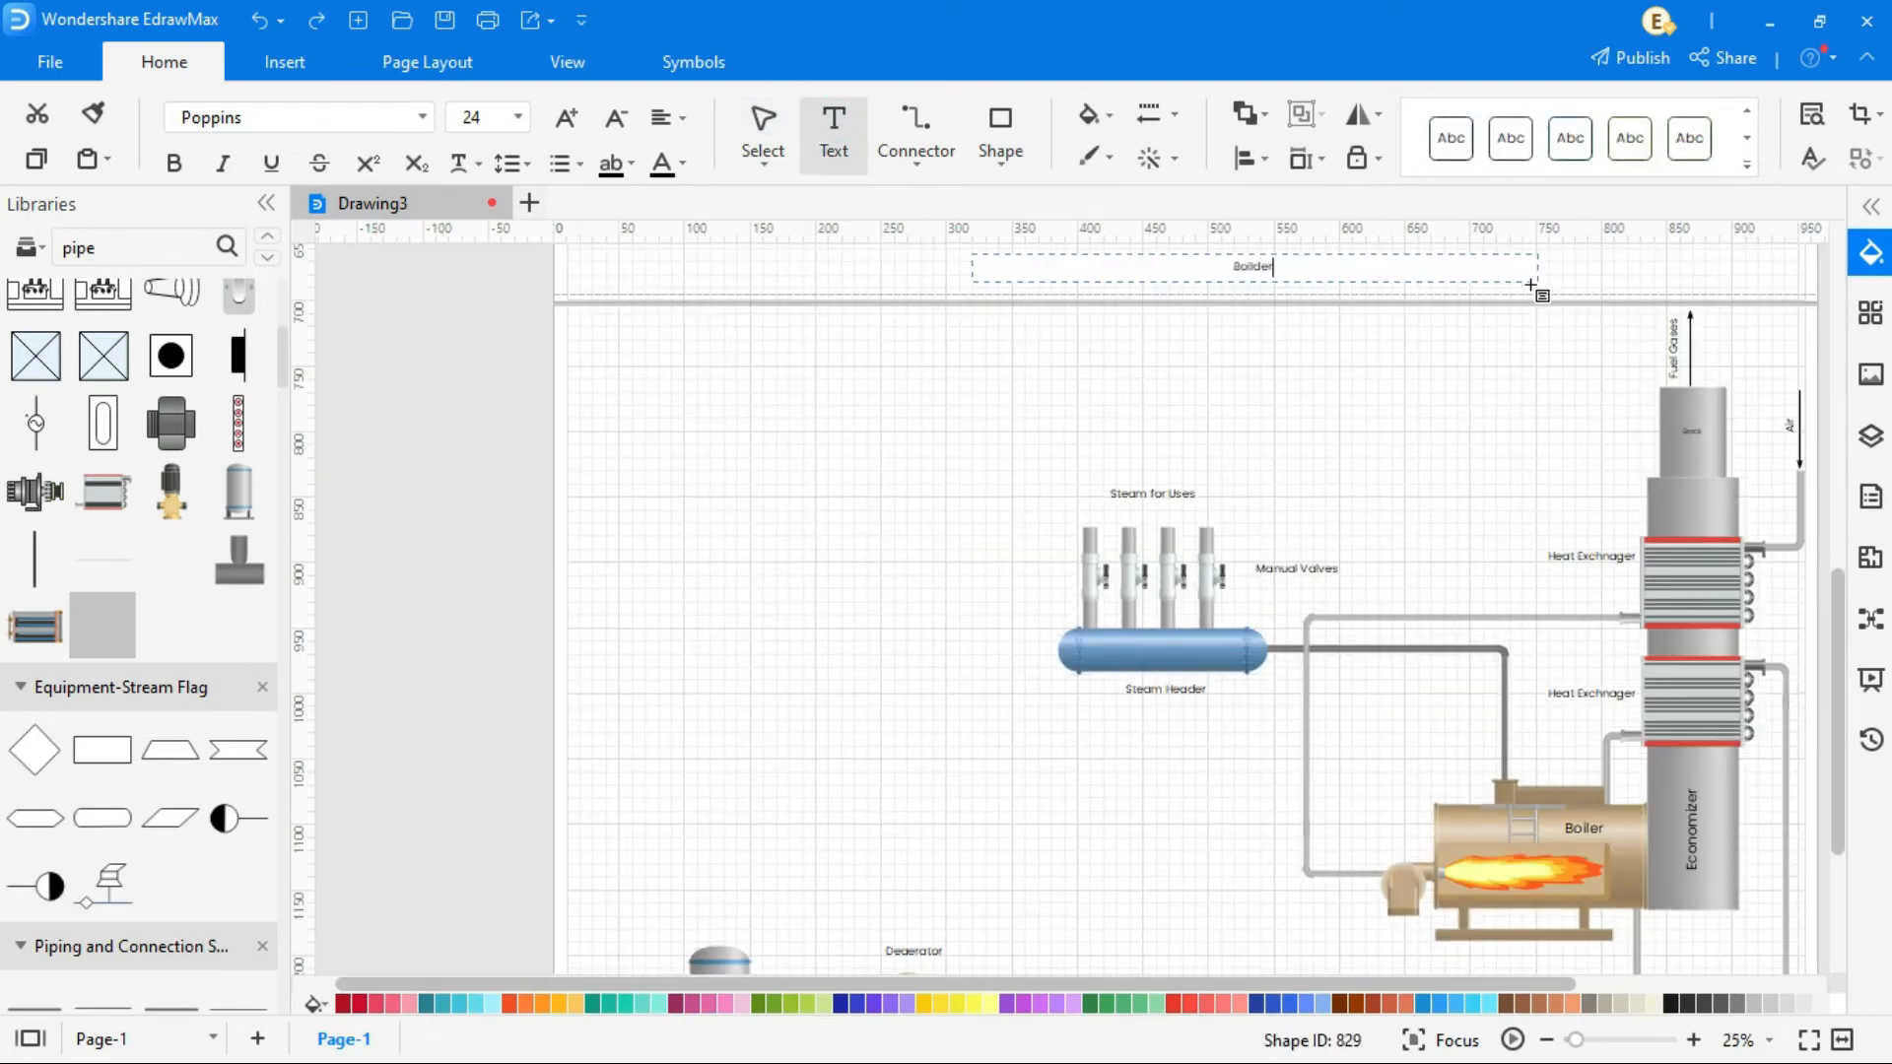
# Bold the 'Boiler Process Flow Diagram (PFD)' title and turn off the page grid.
pyautogui.click(173, 163)
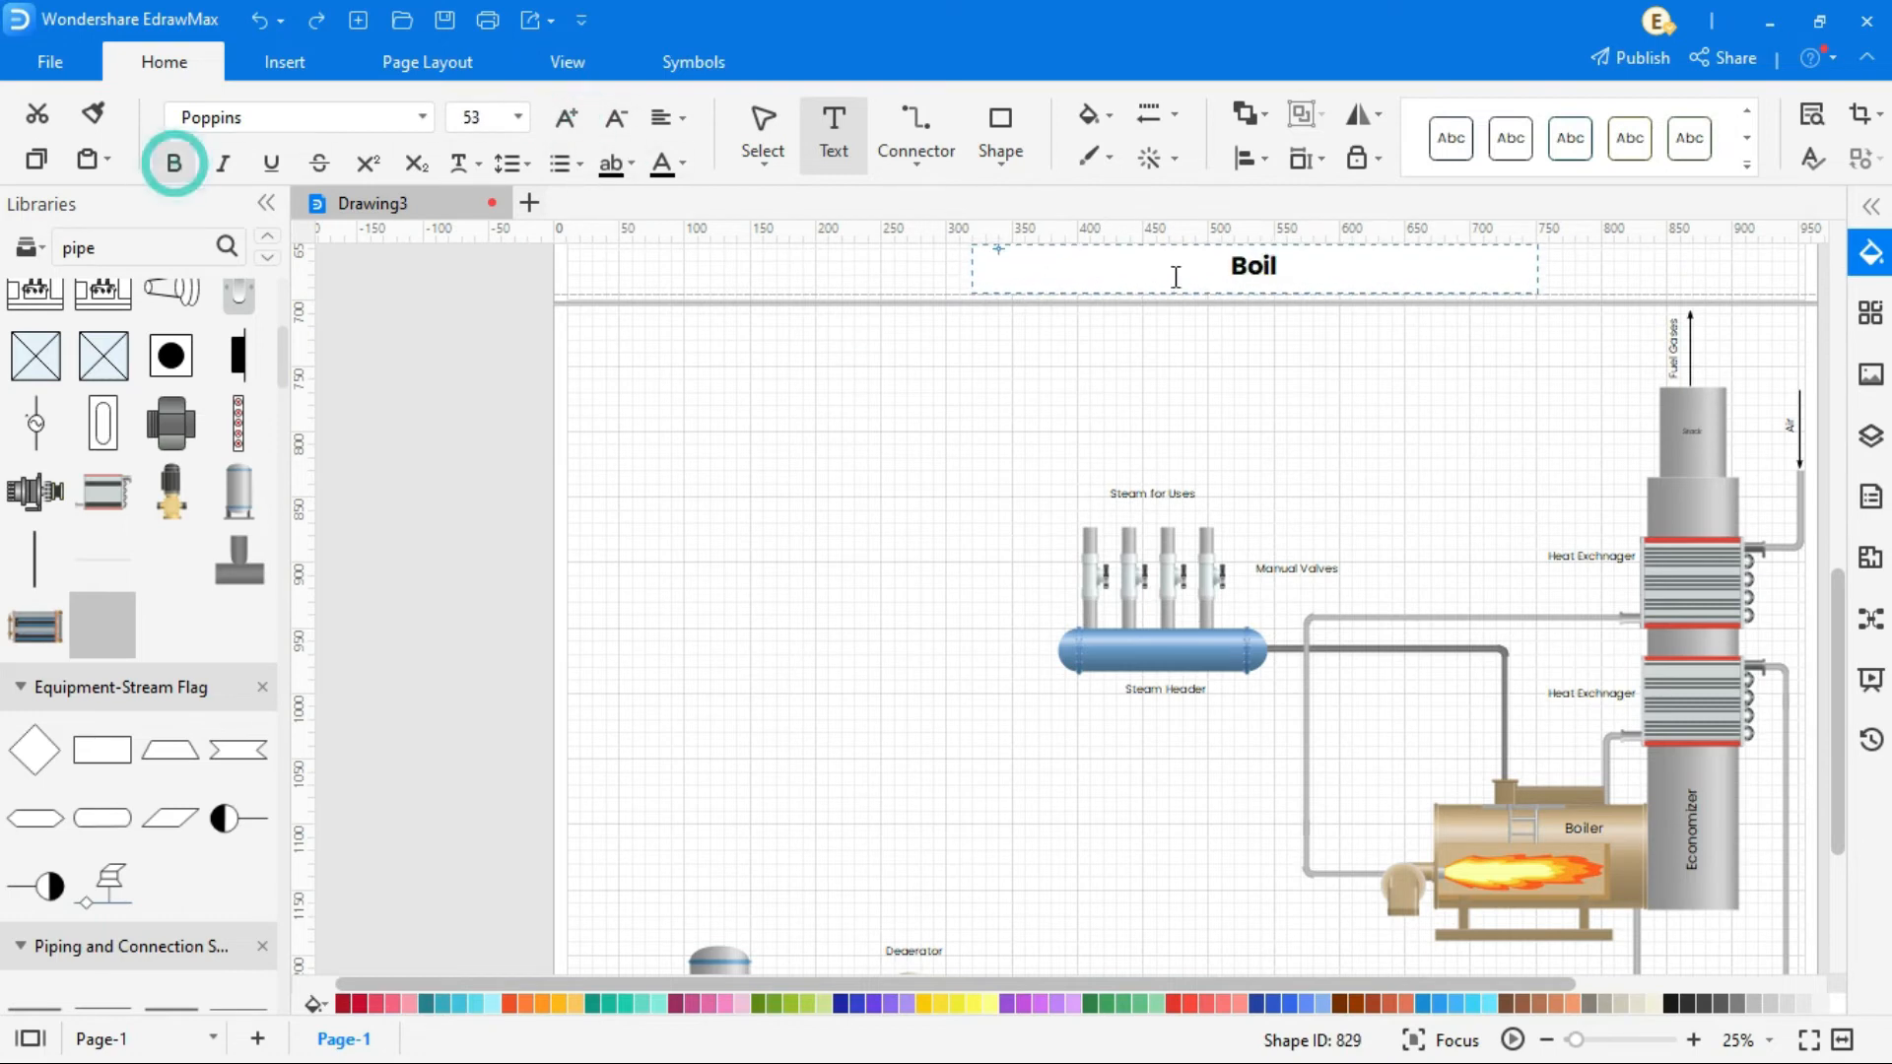
pyautogui.click(565, 61)
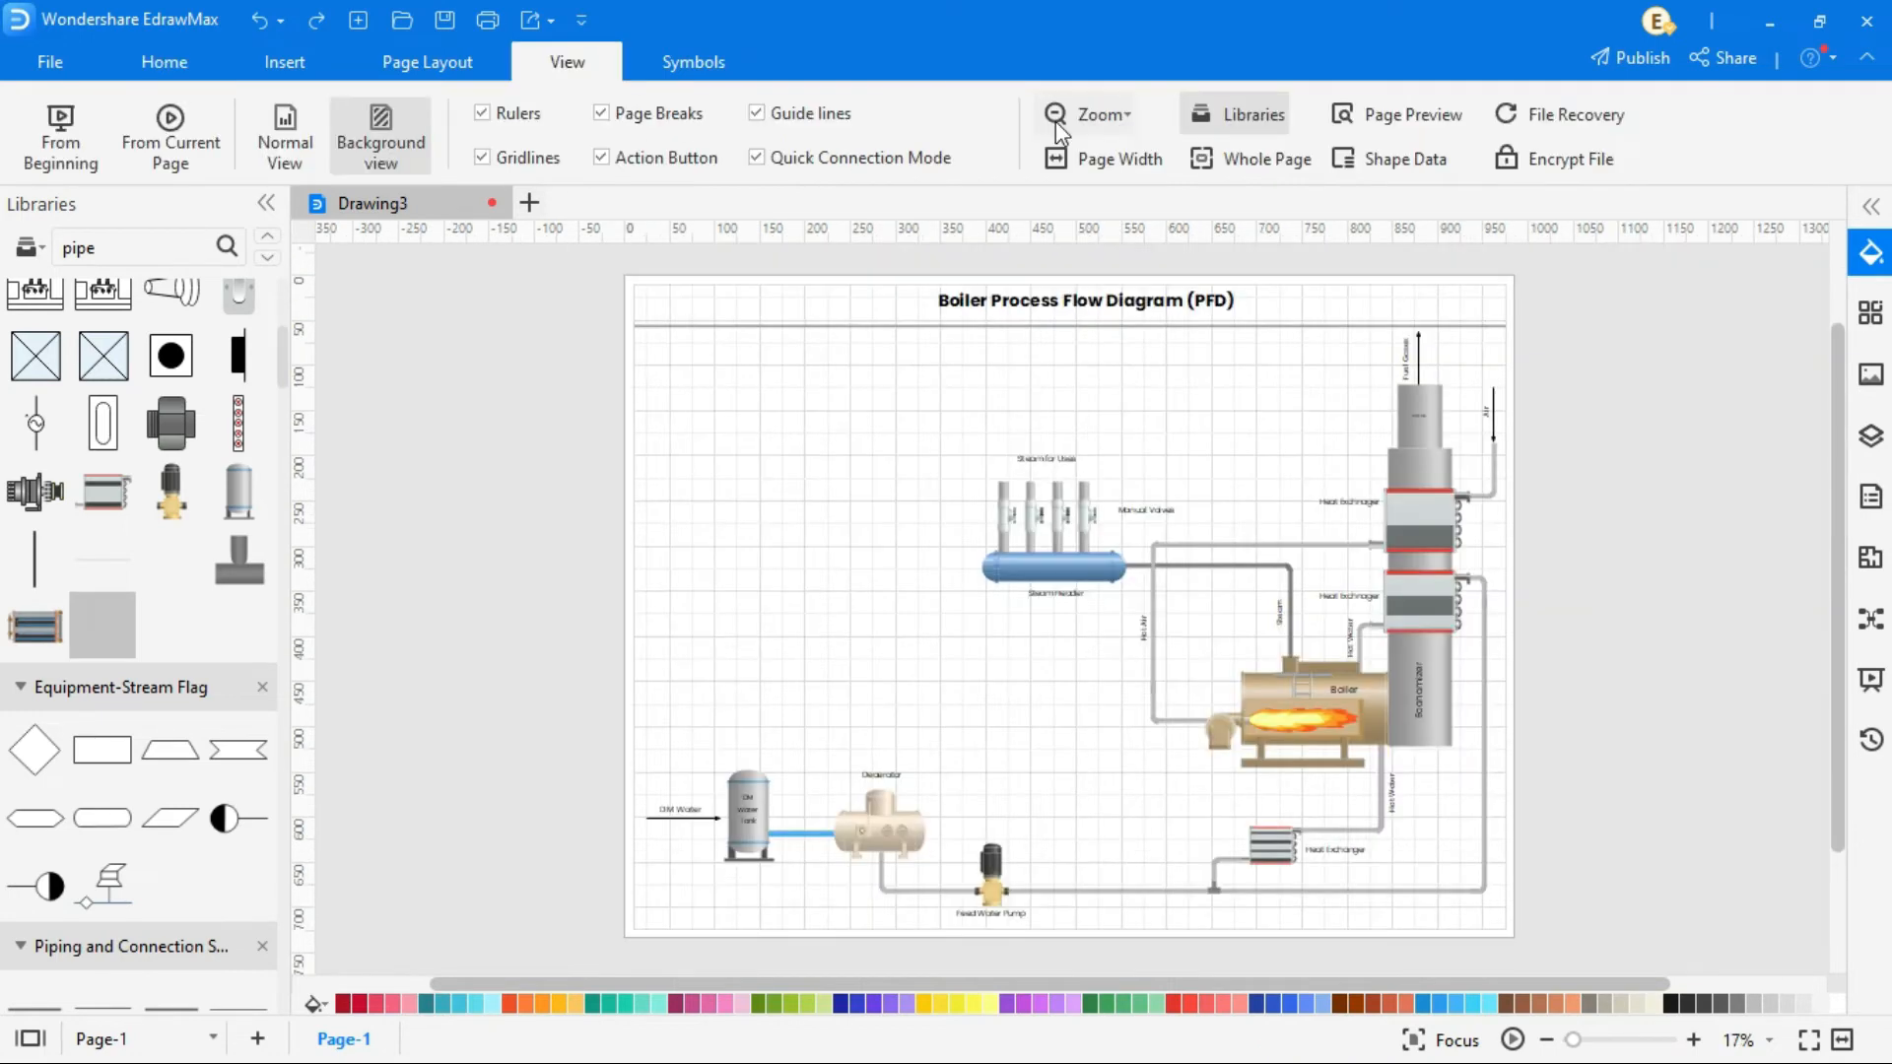
pyautogui.moveTo(456, 59)
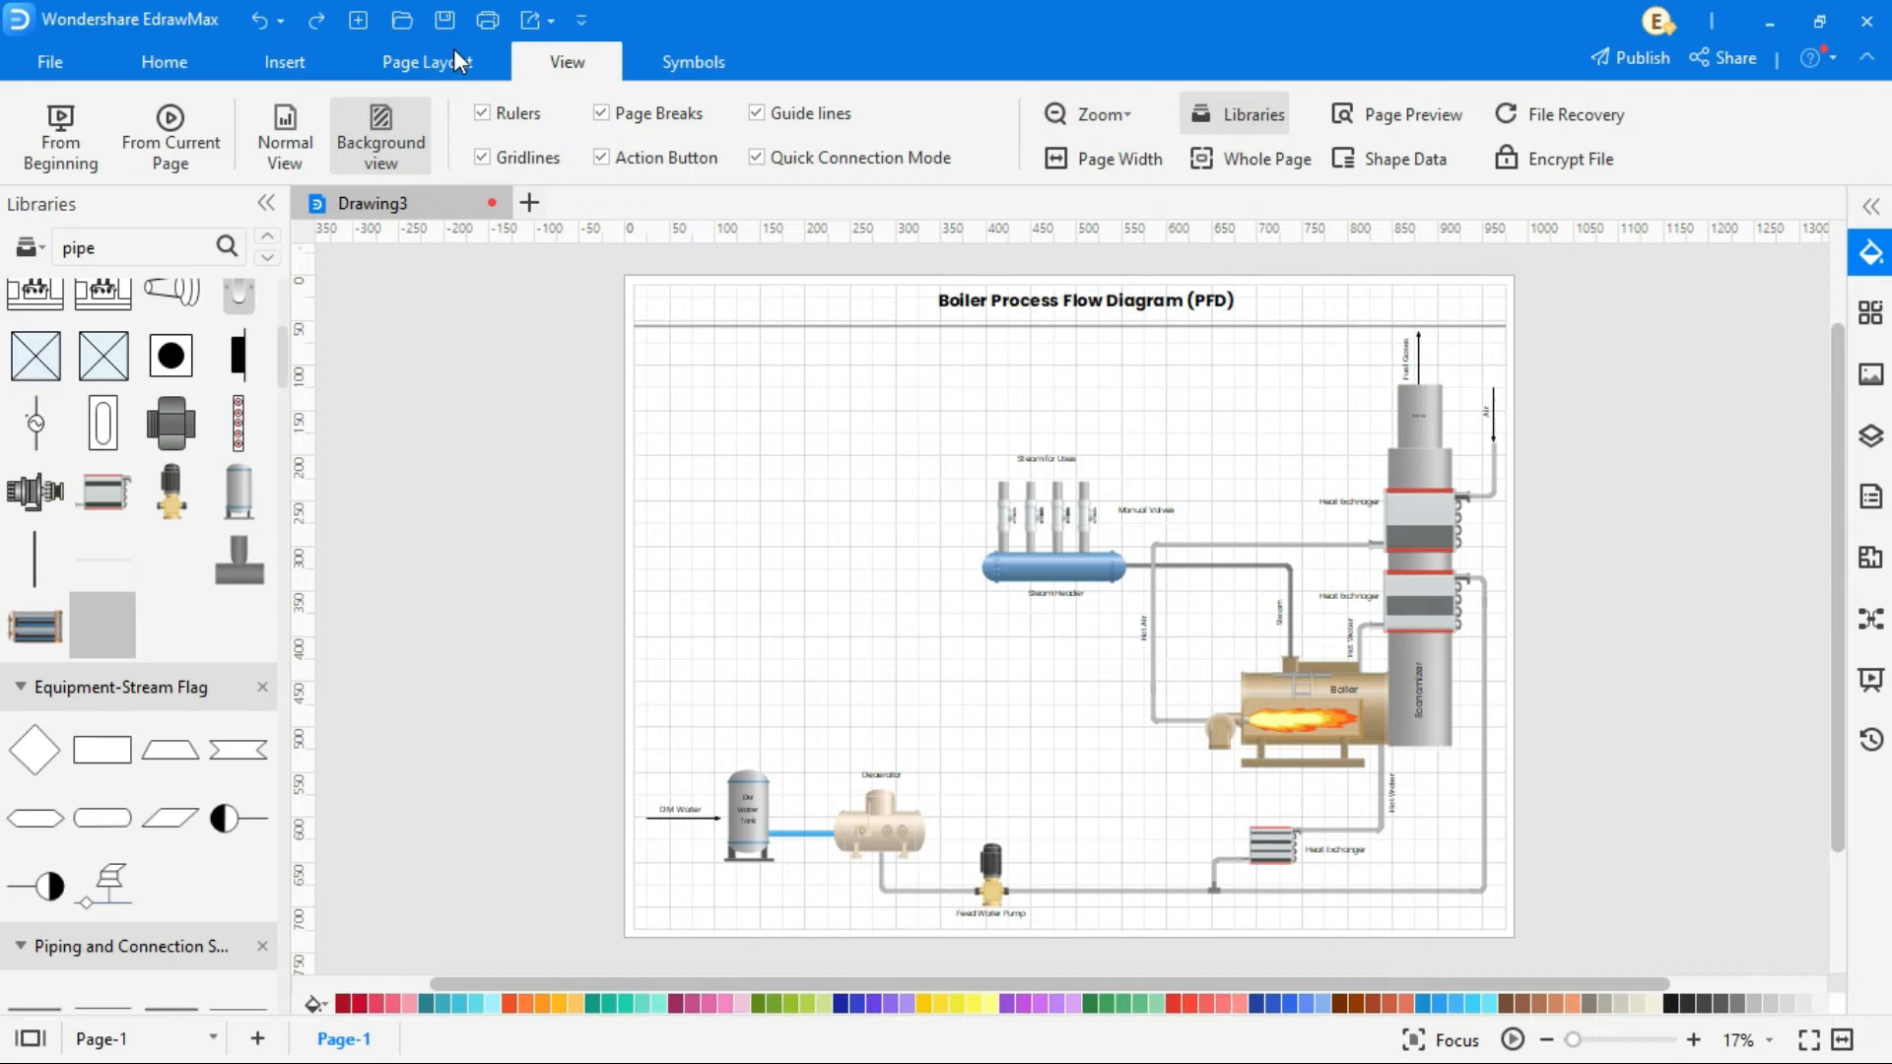
pyautogui.click(424, 61)
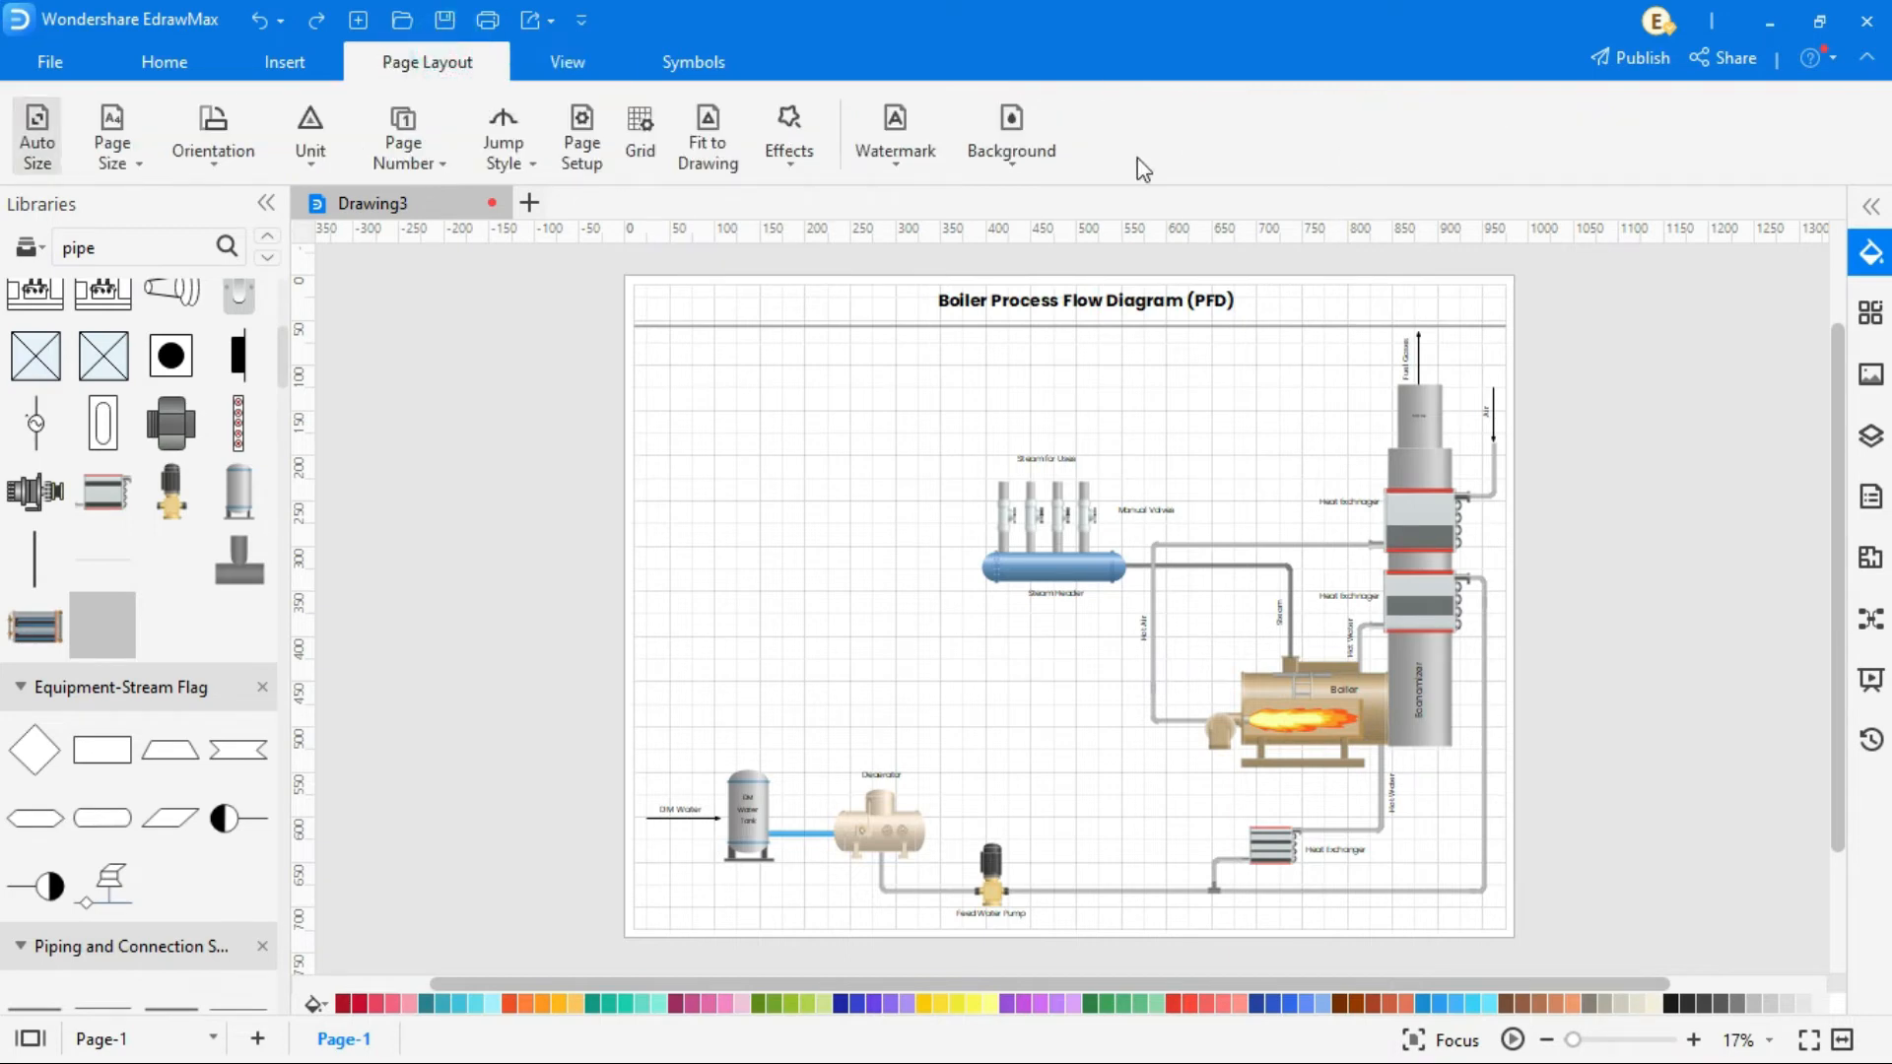
pyautogui.click(1010, 133)
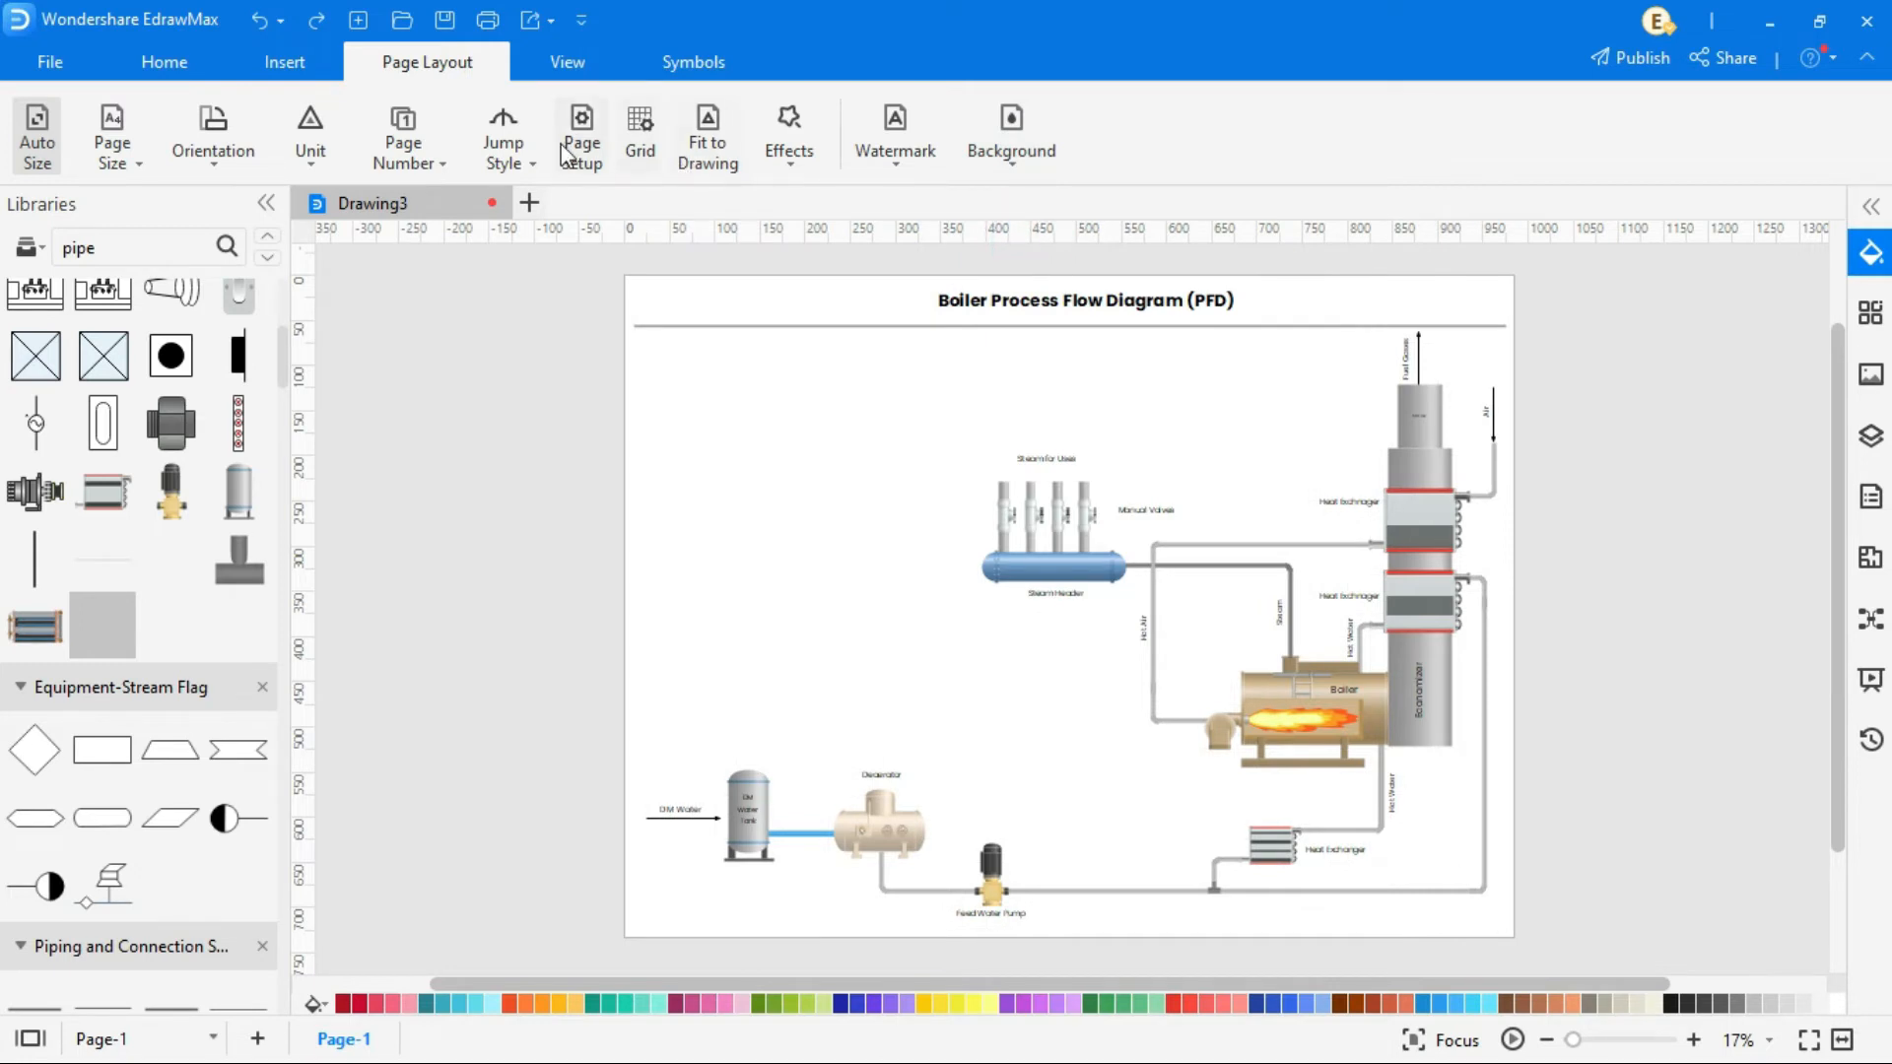
pyautogui.moveTo(555, 62)
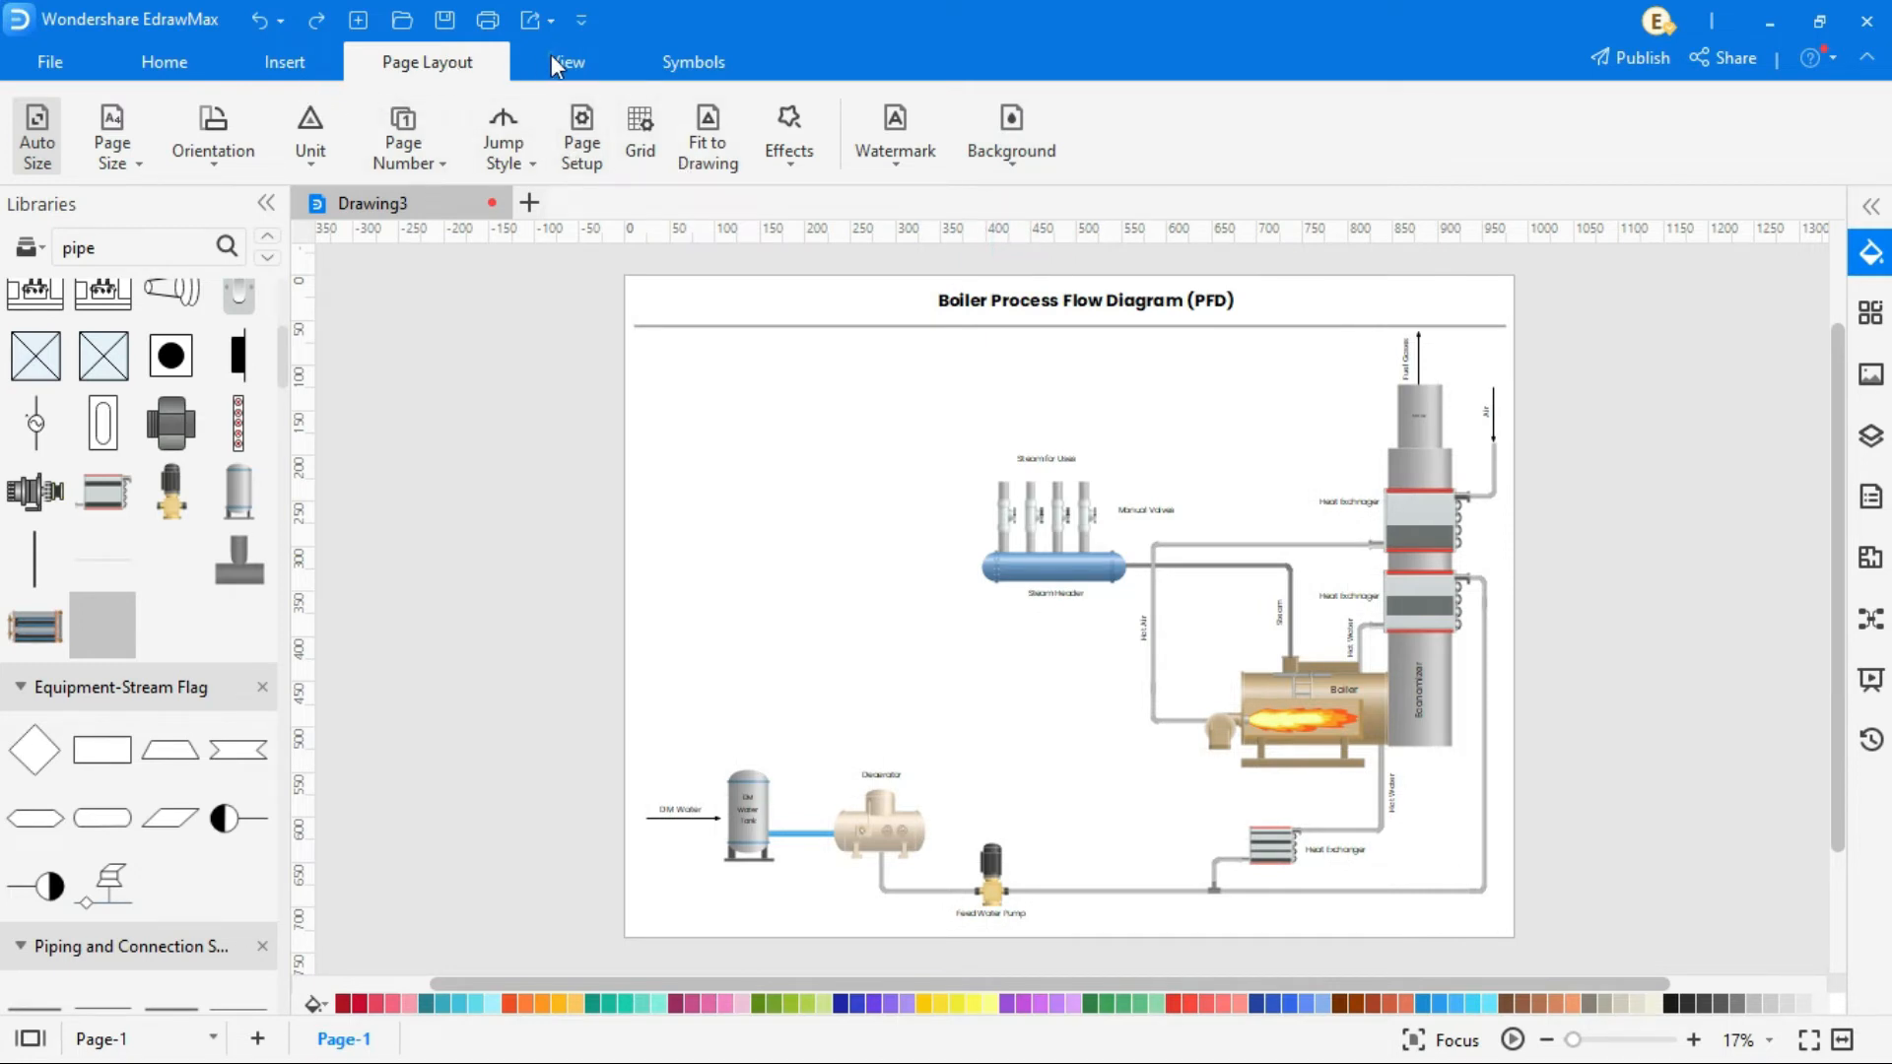
pyautogui.click(1511, 1038)
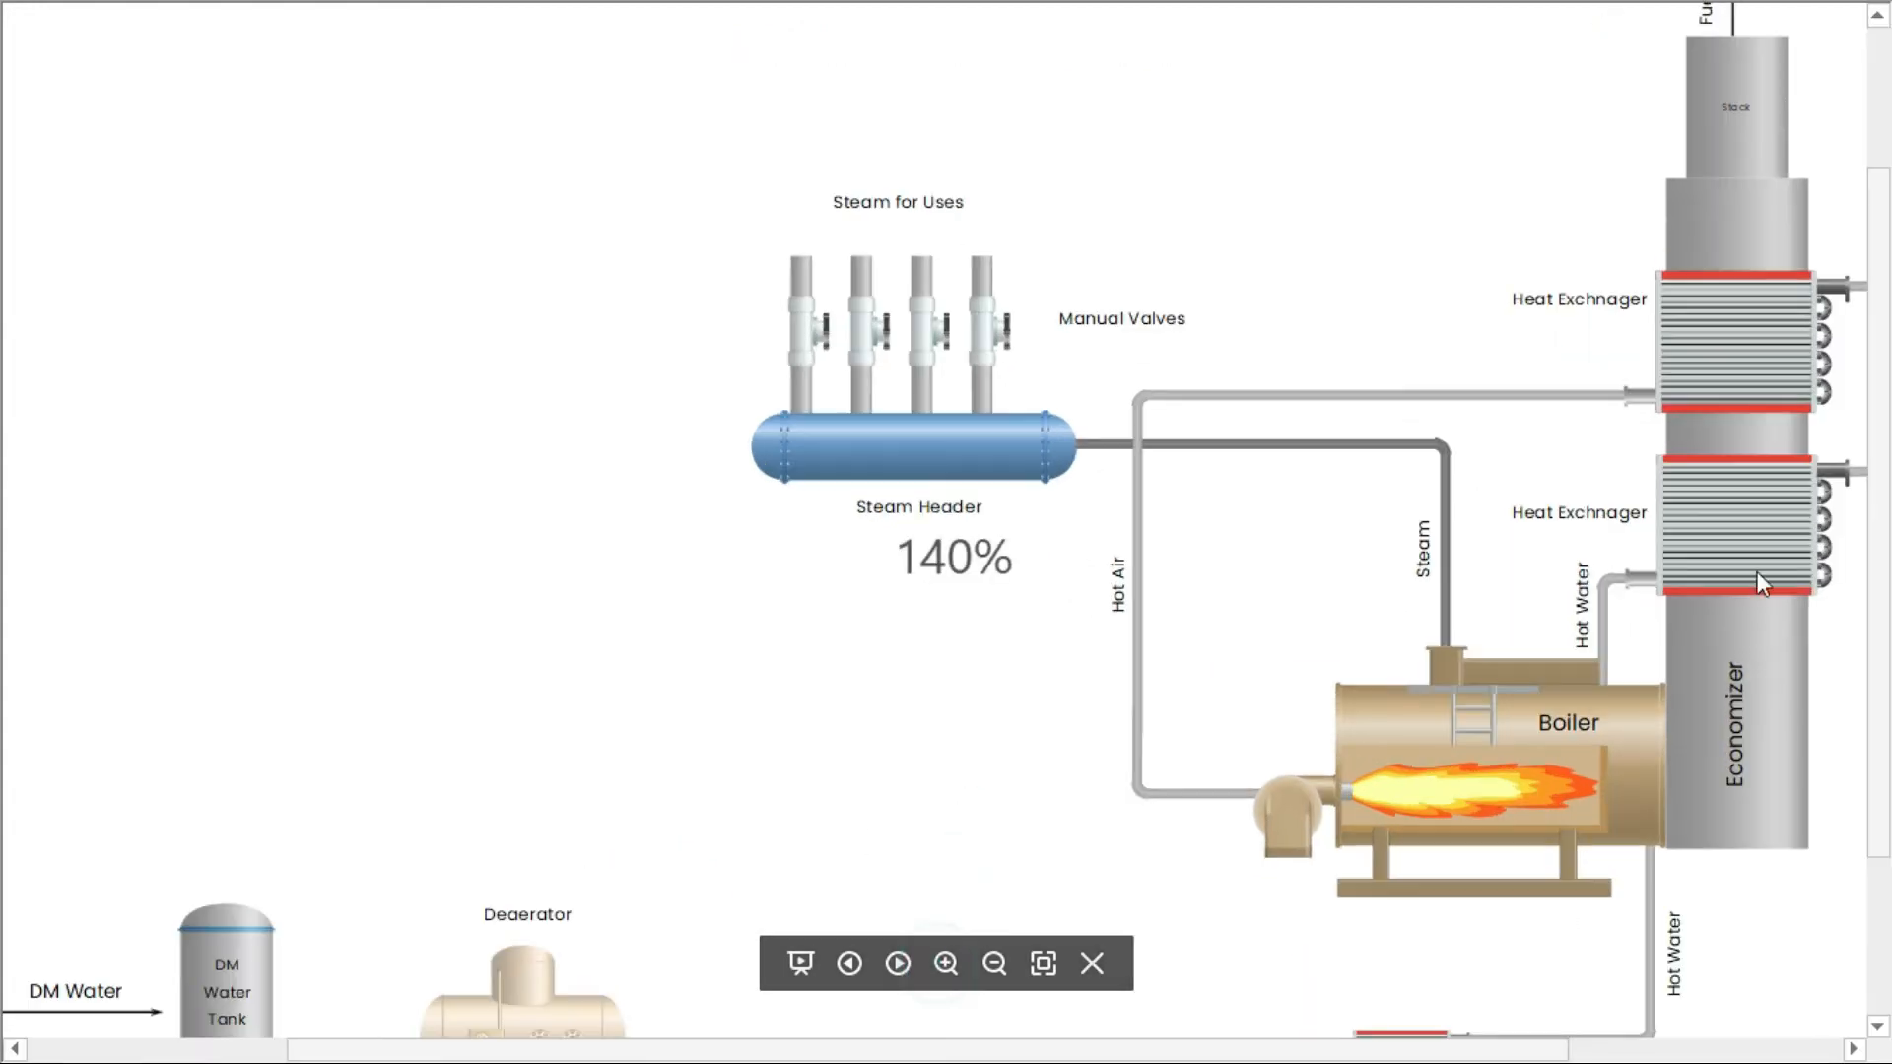
pyautogui.scroll(-3)
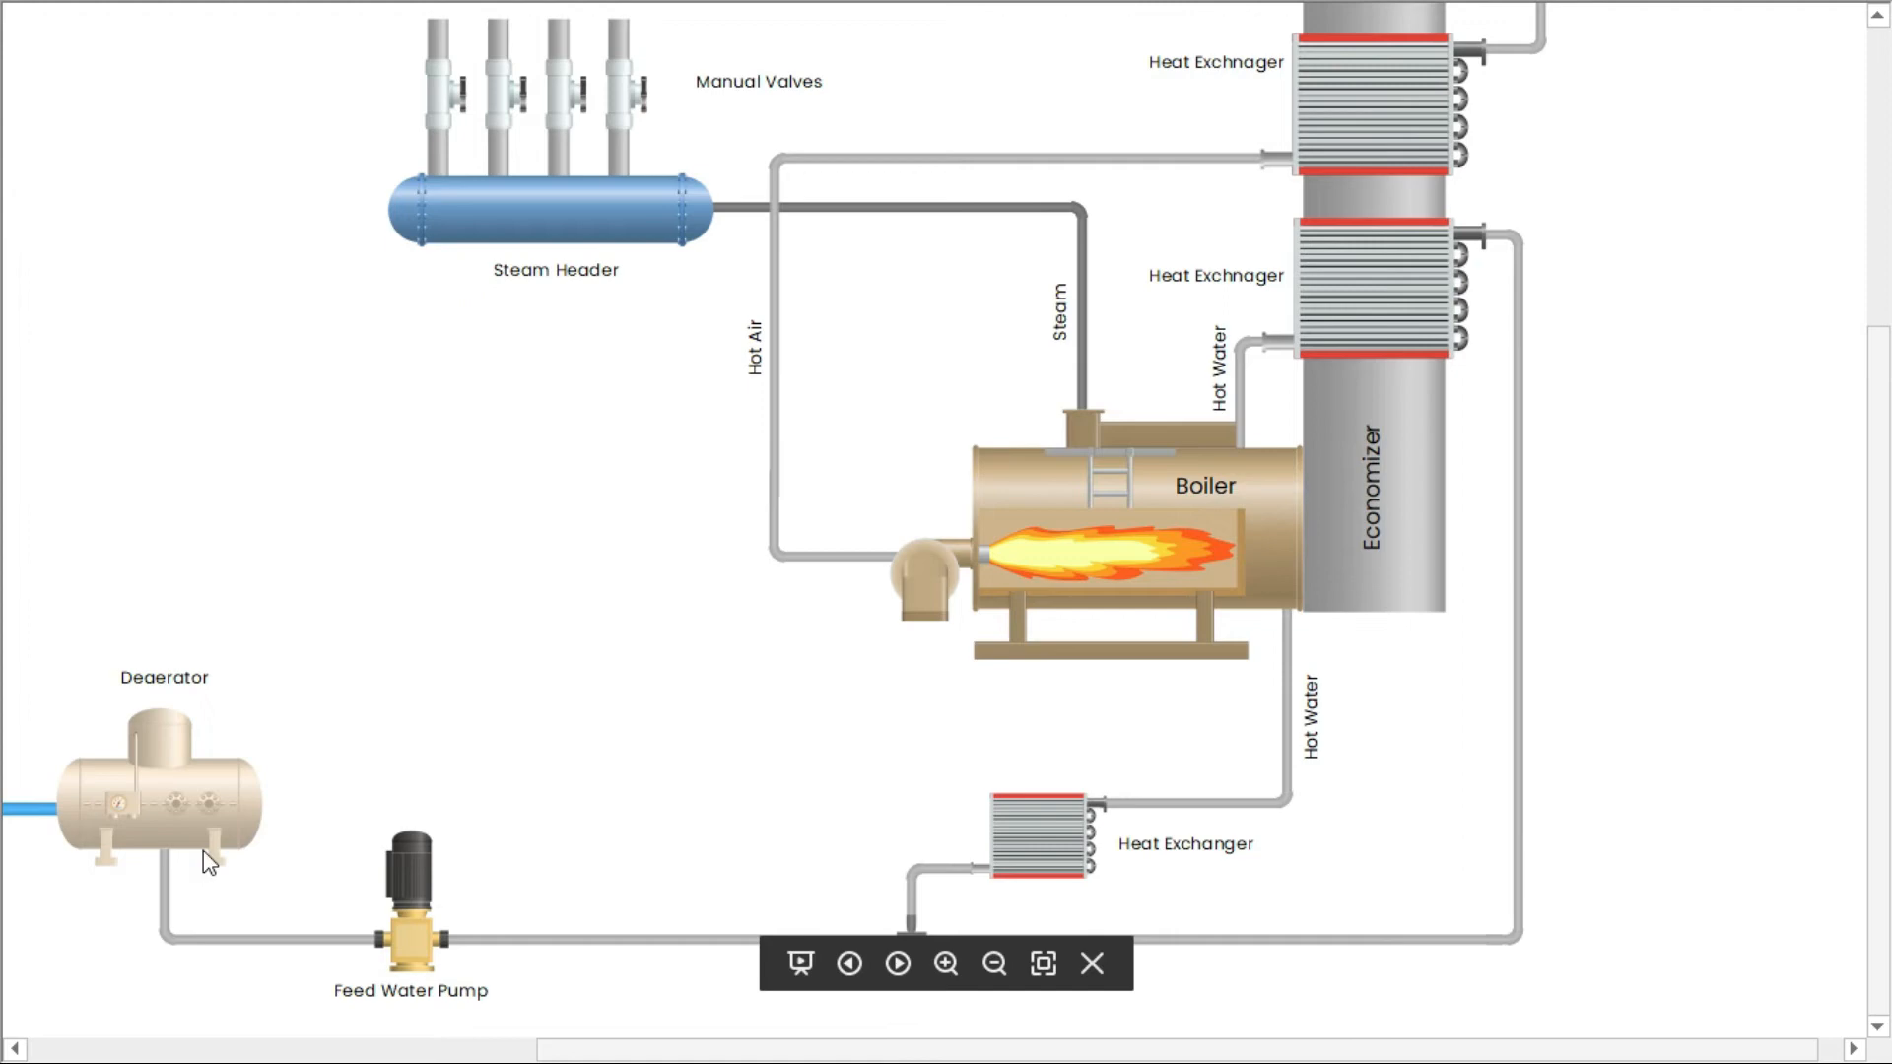
pyautogui.moveTo(603, 952)
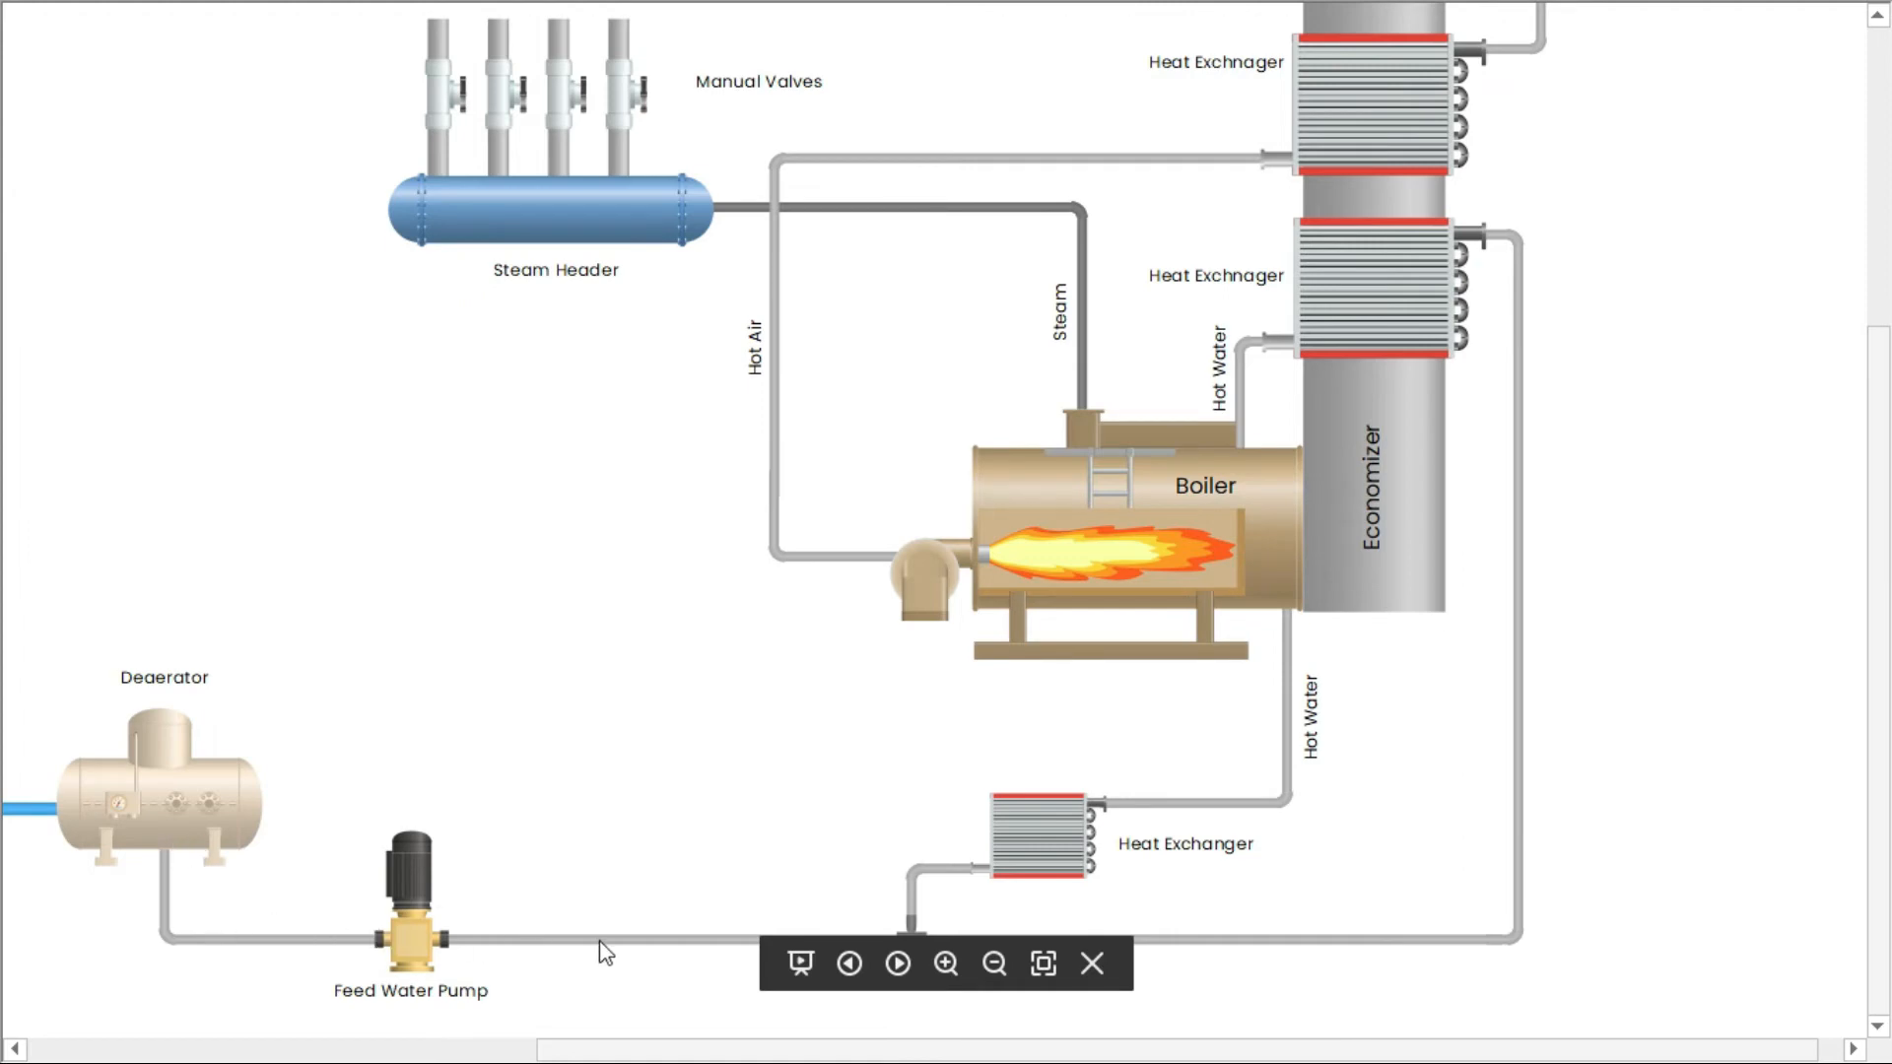
pyautogui.click(1093, 963)
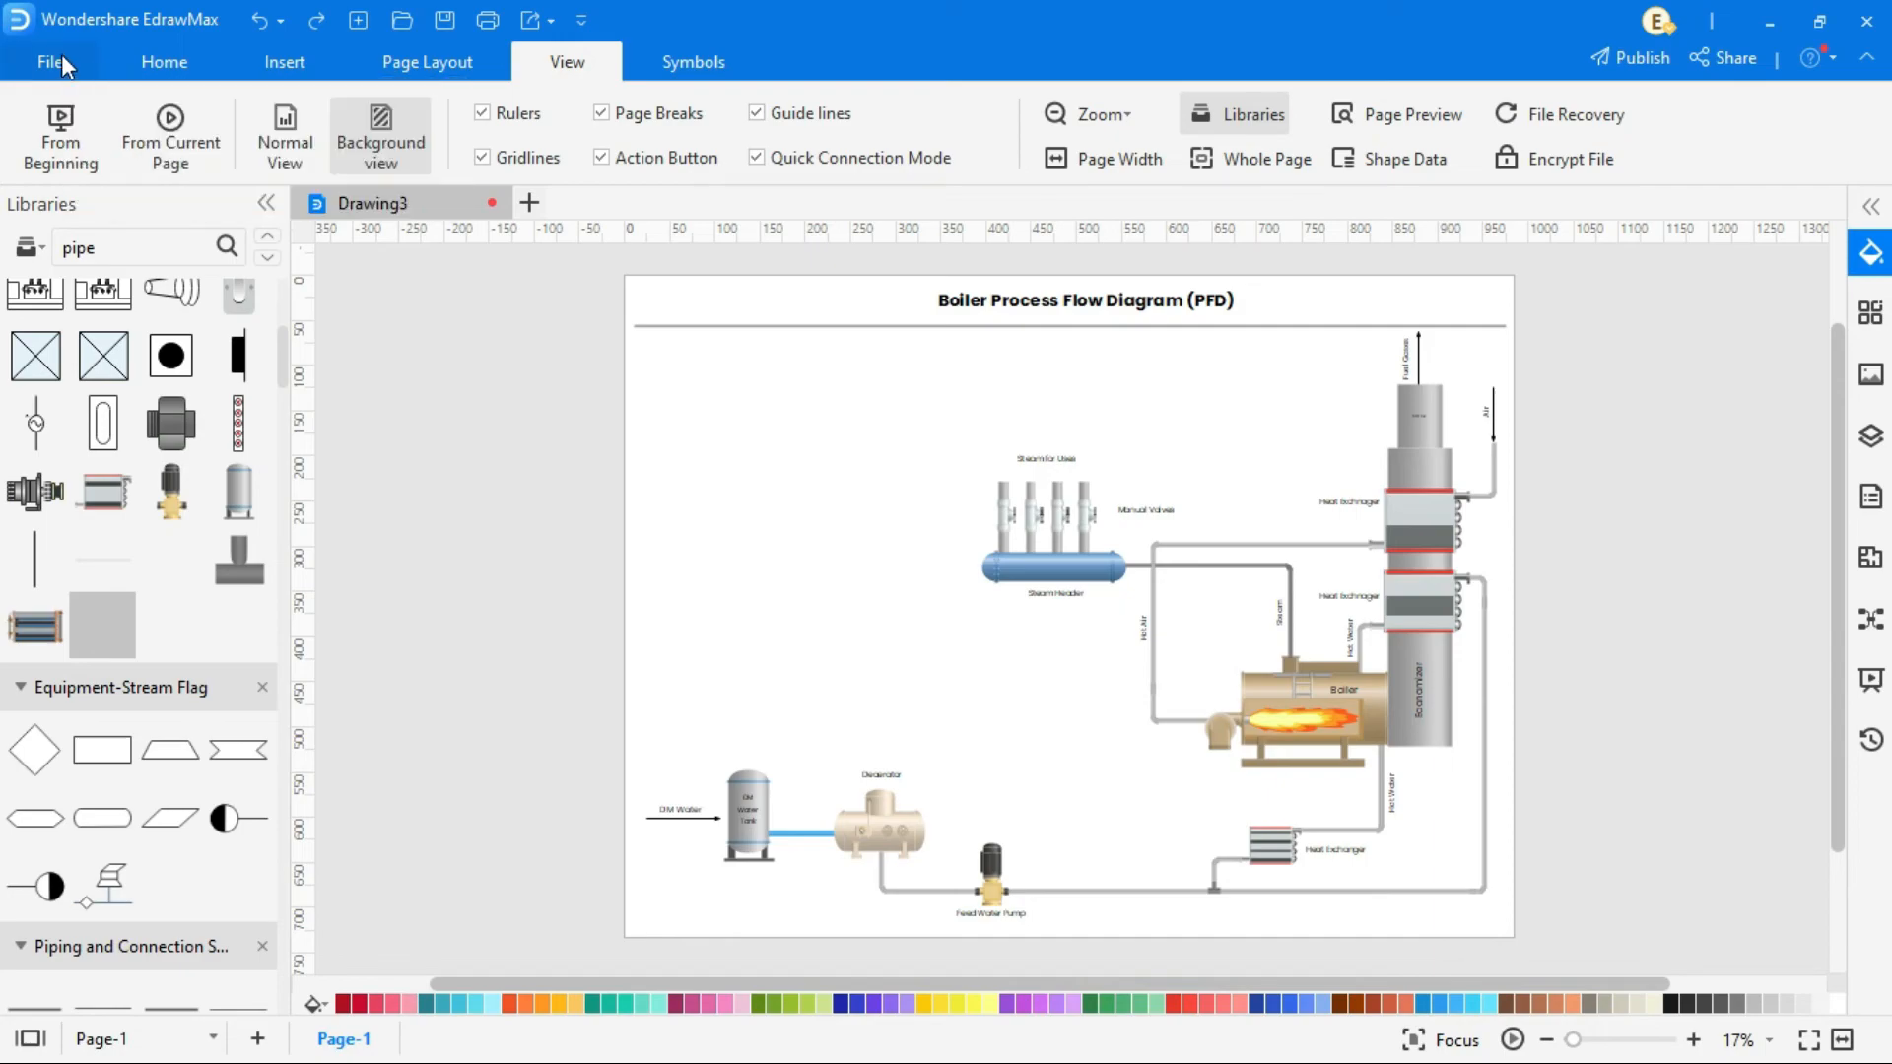
# Export the current page as a Regular PDF, producing Boiler PFD.pdf.
pyautogui.click(53, 62)
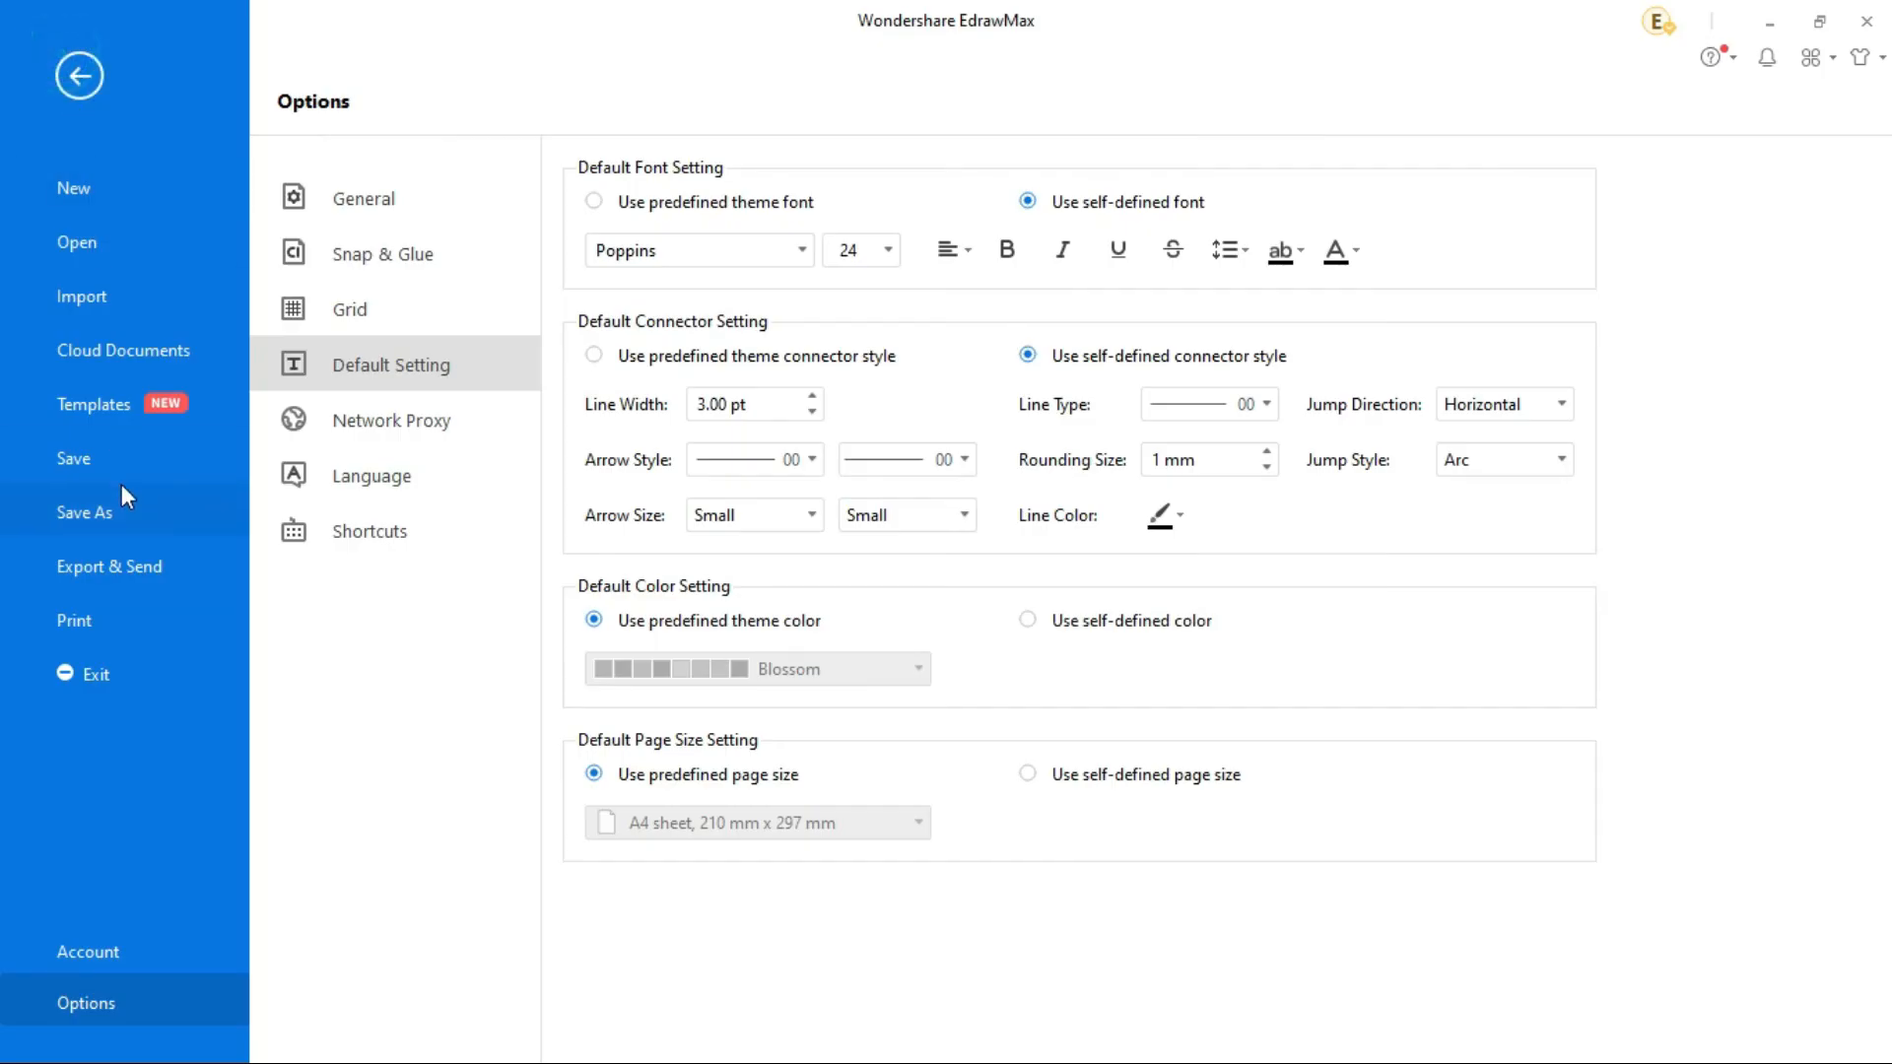
pyautogui.click(108, 566)
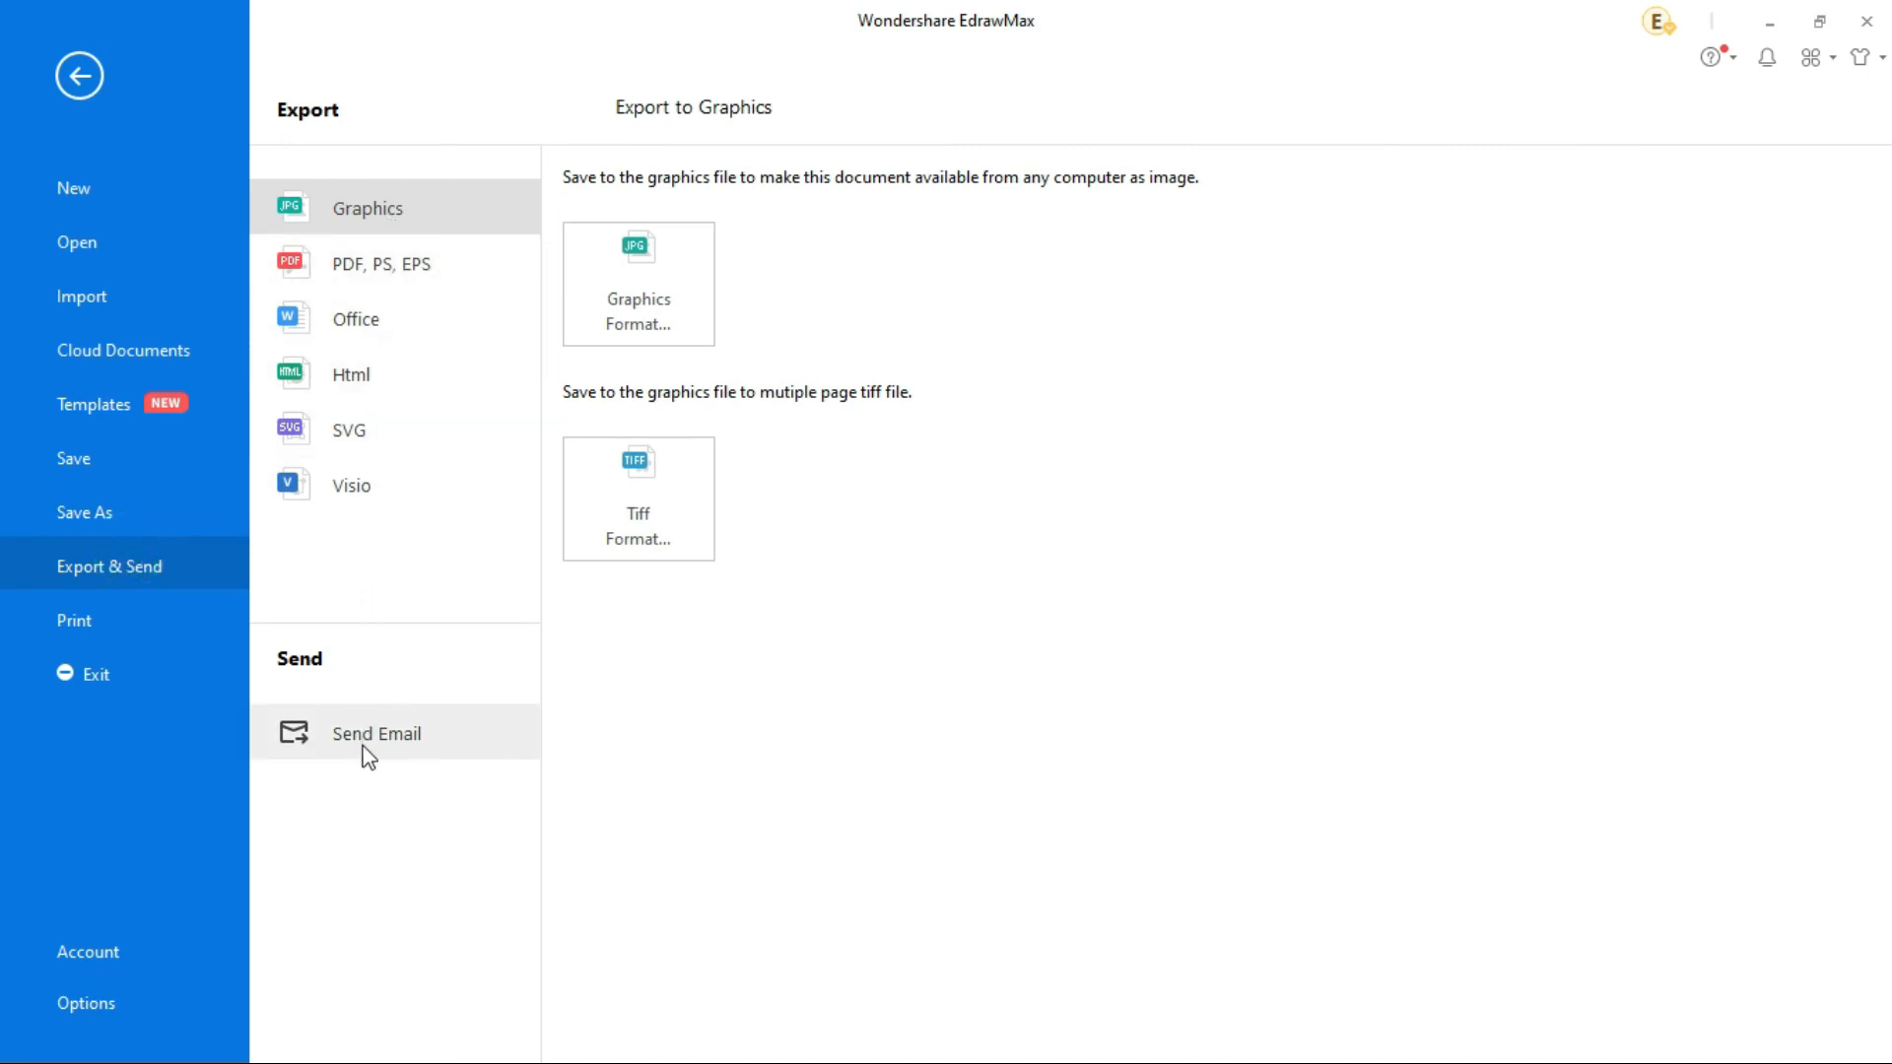
pyautogui.moveTo(397, 430)
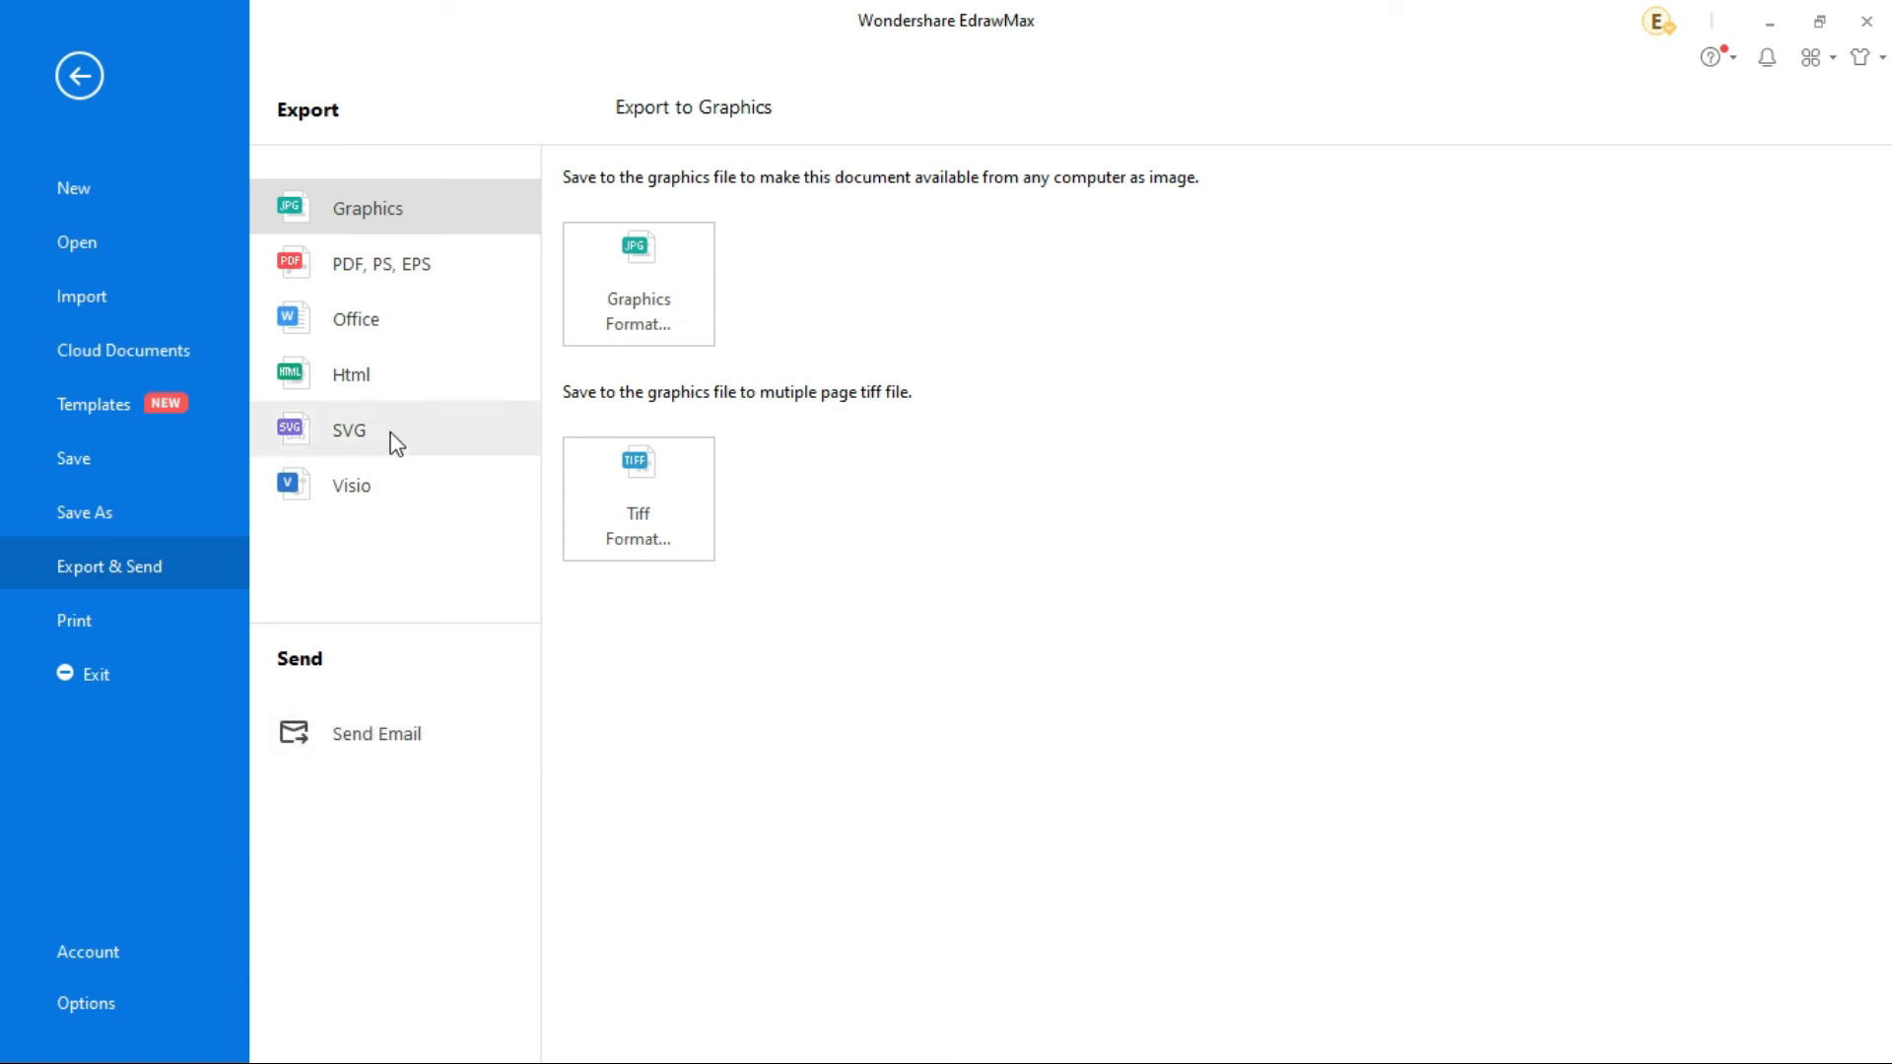
pyautogui.click(380, 264)
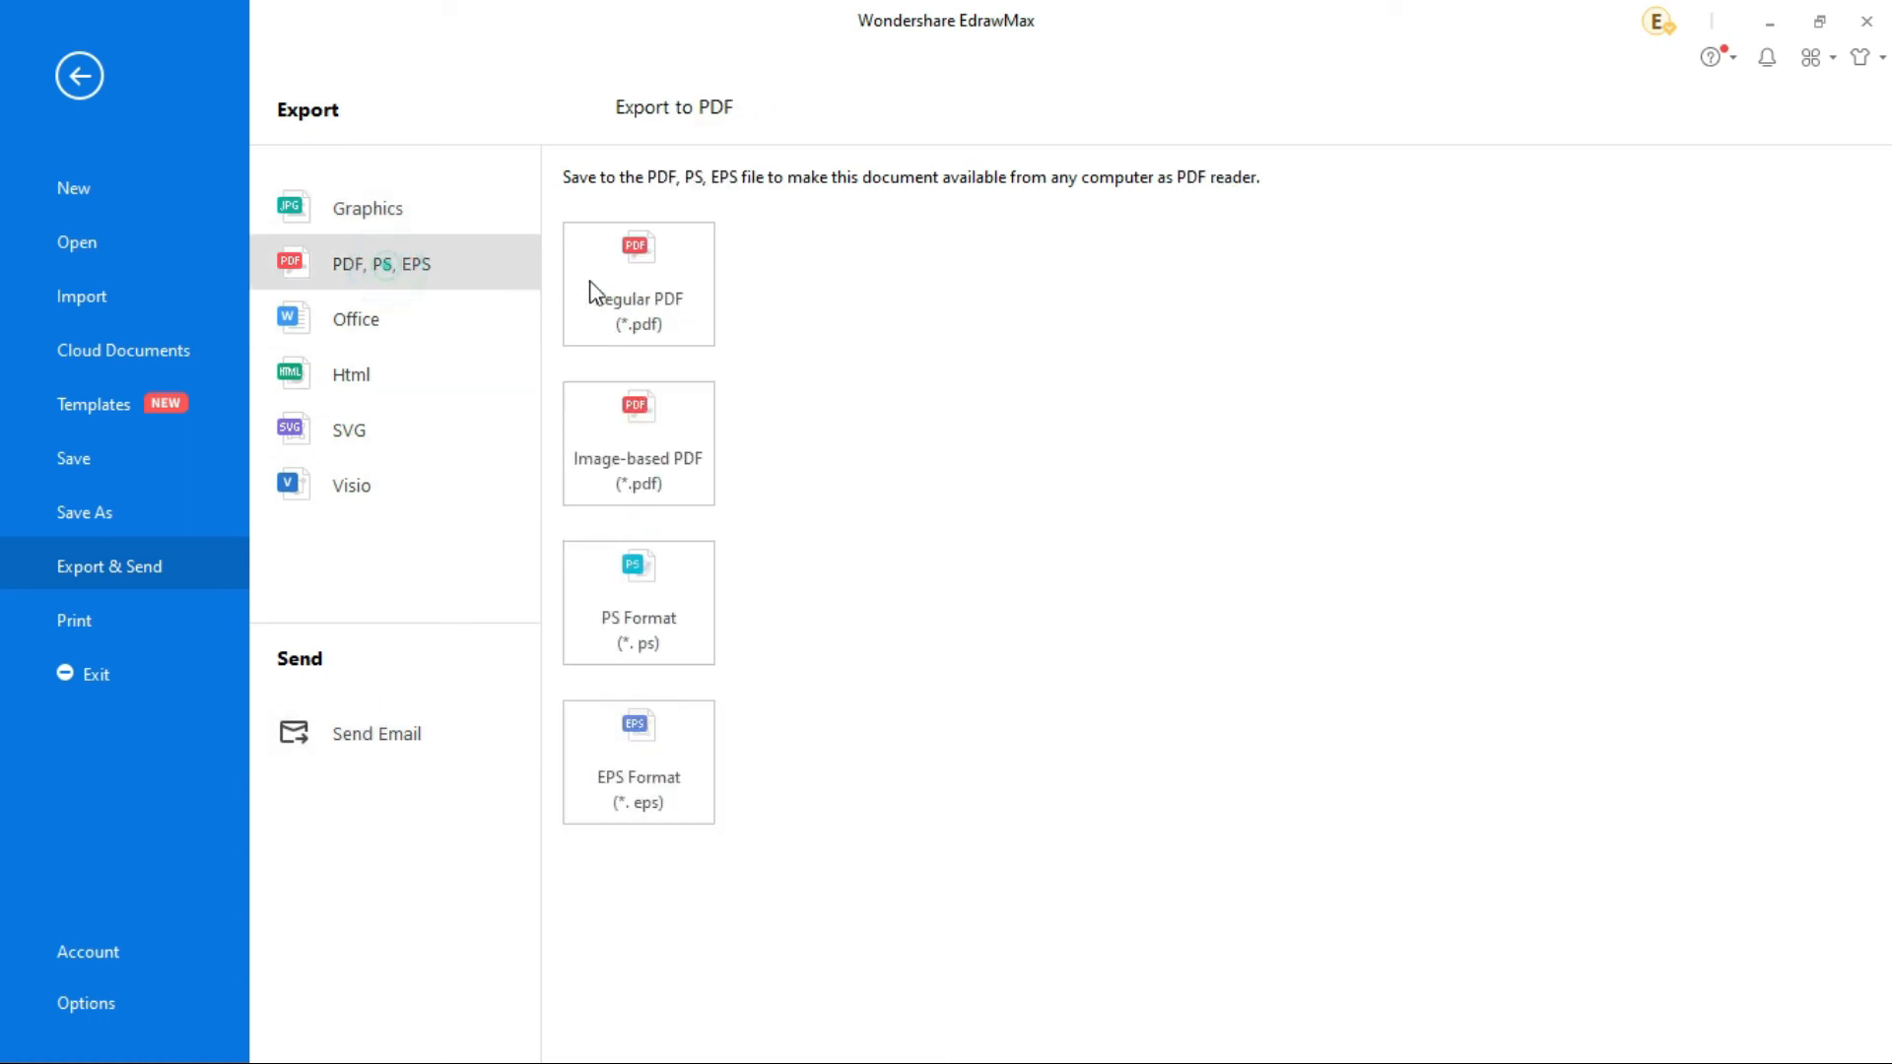
pyautogui.click(638, 283)
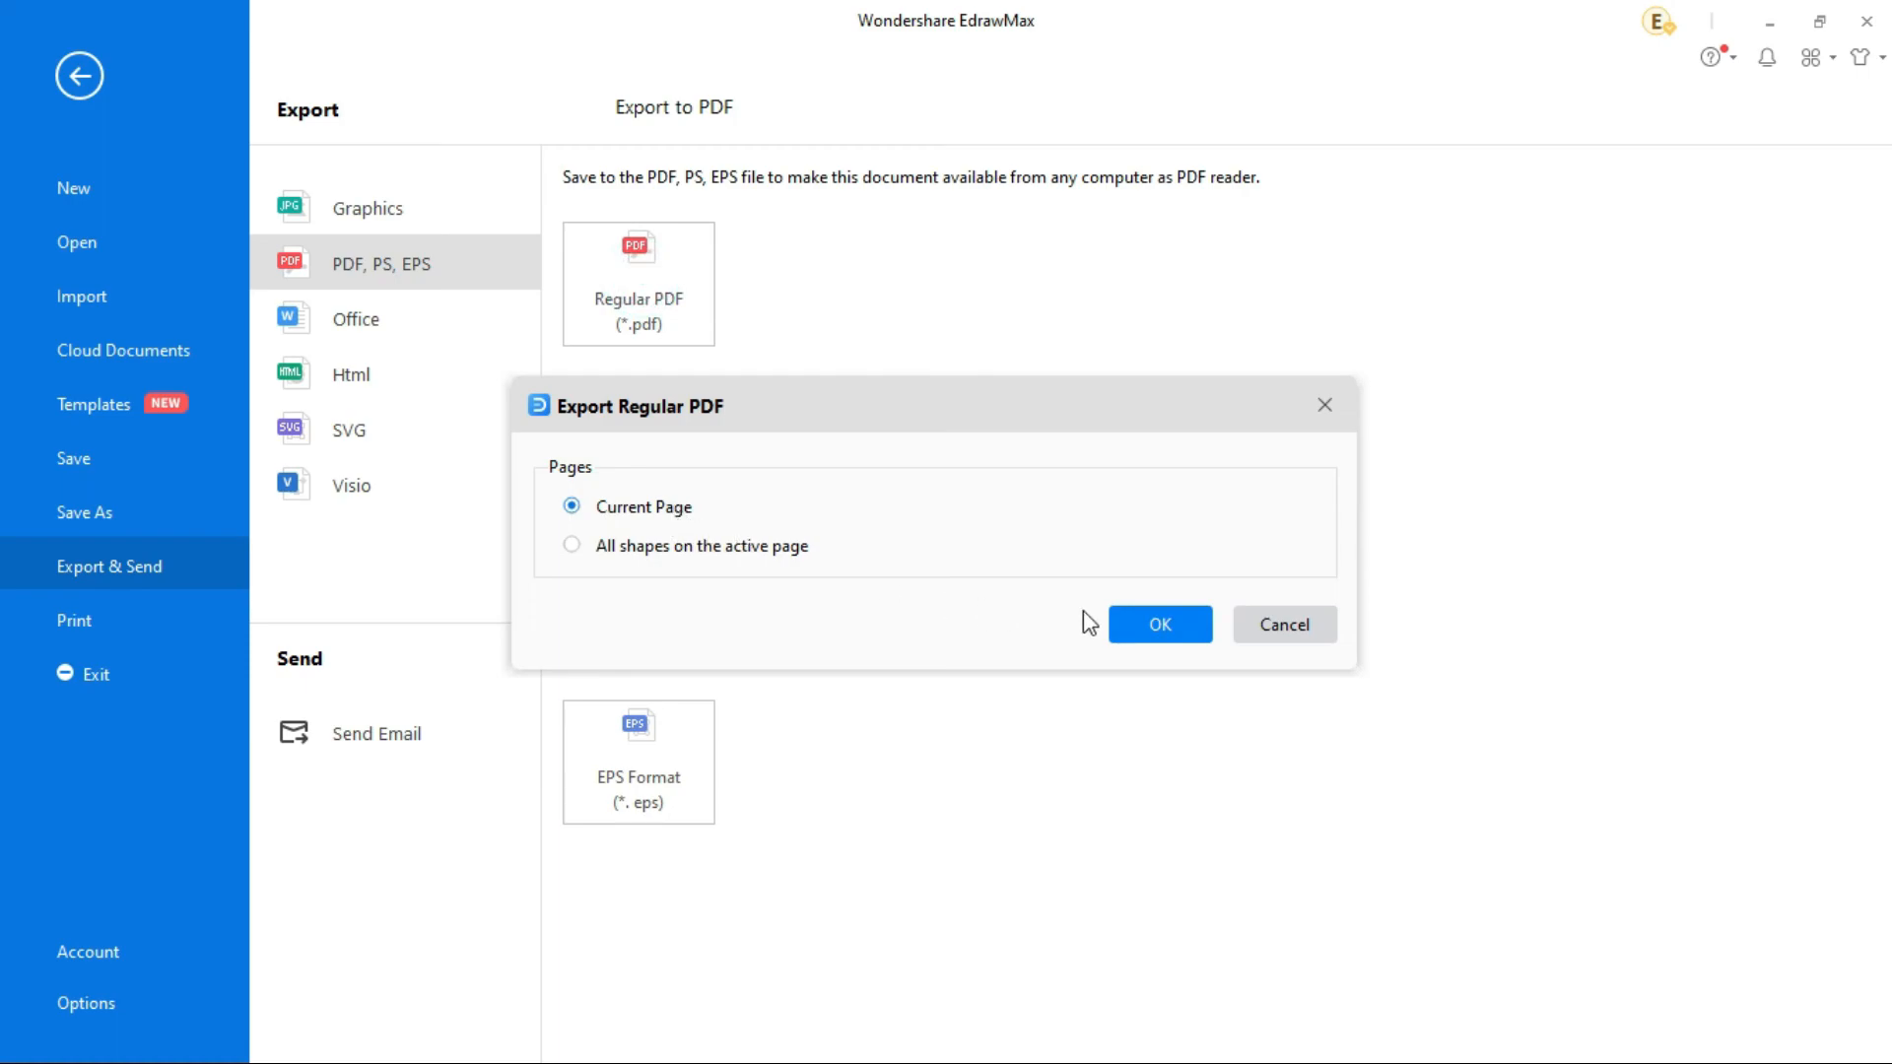
pyautogui.click(1157, 625)
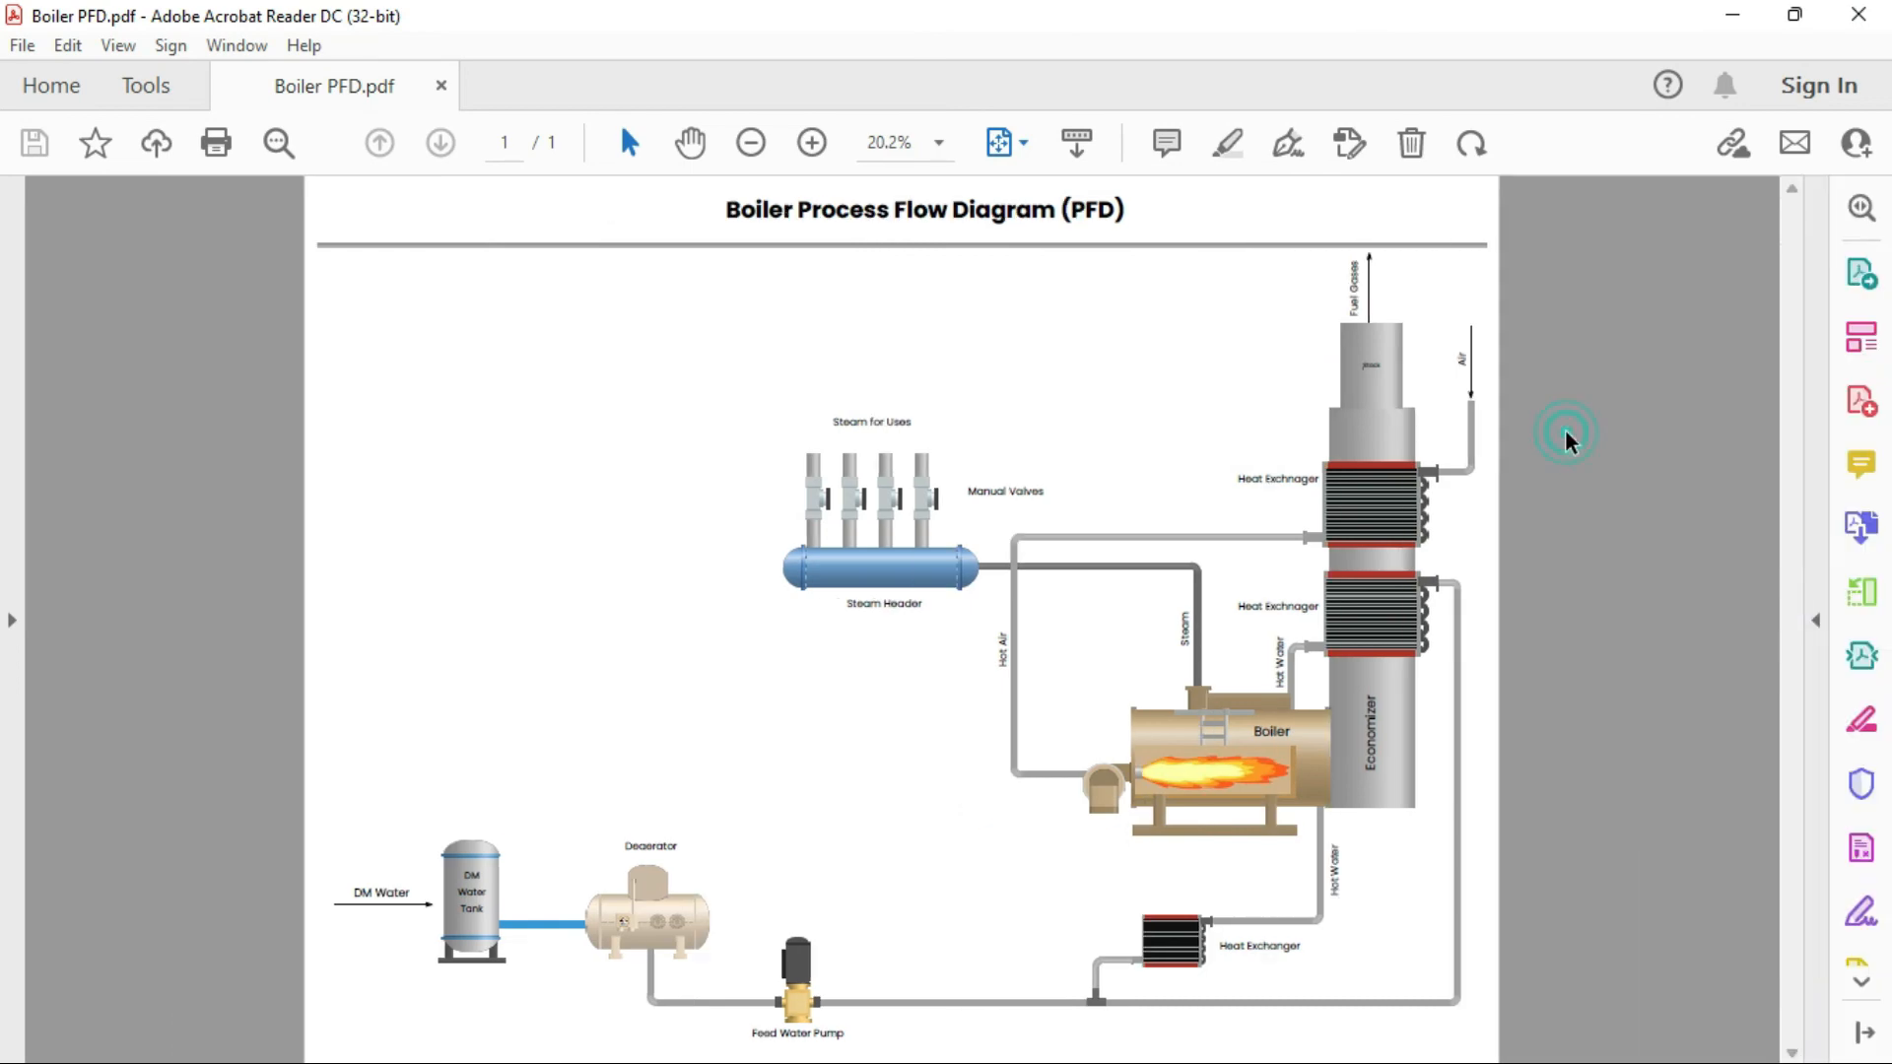
pyautogui.moveTo(1191, 791)
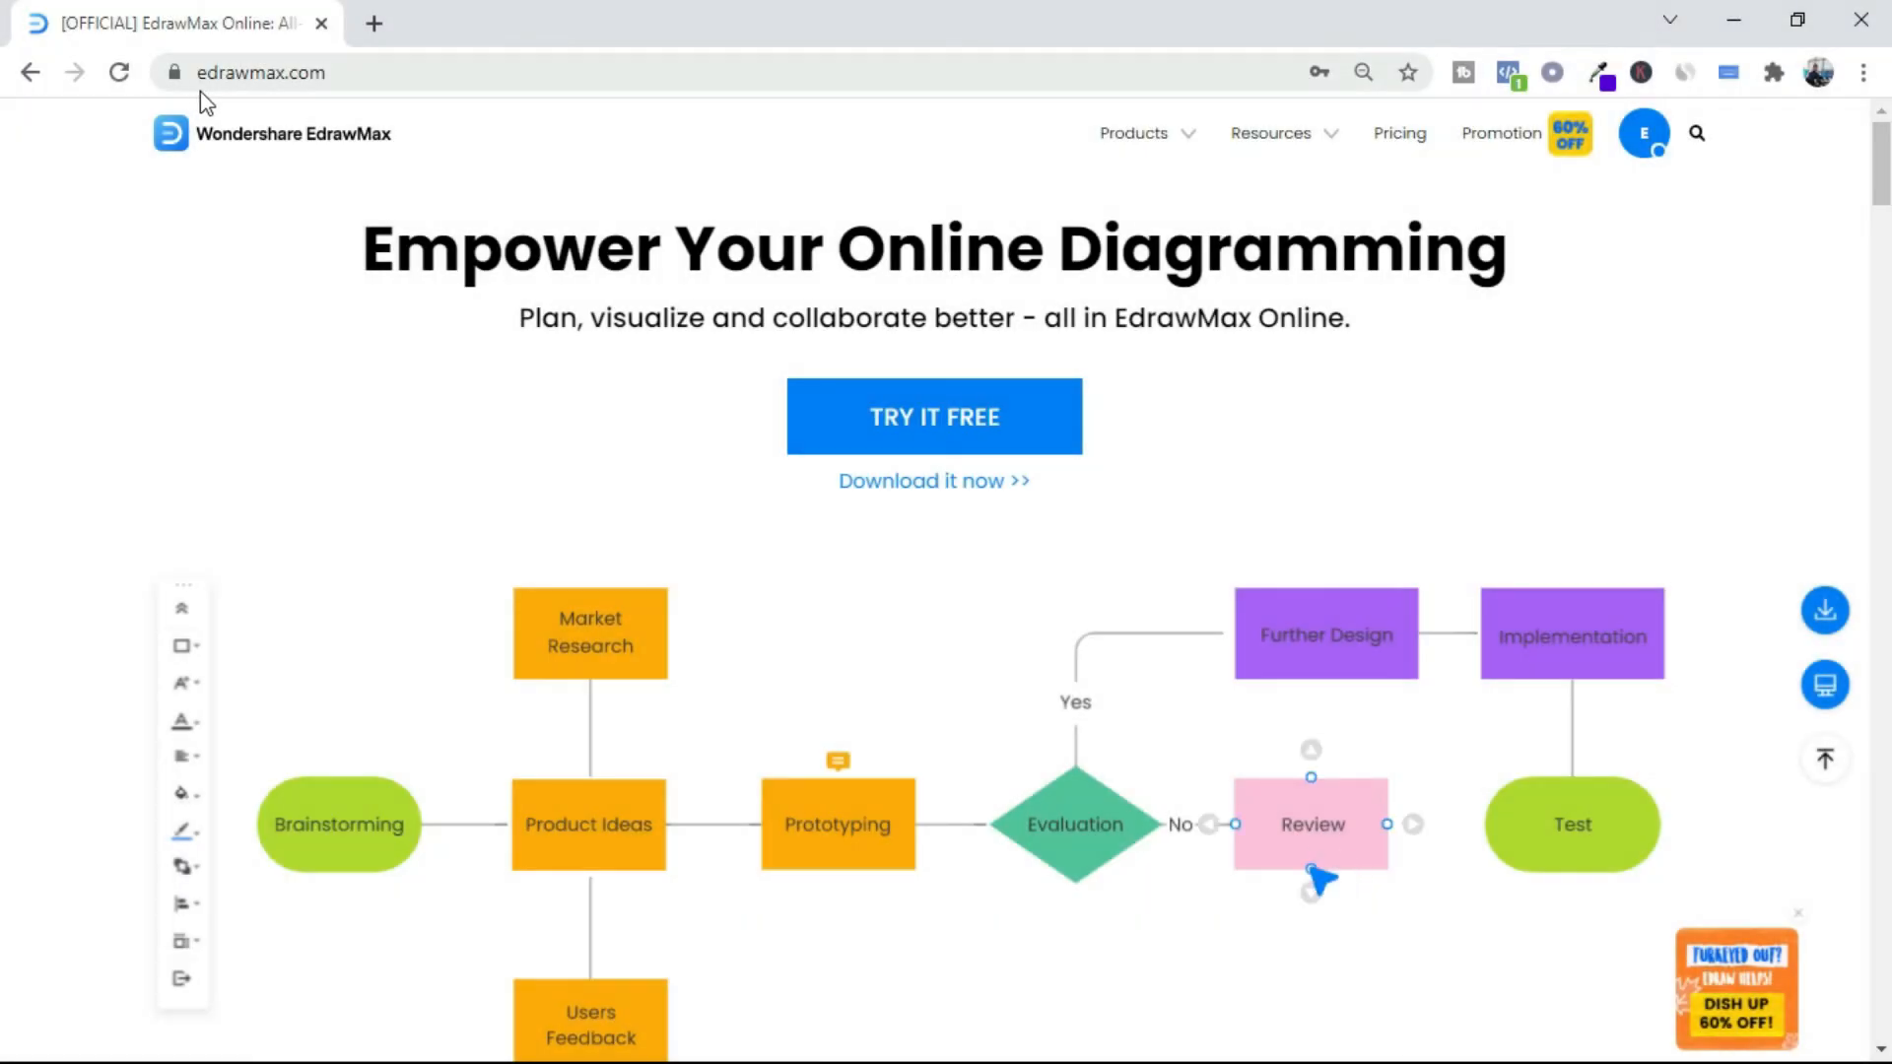
# Open the Industrial Engineering template gallery on edrawmax.com and scroll through it.
pyautogui.click(1275, 133)
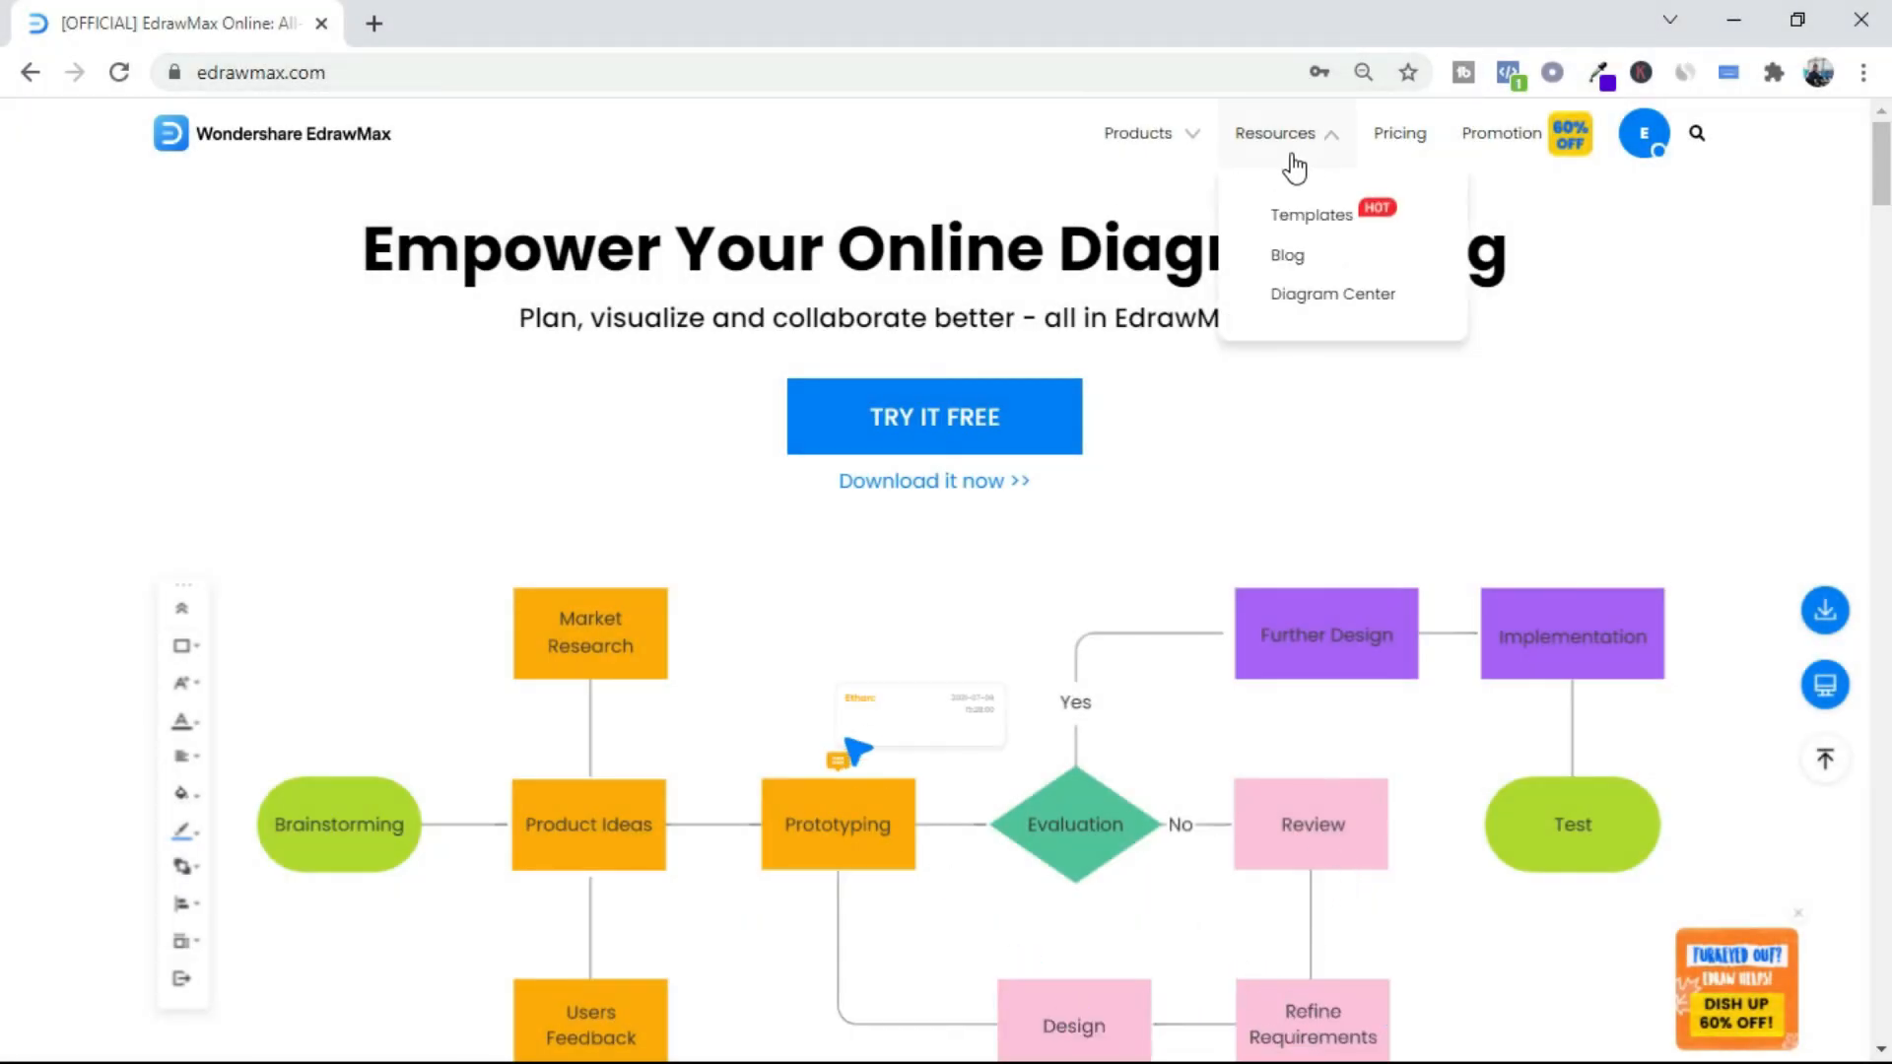
pyautogui.click(1310, 214)
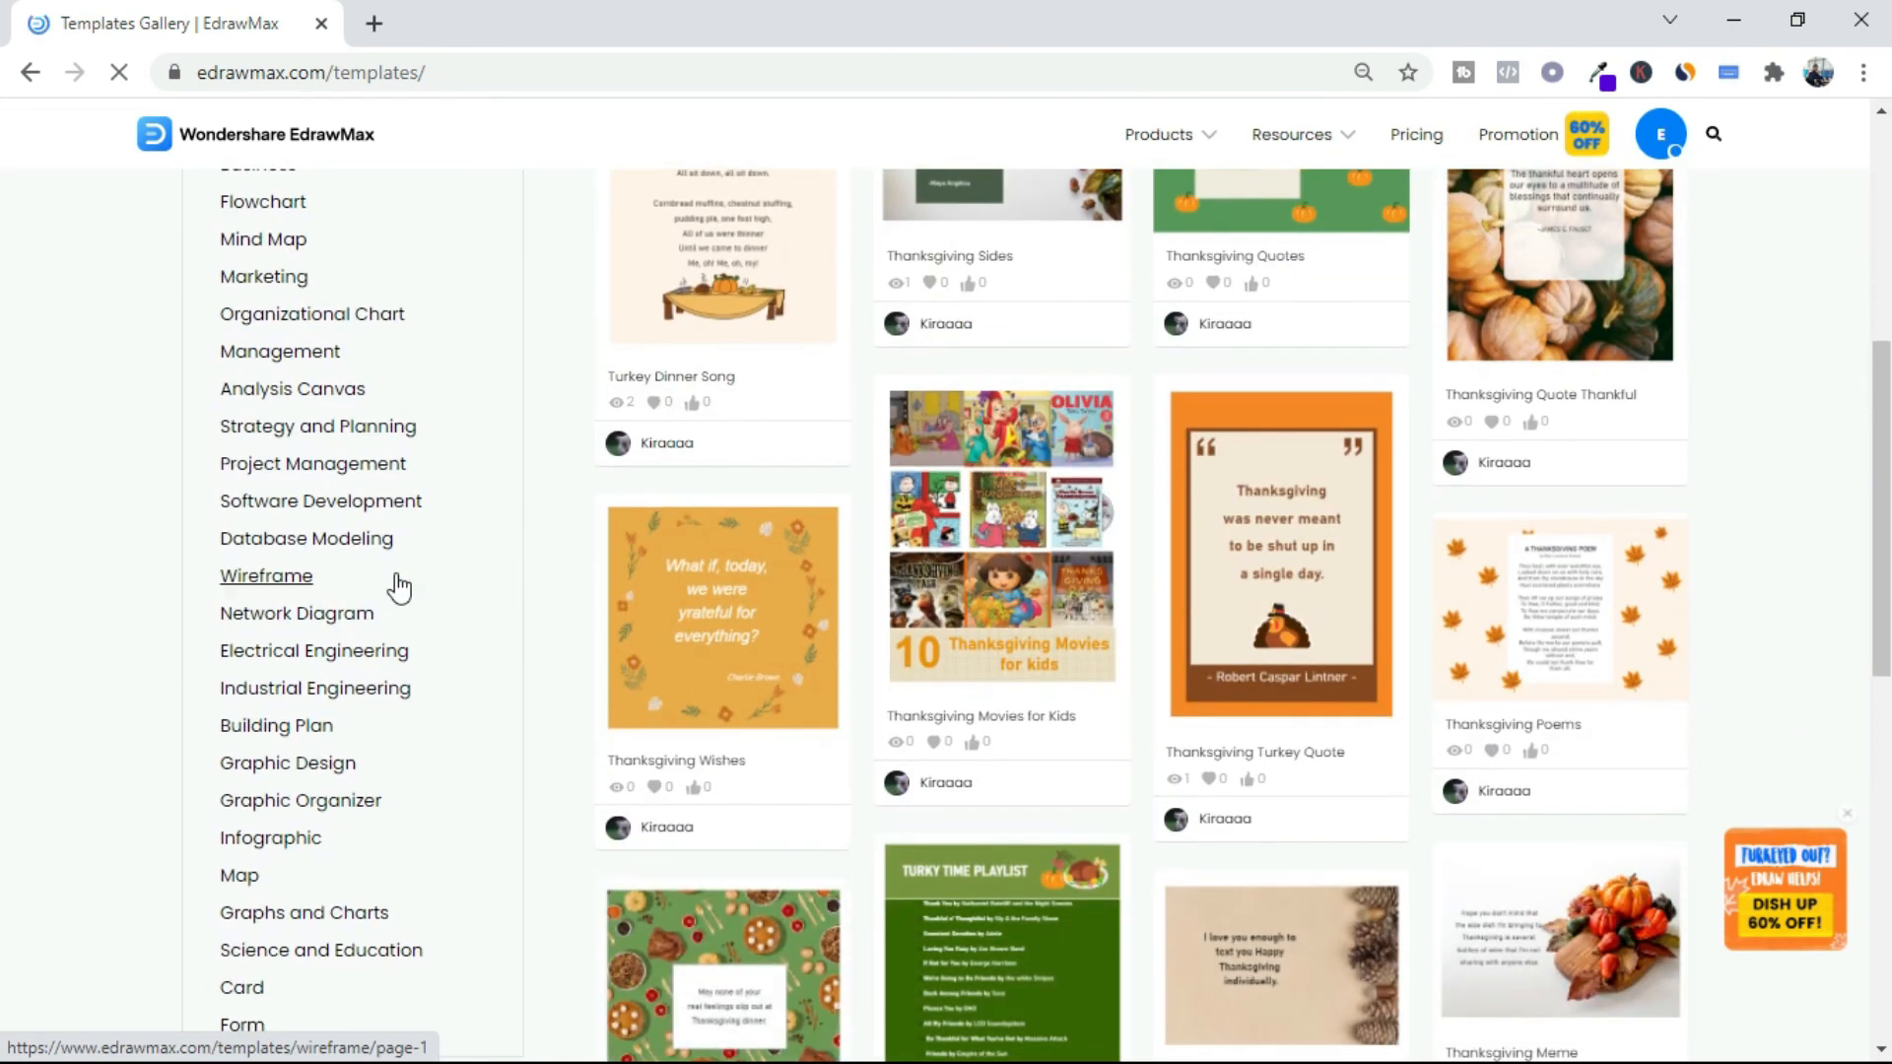
pyautogui.click(320, 688)
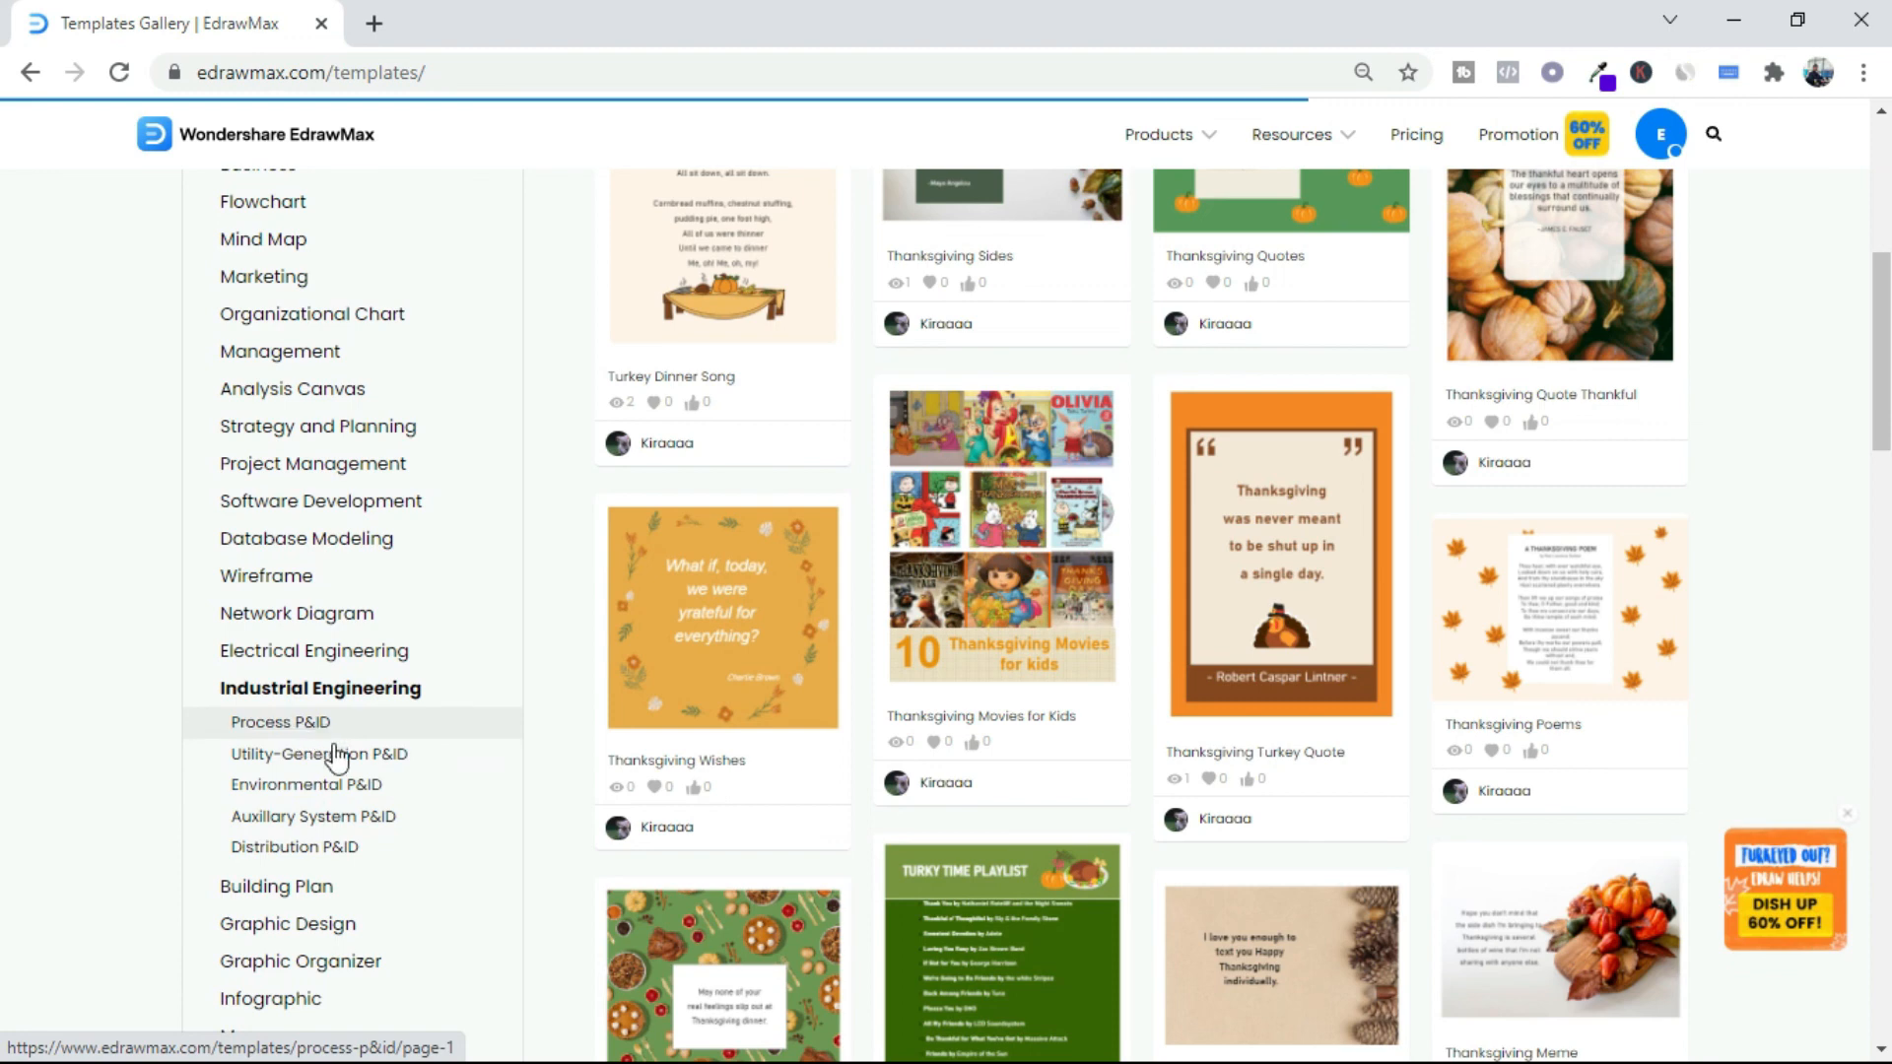
pyautogui.click(319, 687)
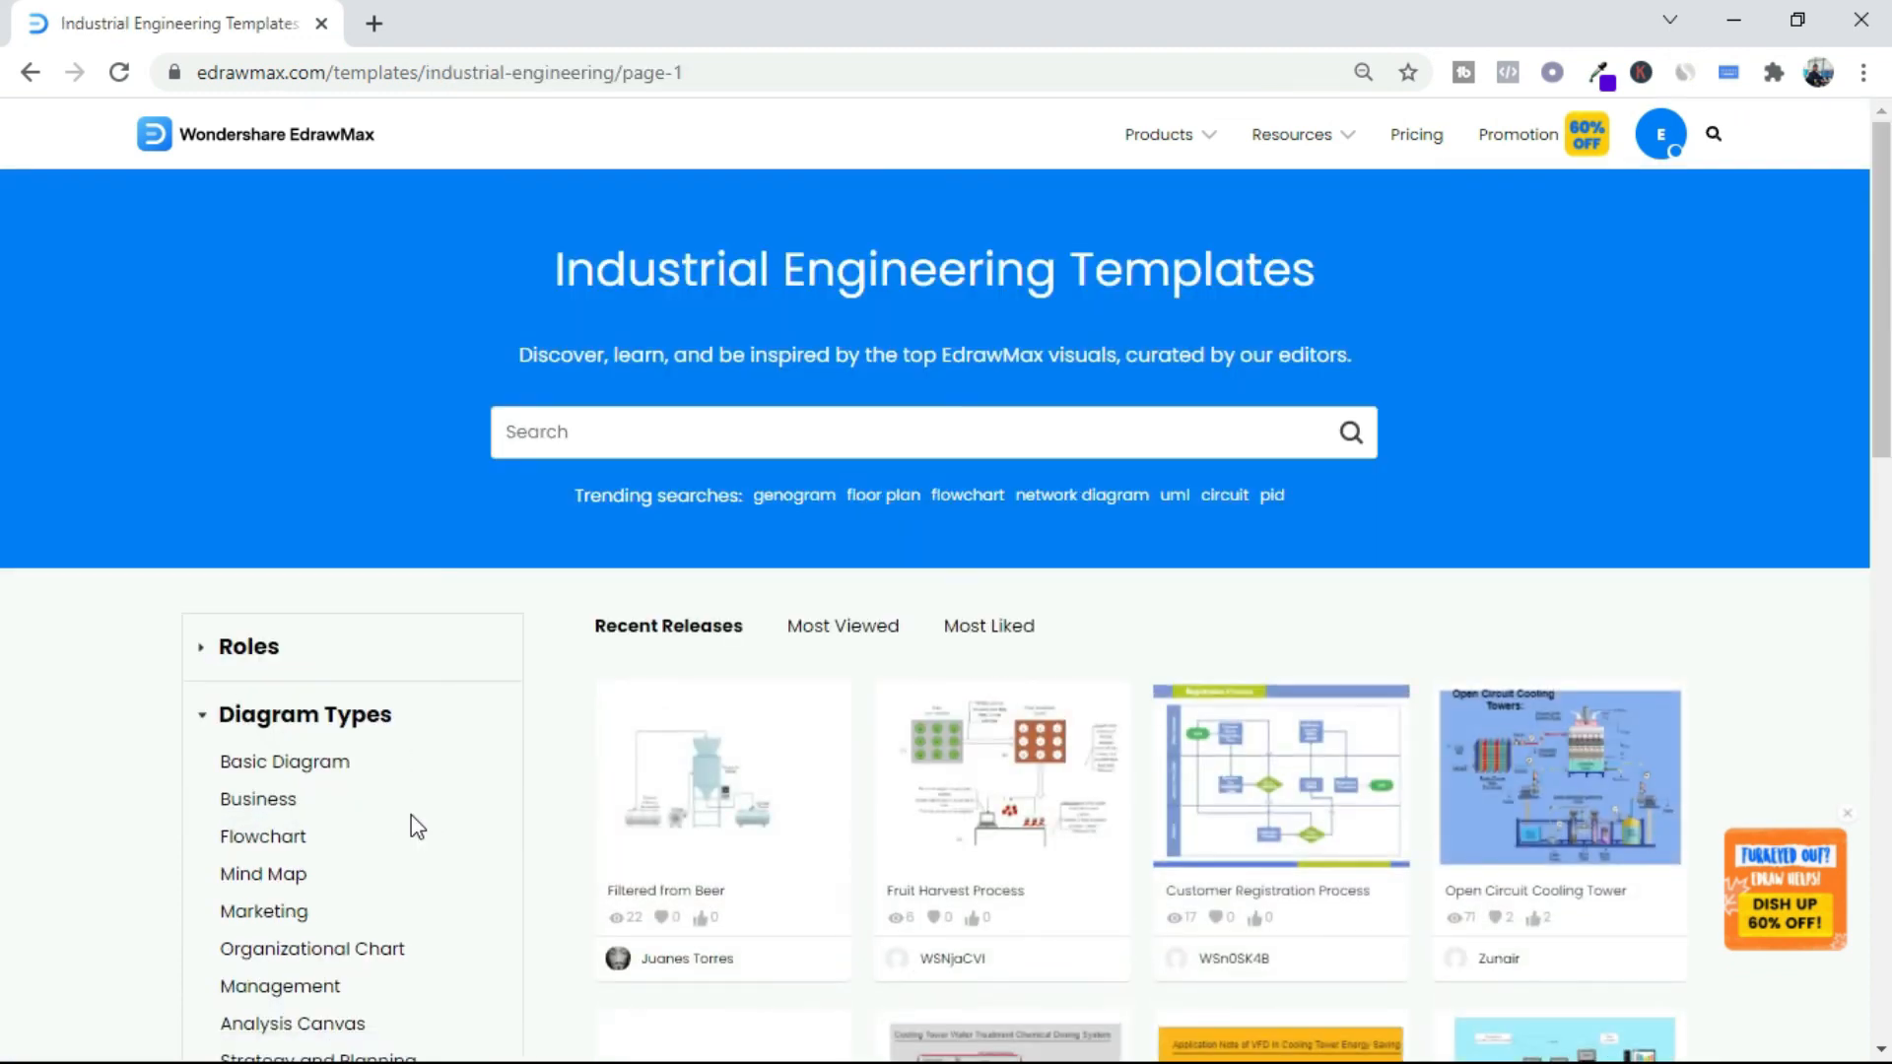
pyautogui.scroll(-3)
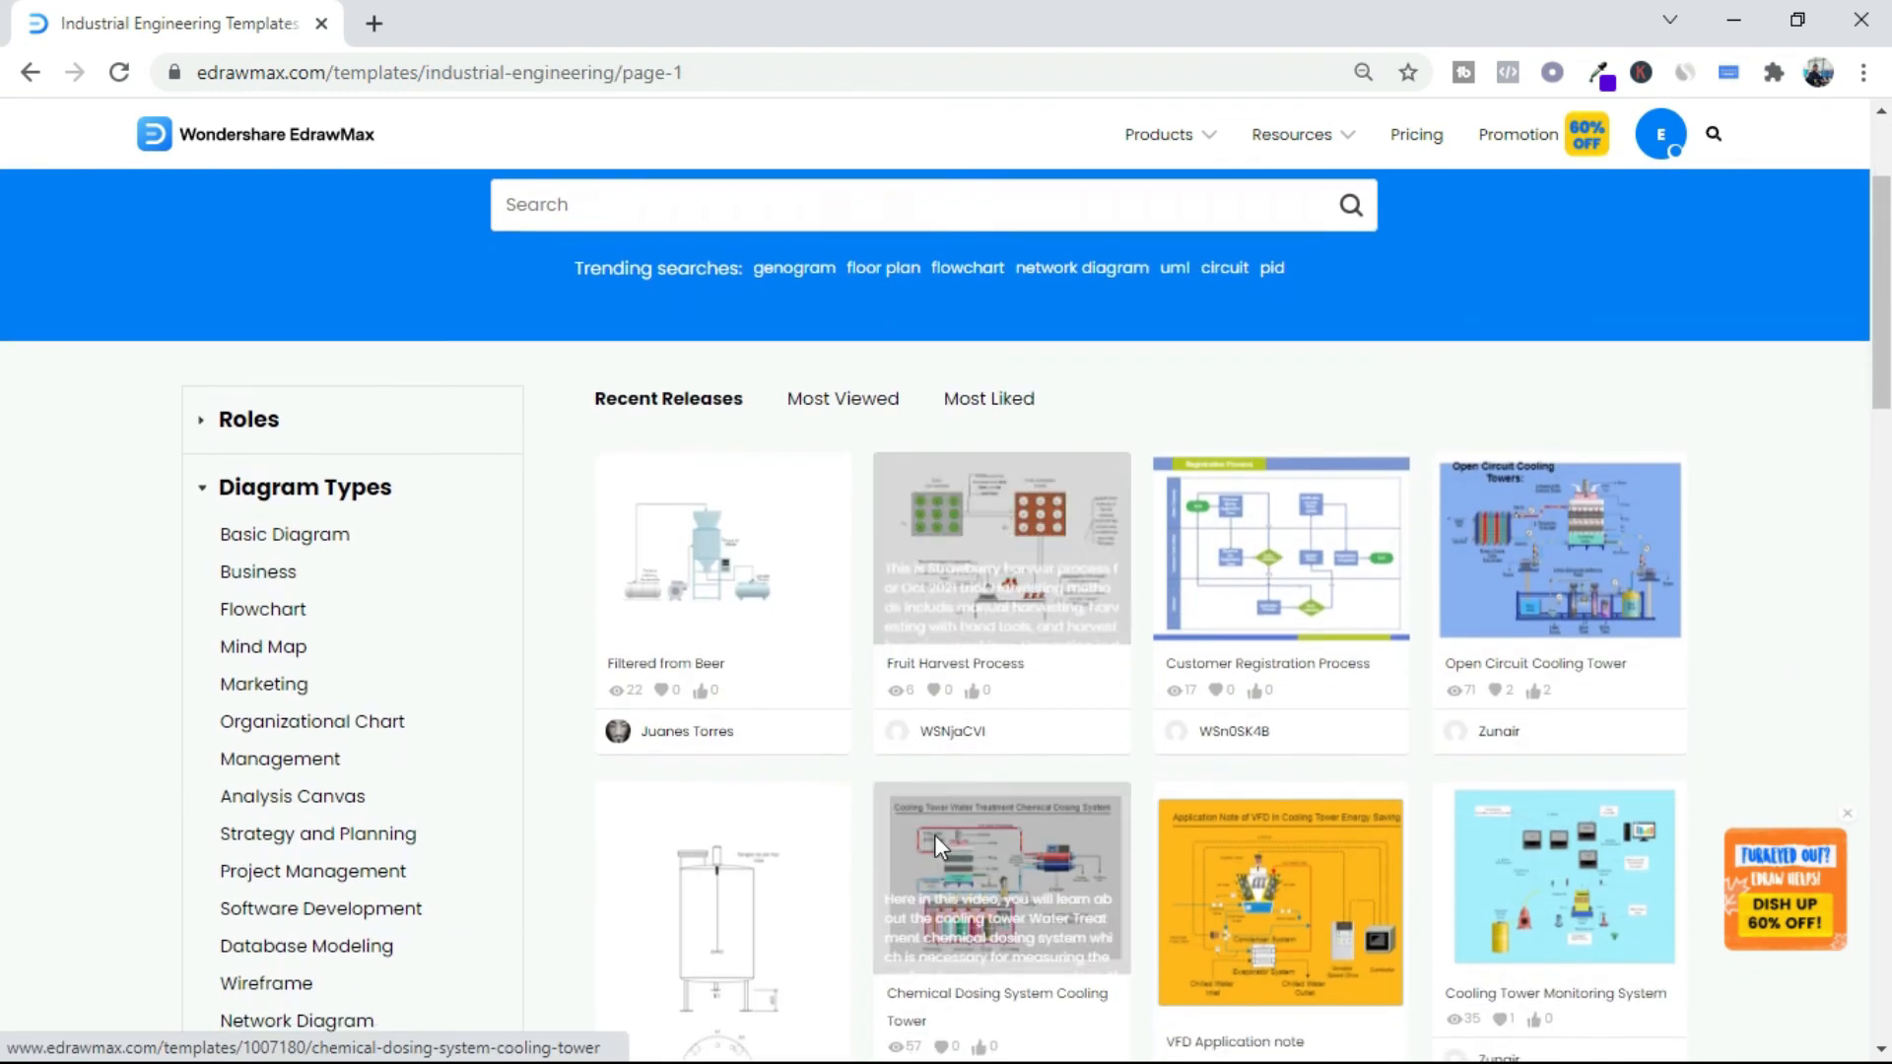
pyautogui.scroll(-3)
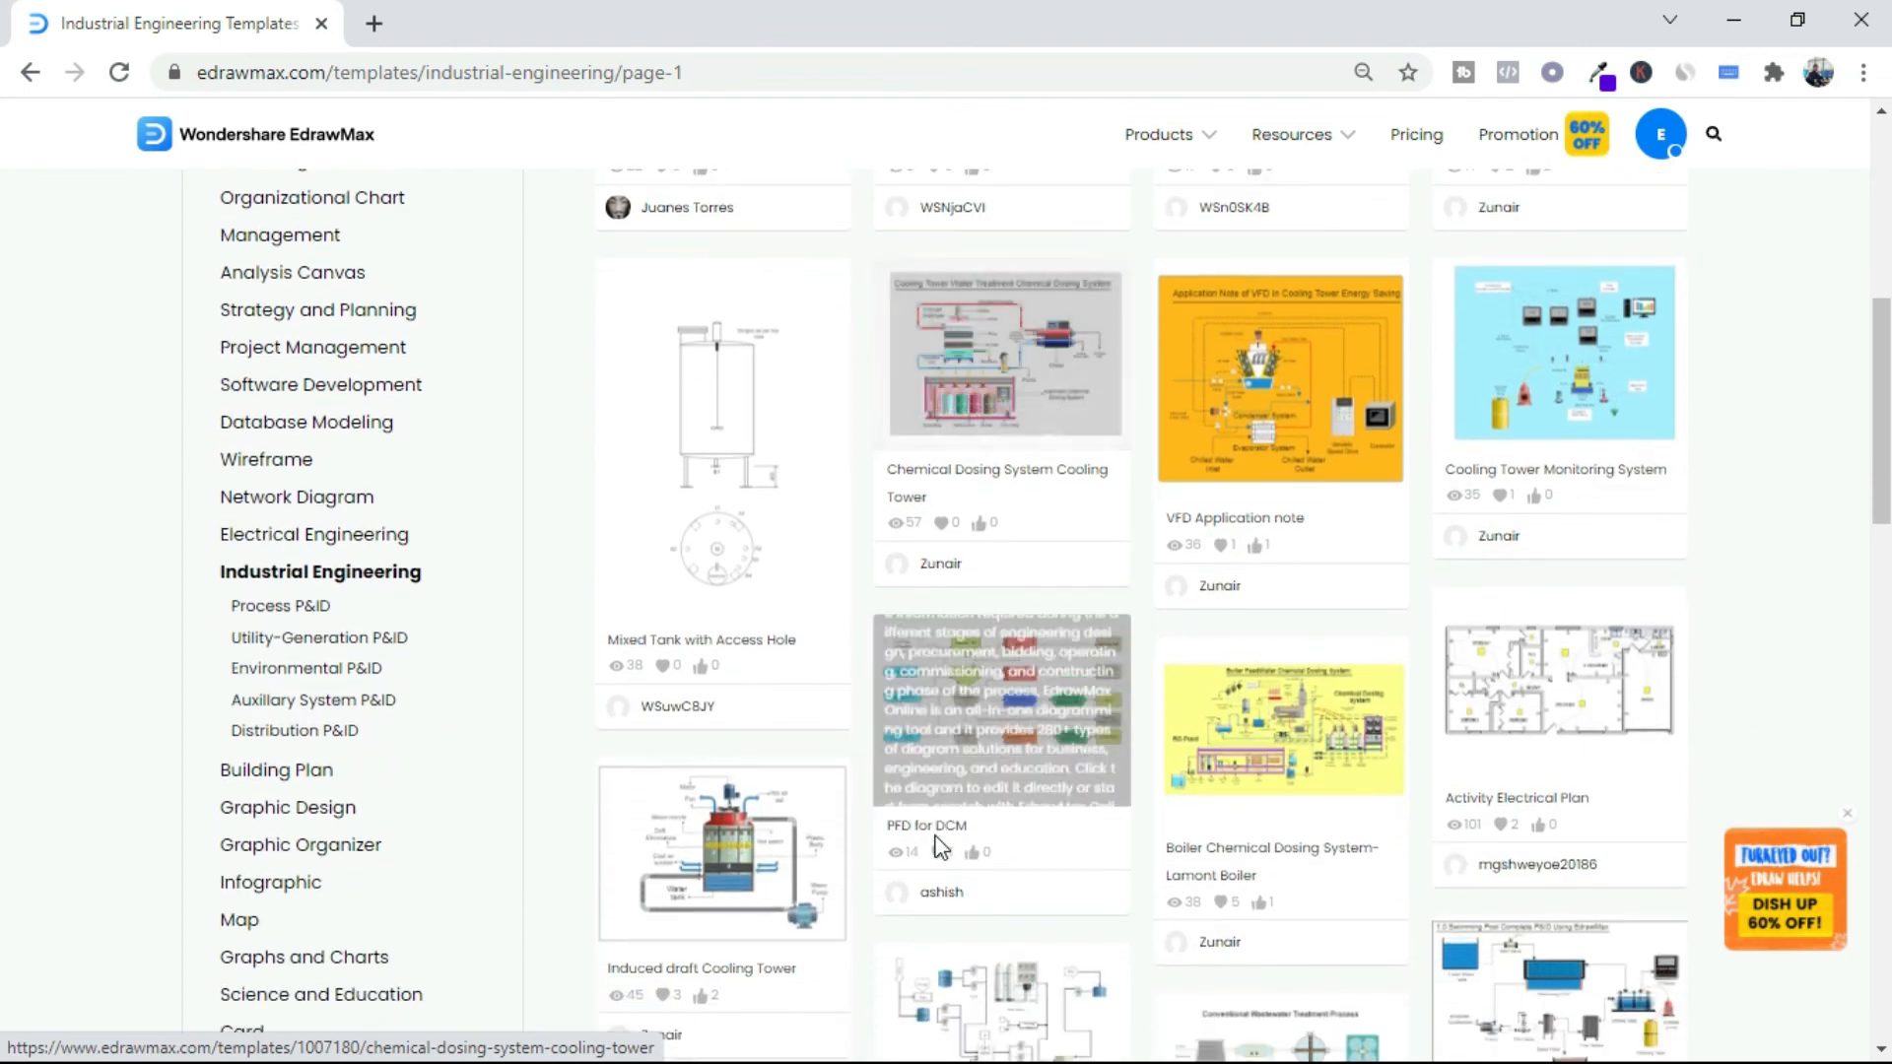
pyautogui.scroll(-3)
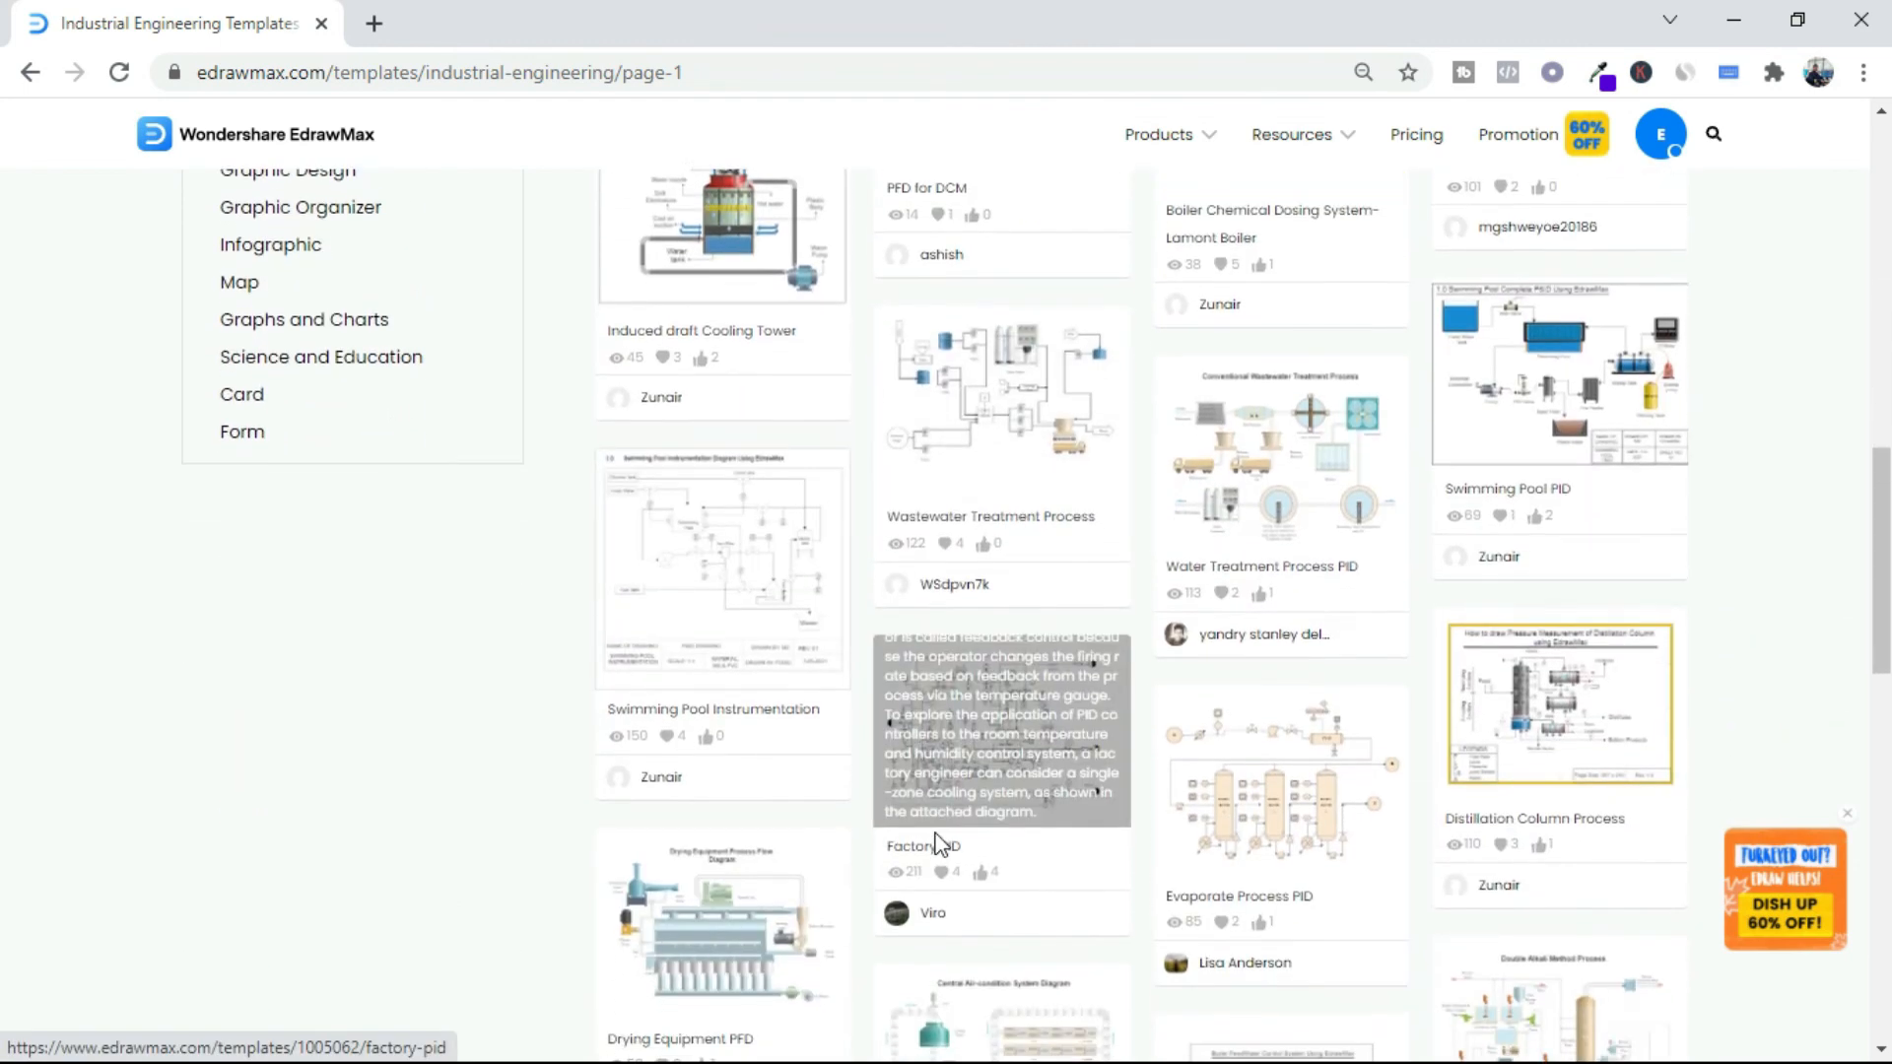